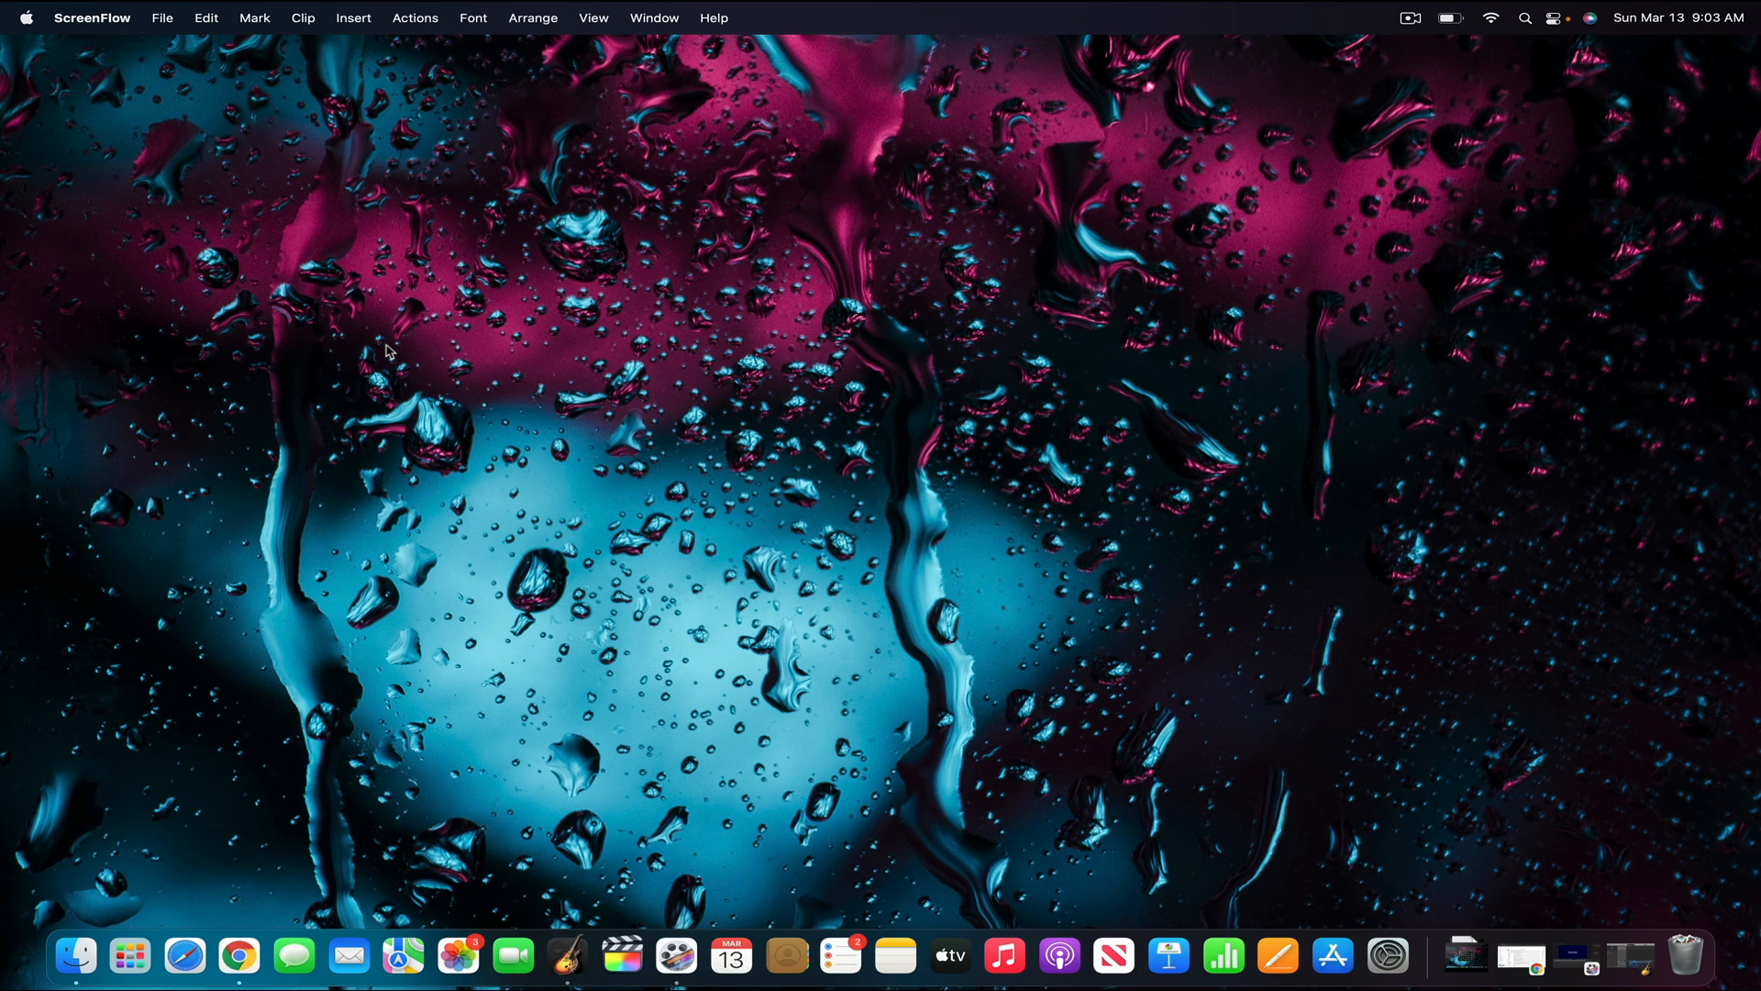
mouse_move(1306, 847)
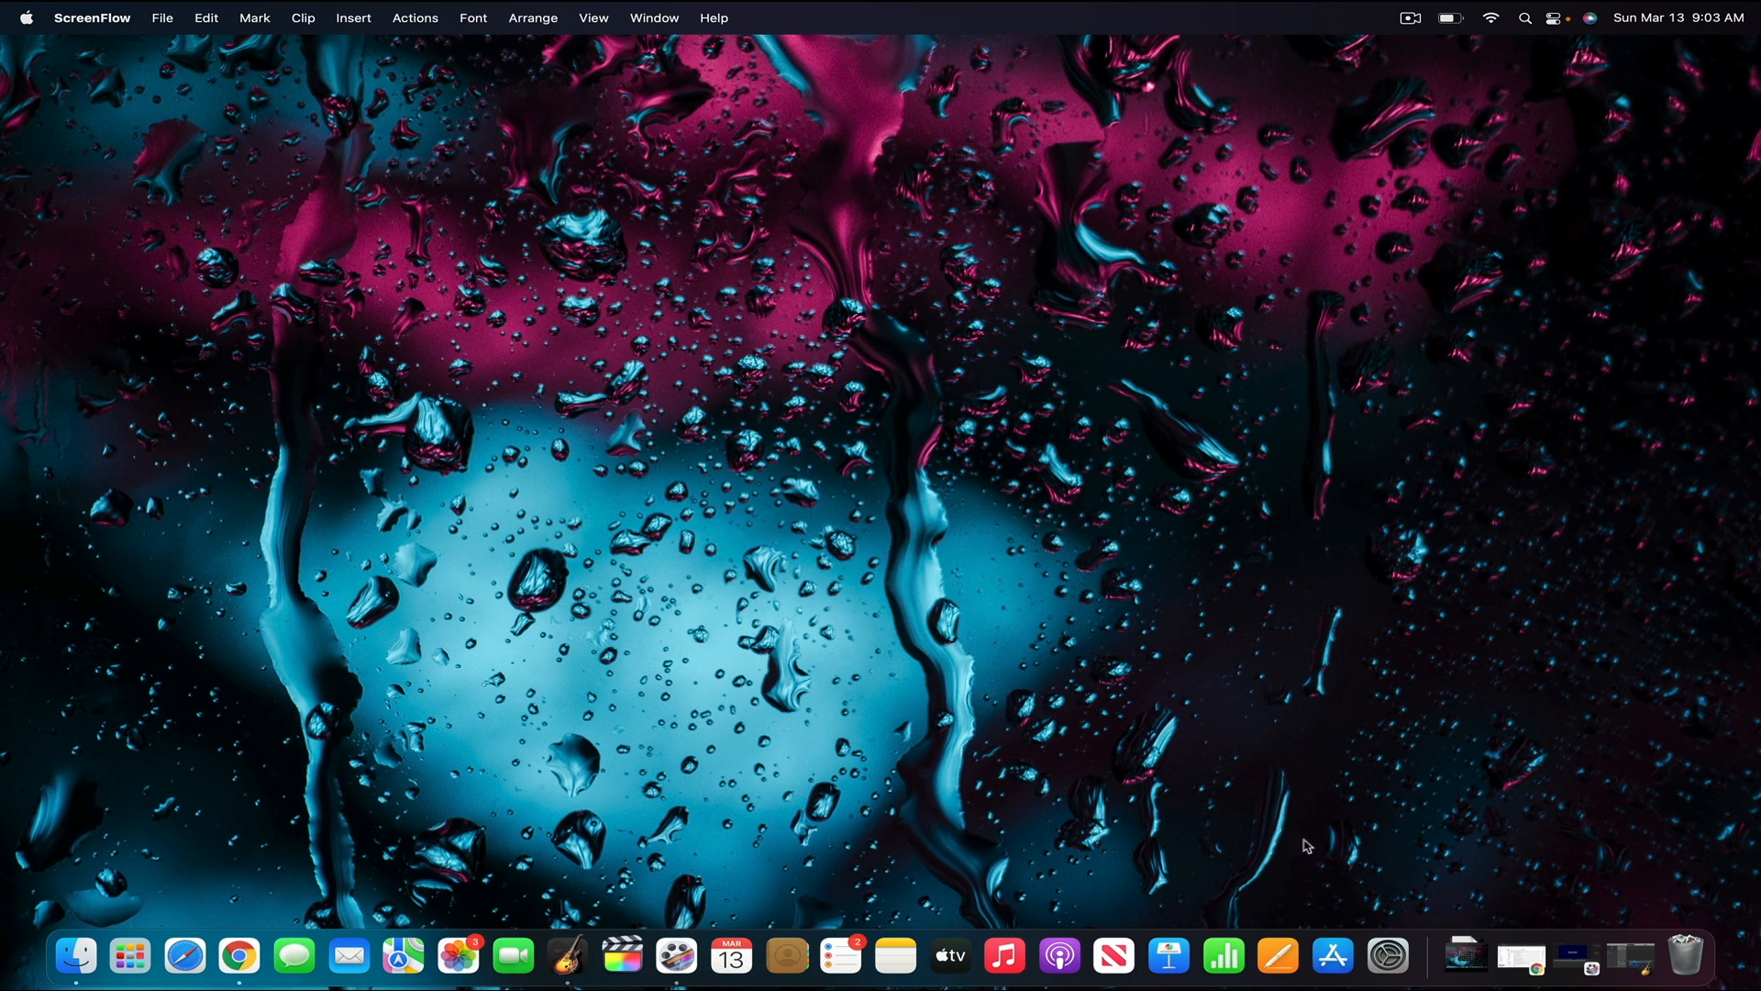
mouse_move(1398, 952)
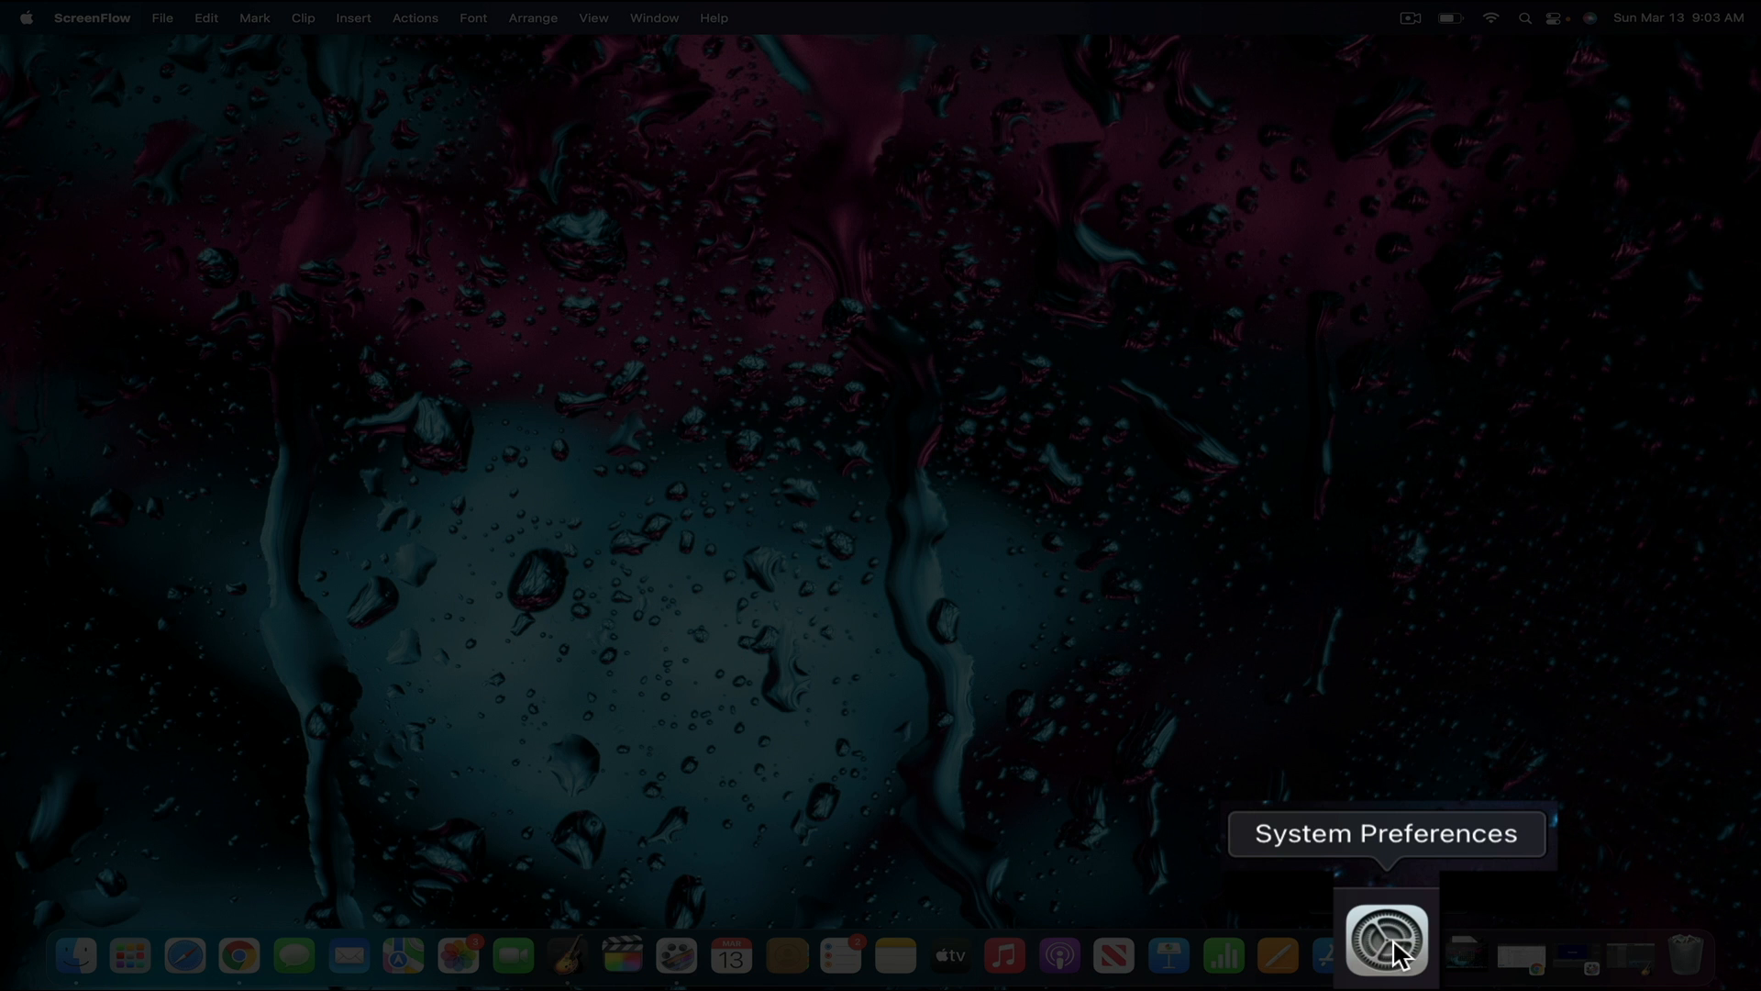
Launch System Preferences from the Dock
click(1383, 950)
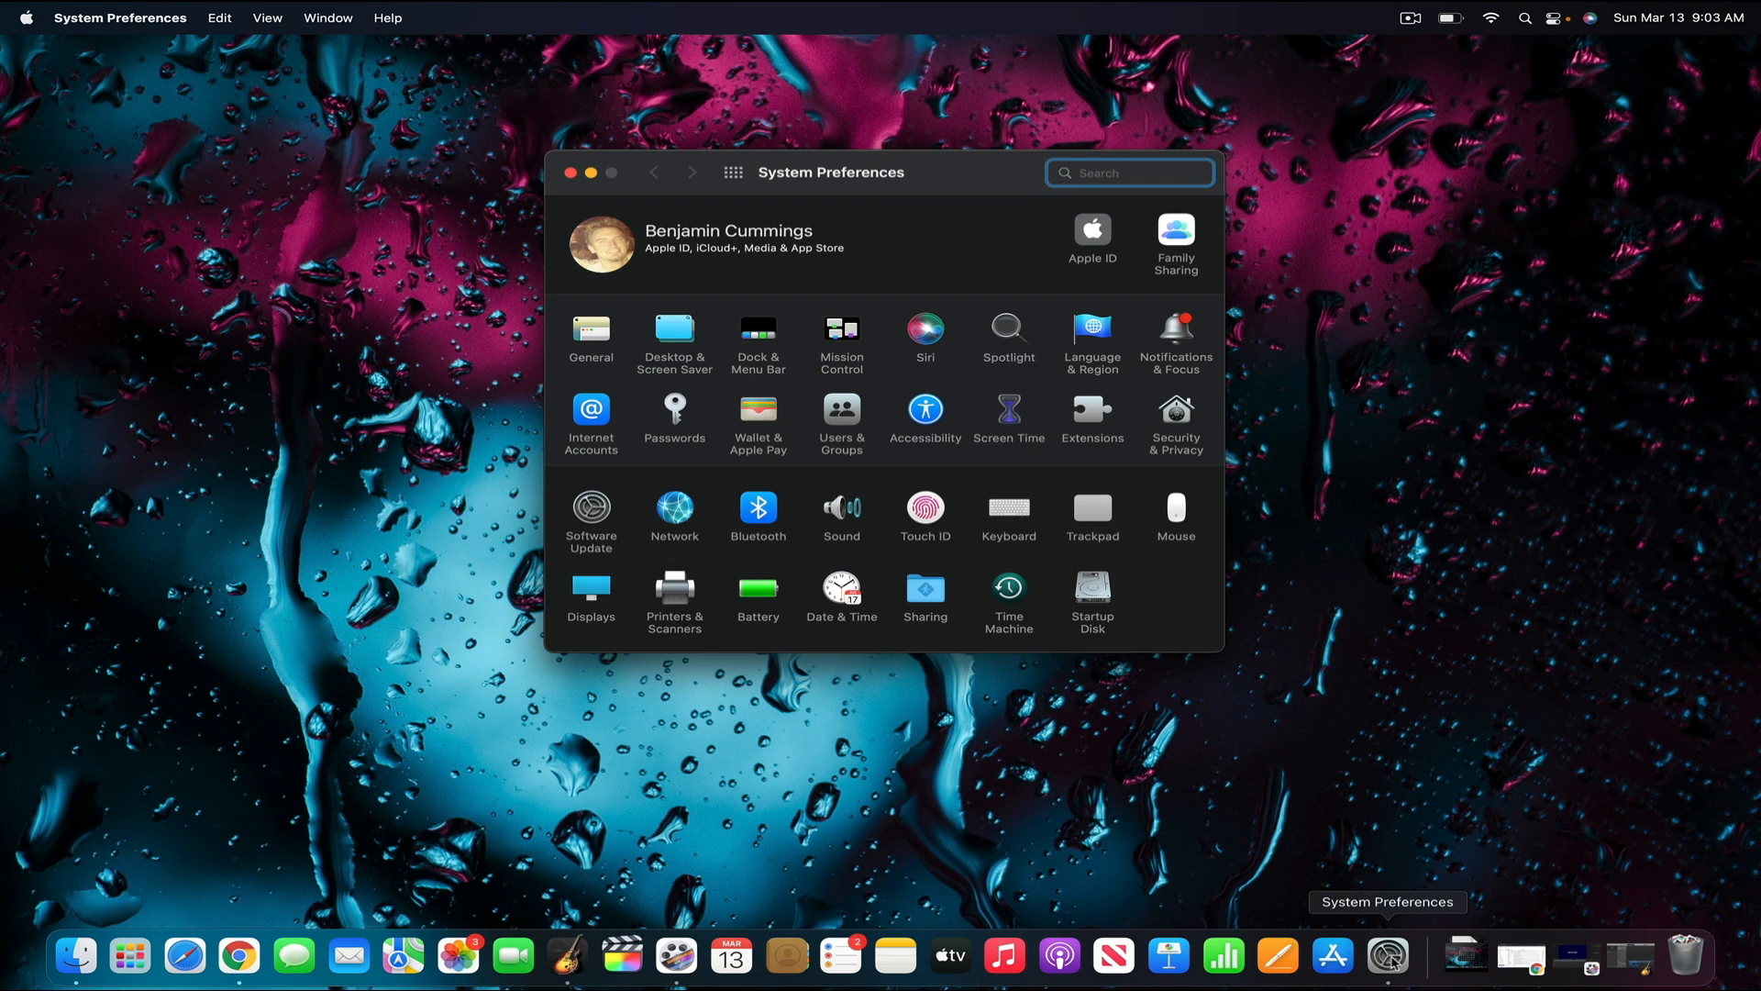
In Sound preferences, select RODE AI-1 as the input device and show the output device list
click(840, 510)
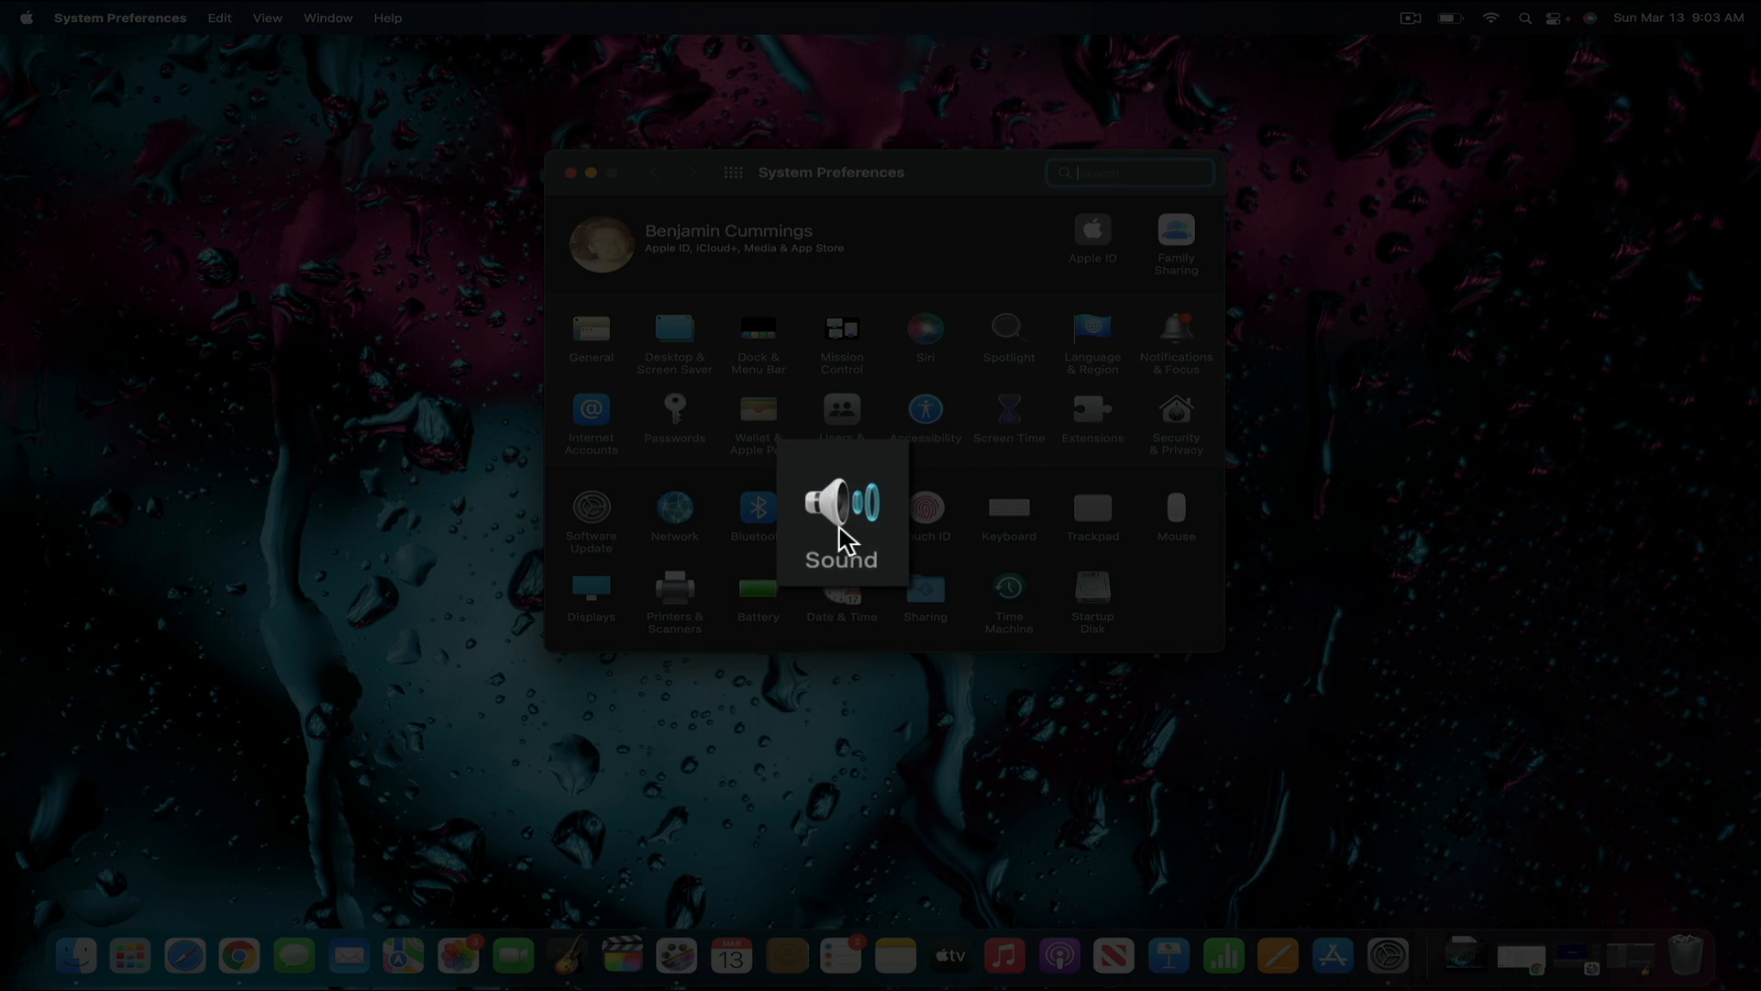
click(841, 508)
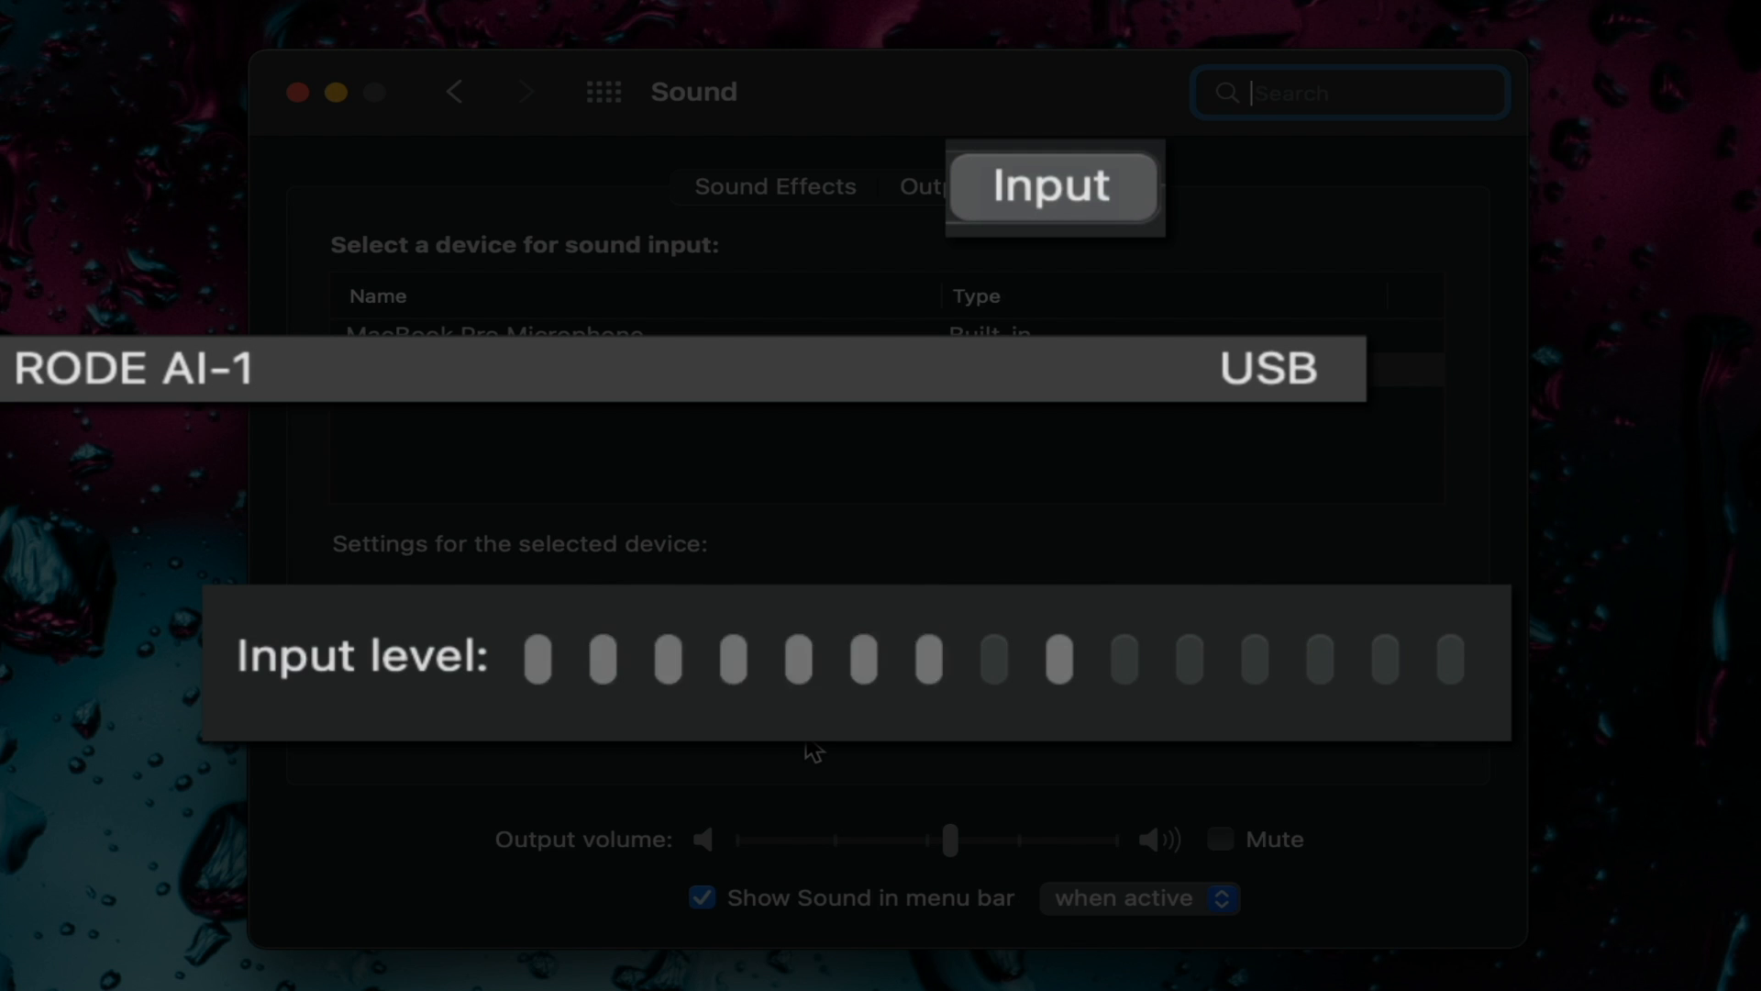
click(406, 369)
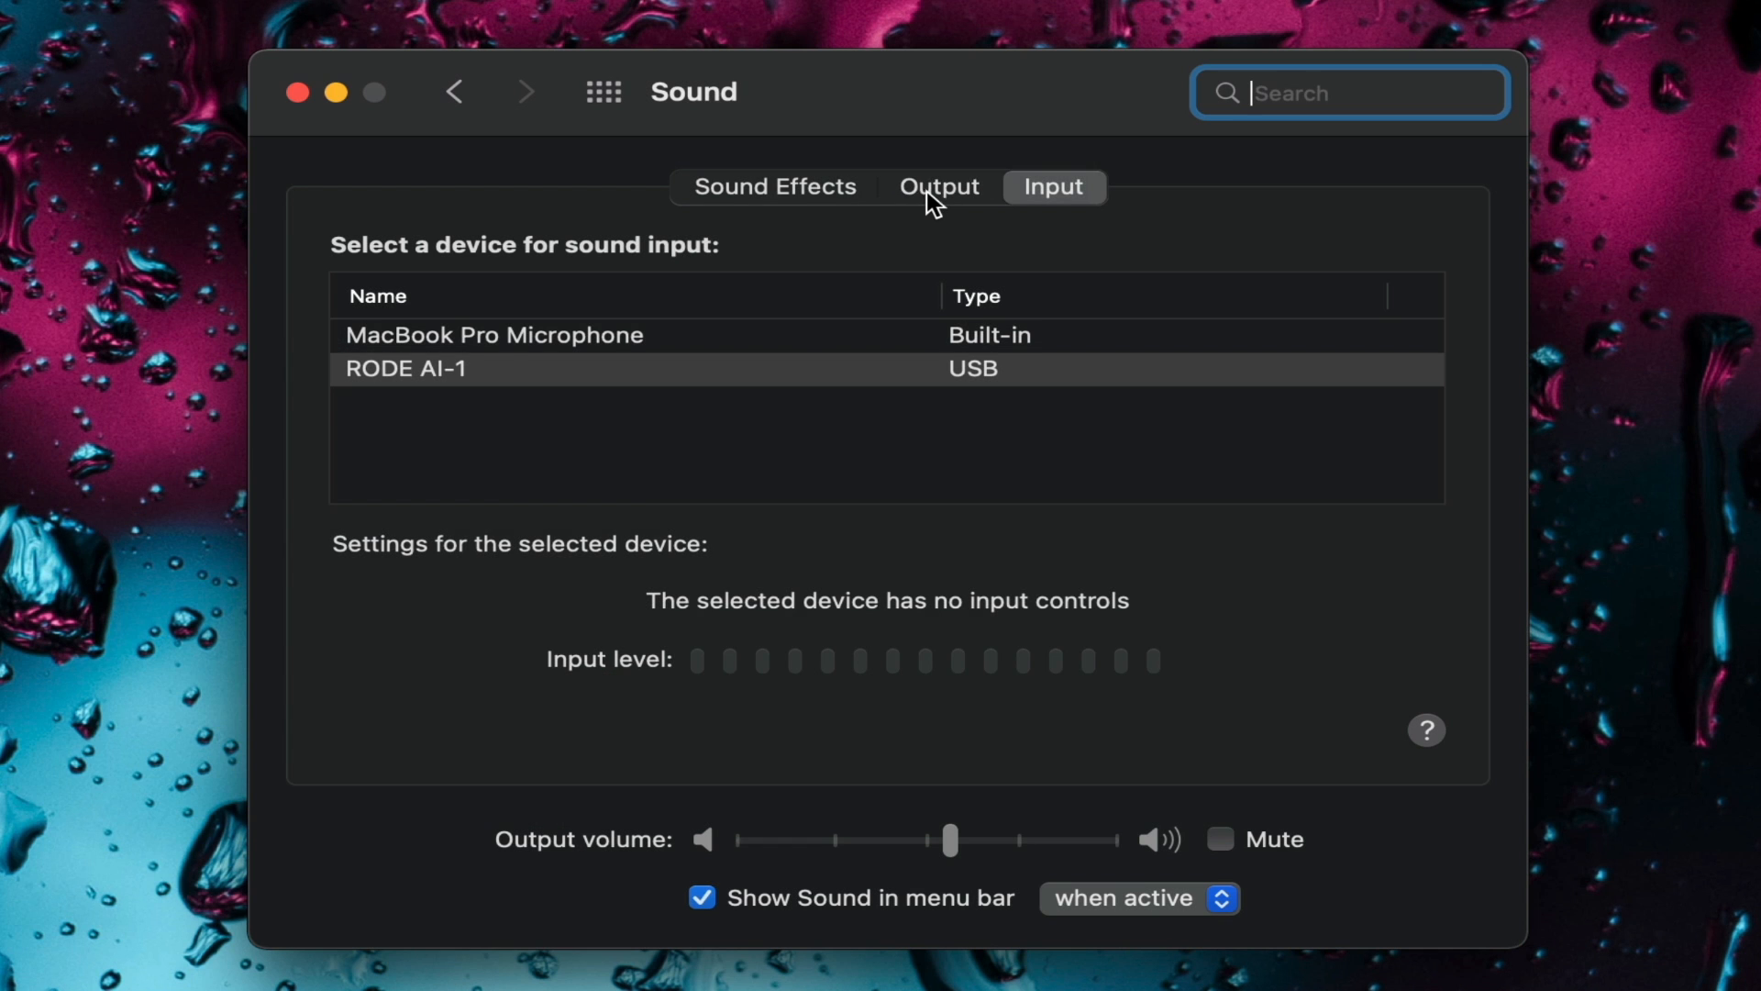
click(939, 187)
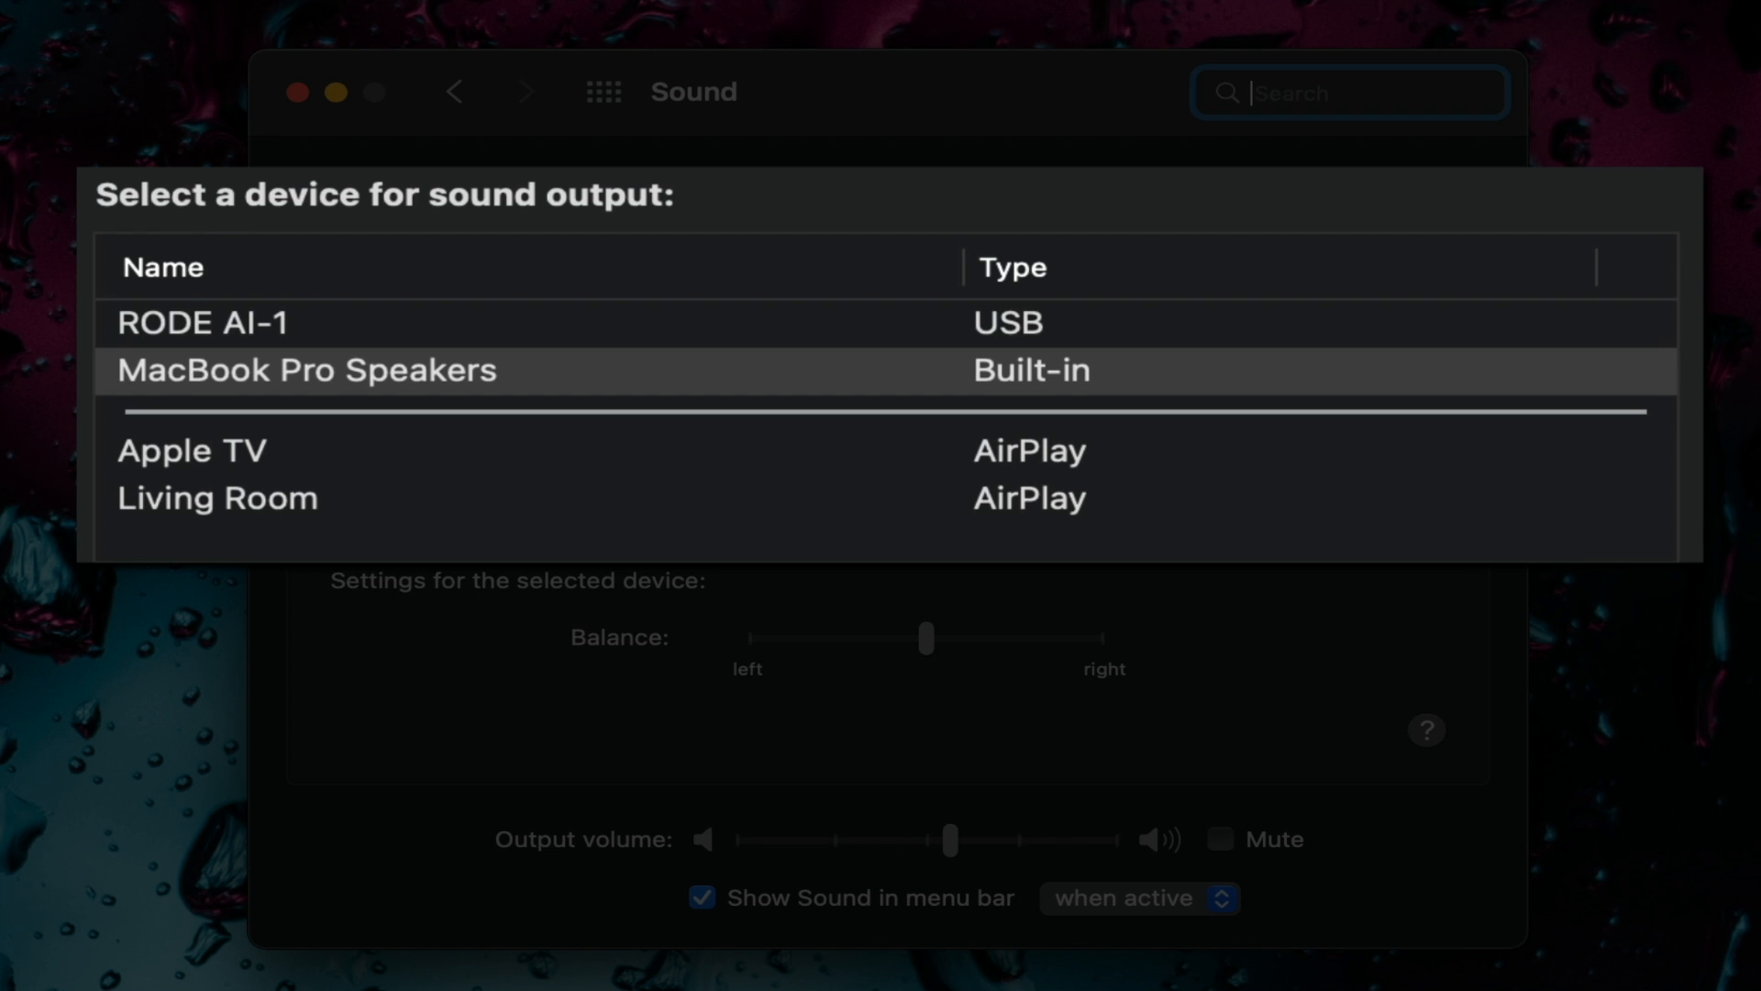
click(940, 187)
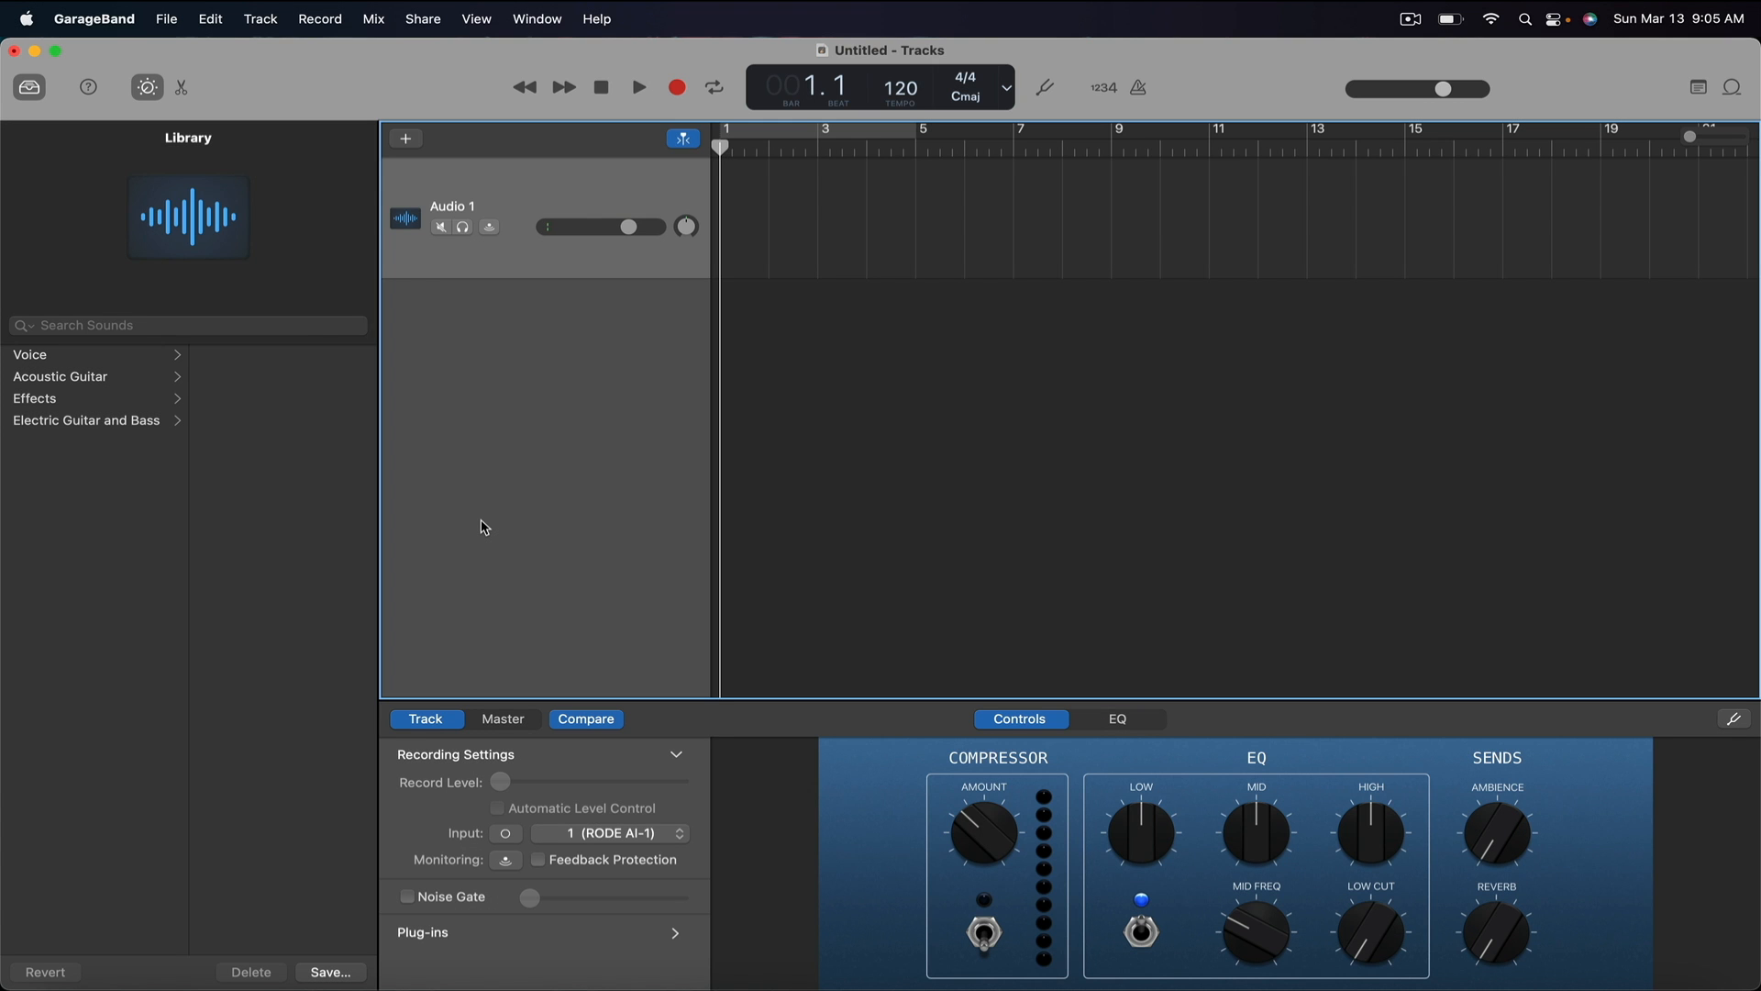
Record a short take on the Audio 1 track, stop it, and play it back
click(675, 84)
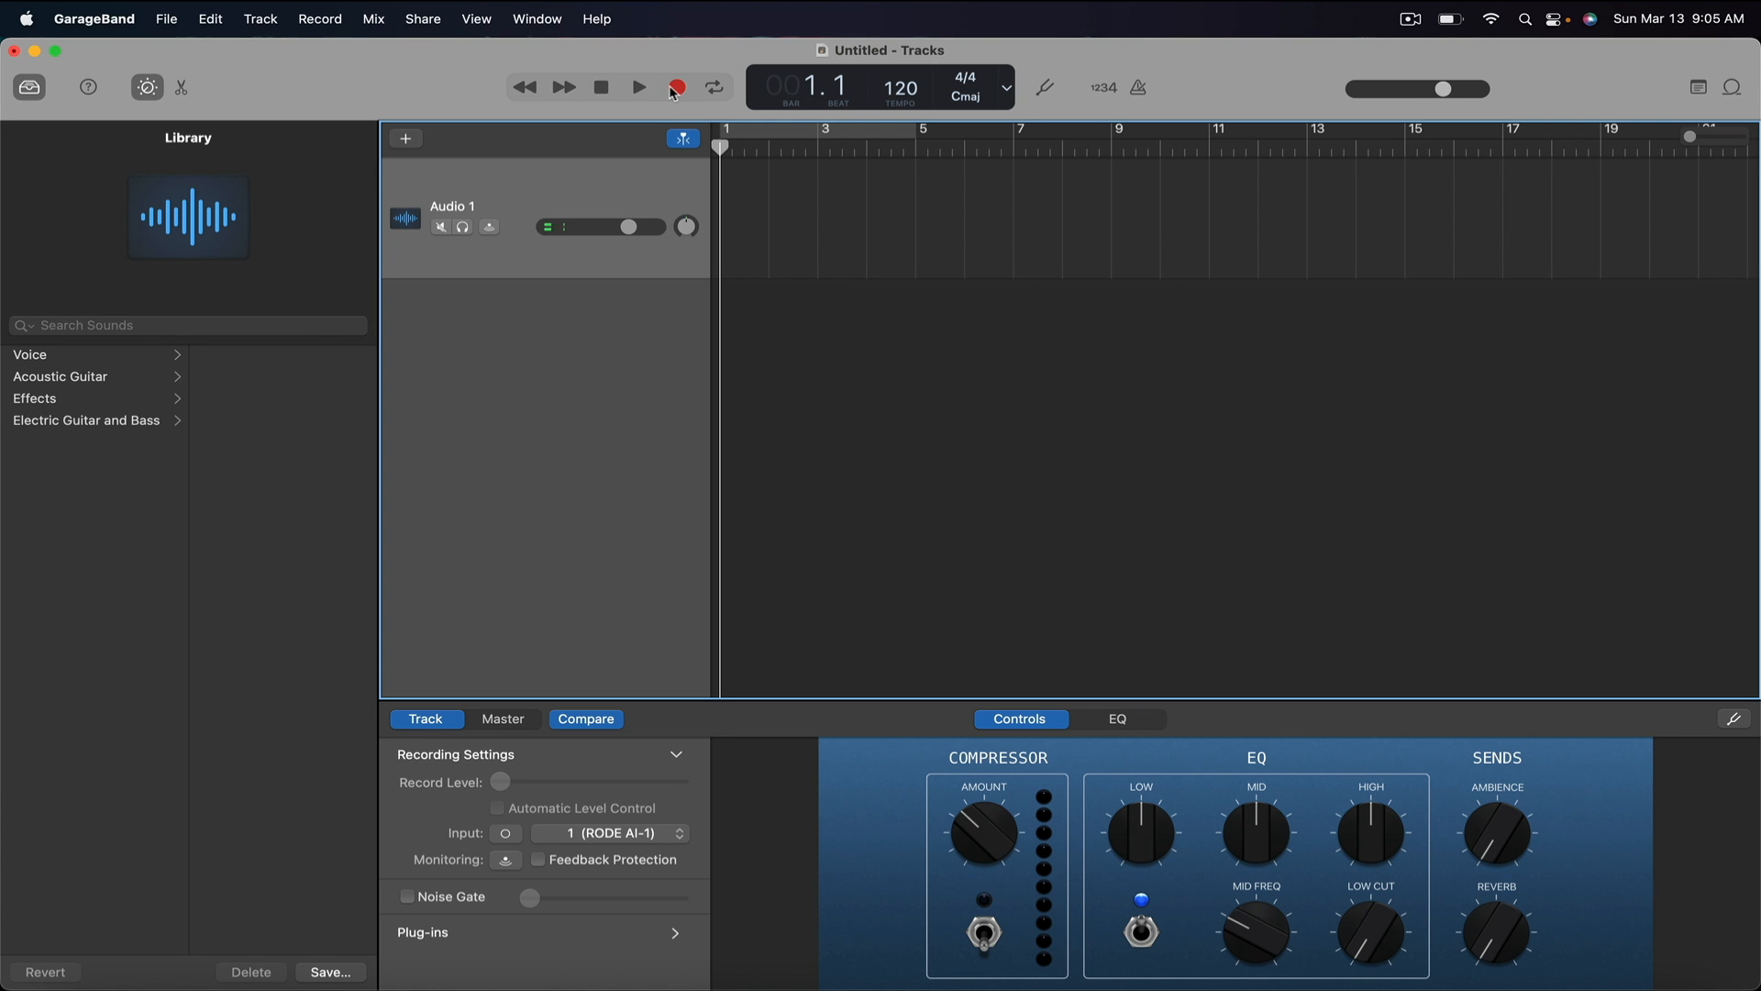
click(679, 84)
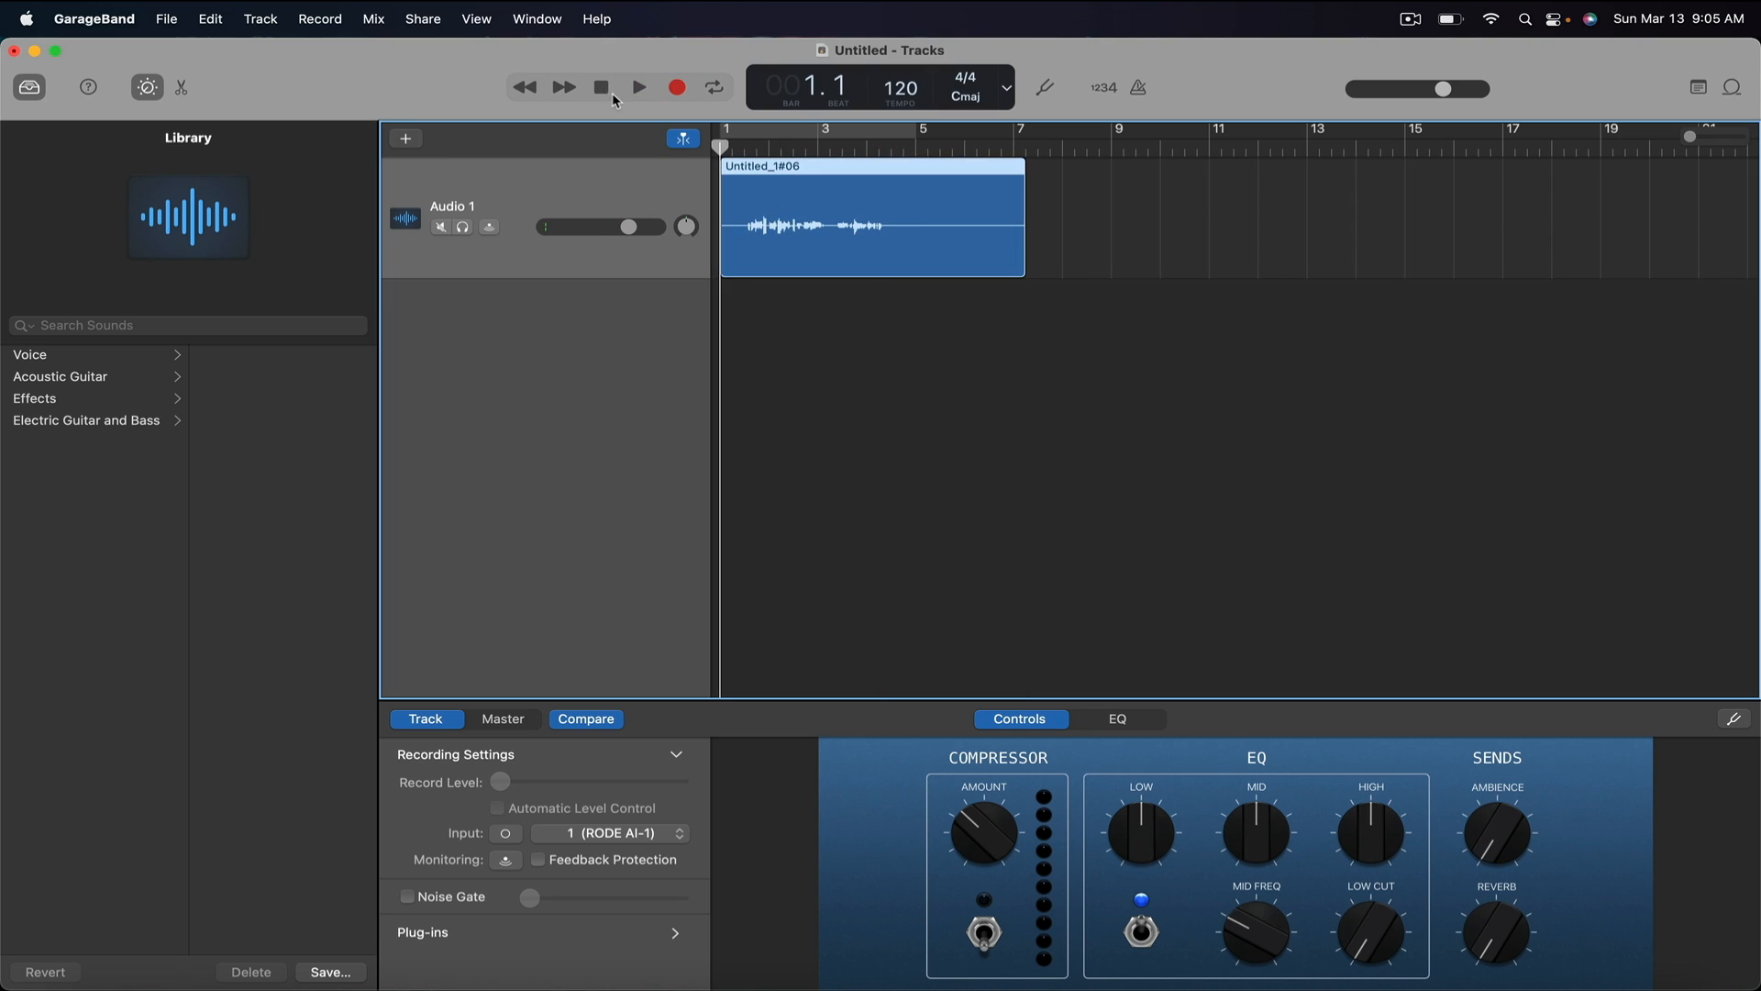
click(638, 86)
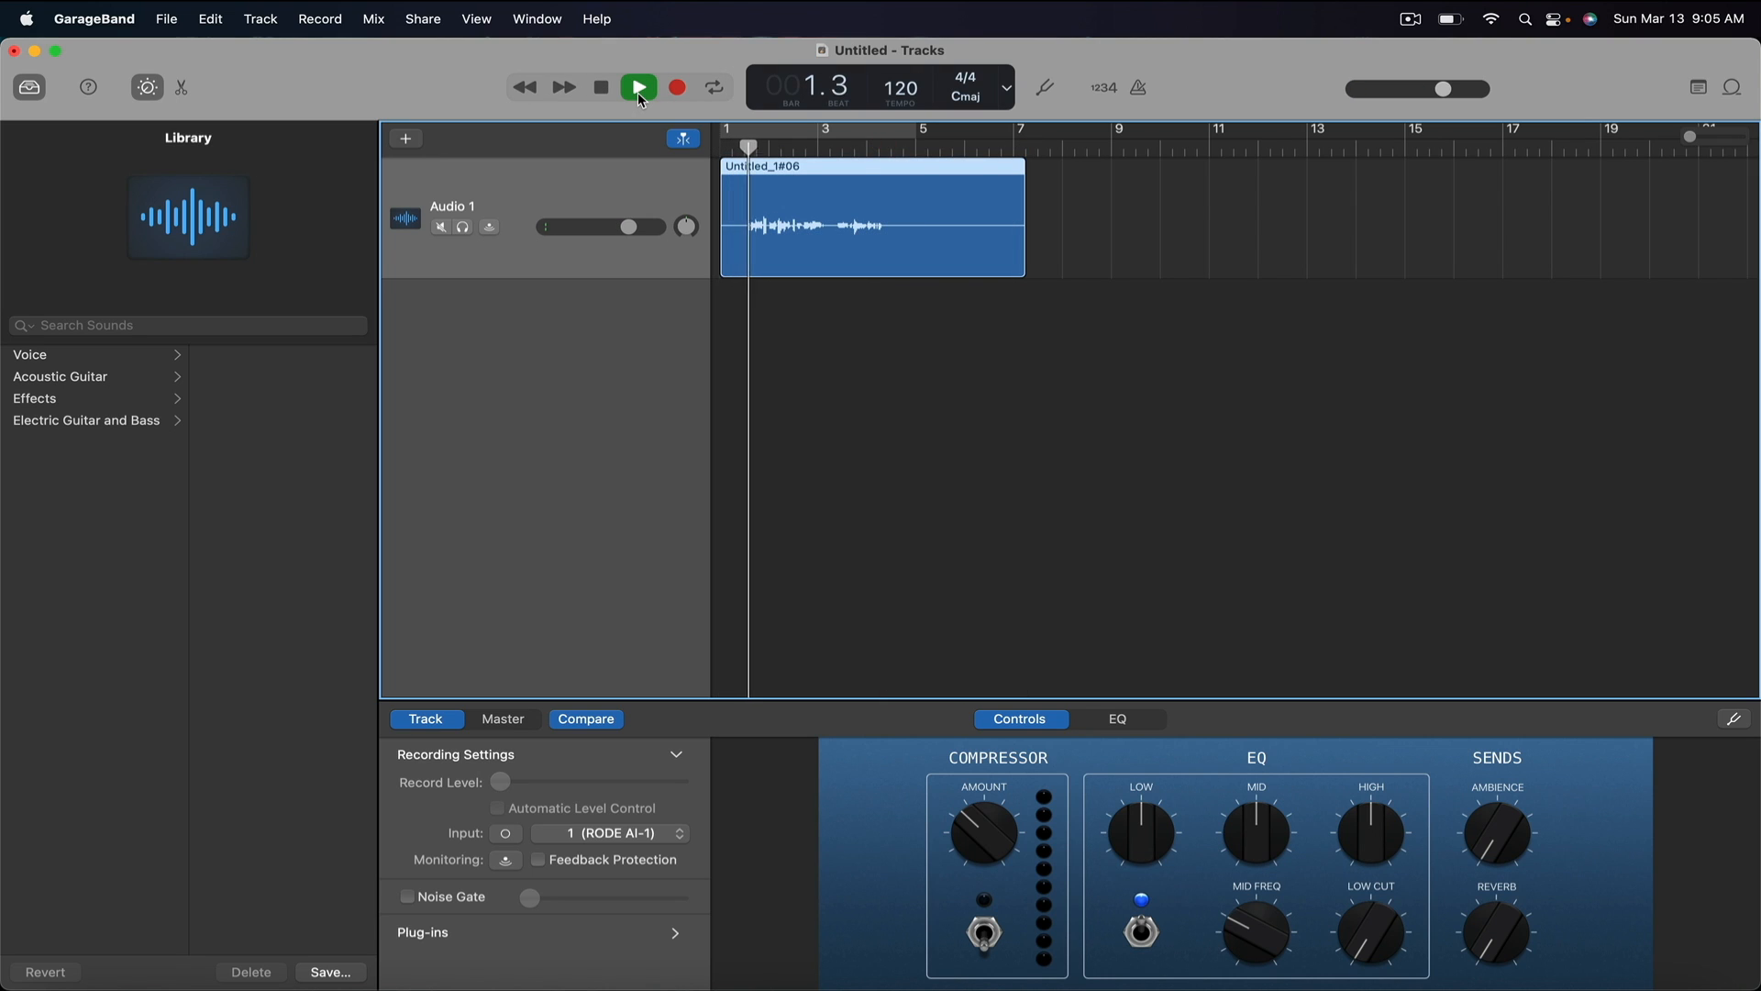
click(638, 88)
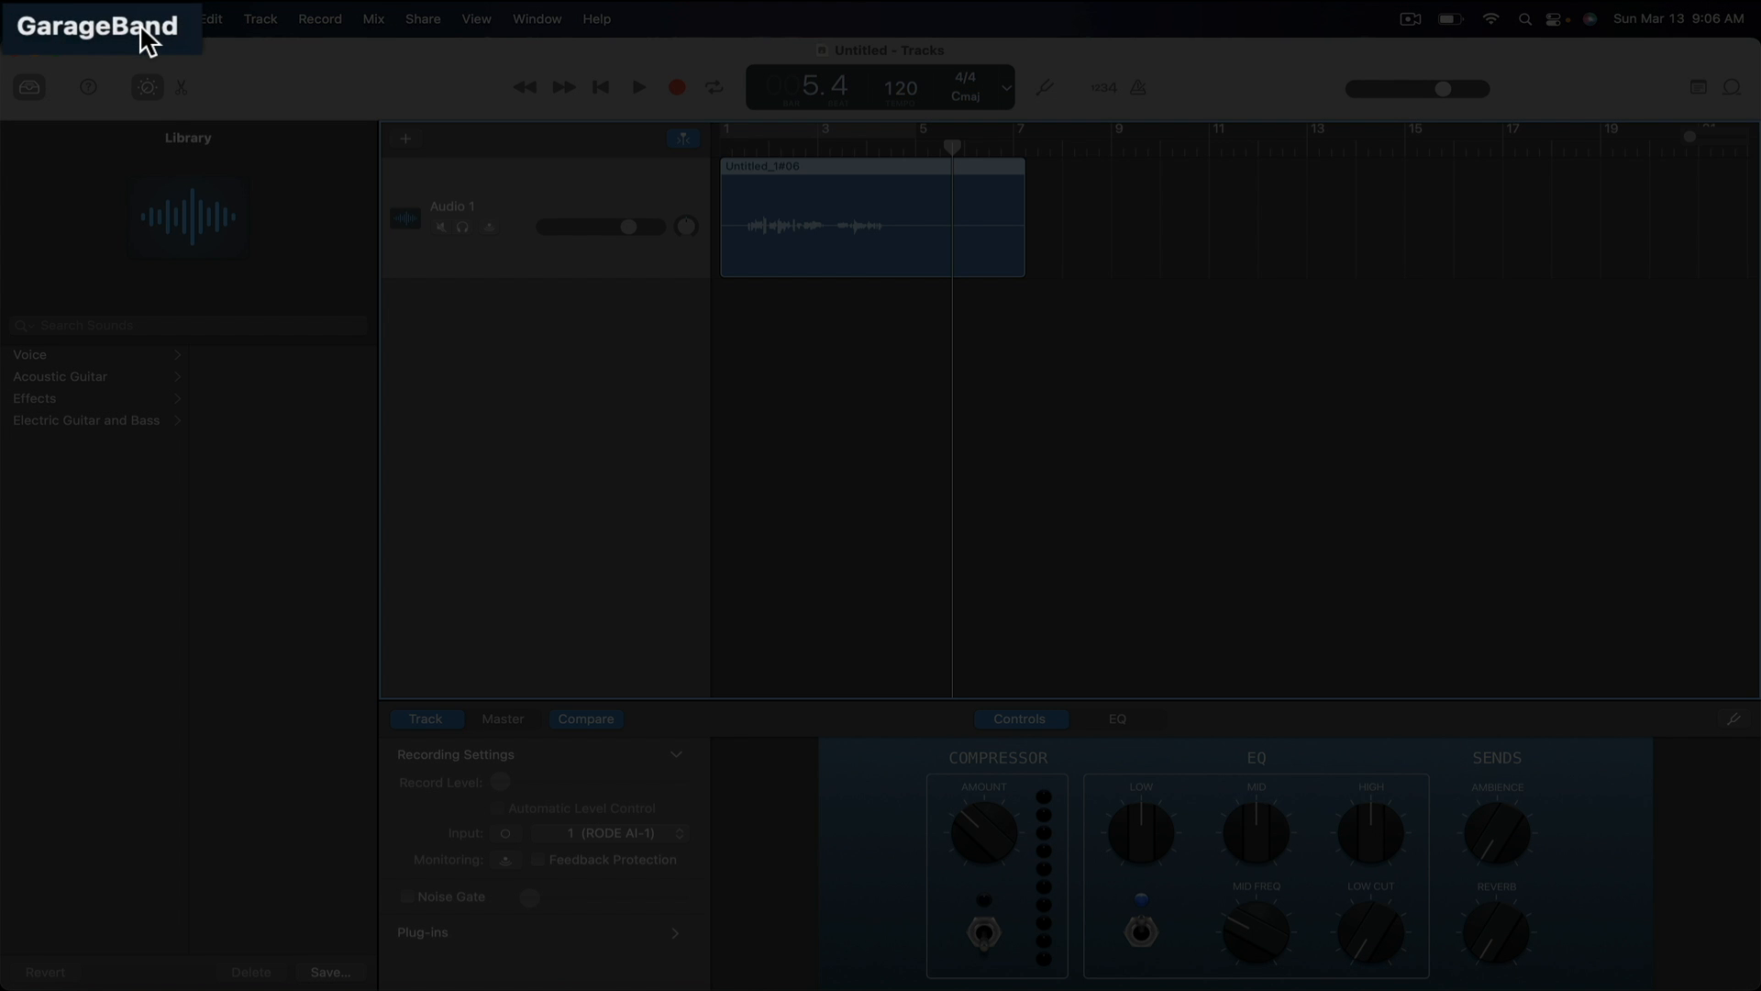
Check in GarageBand Preferences that RODE AI-1 is the audio input device
click(88, 18)
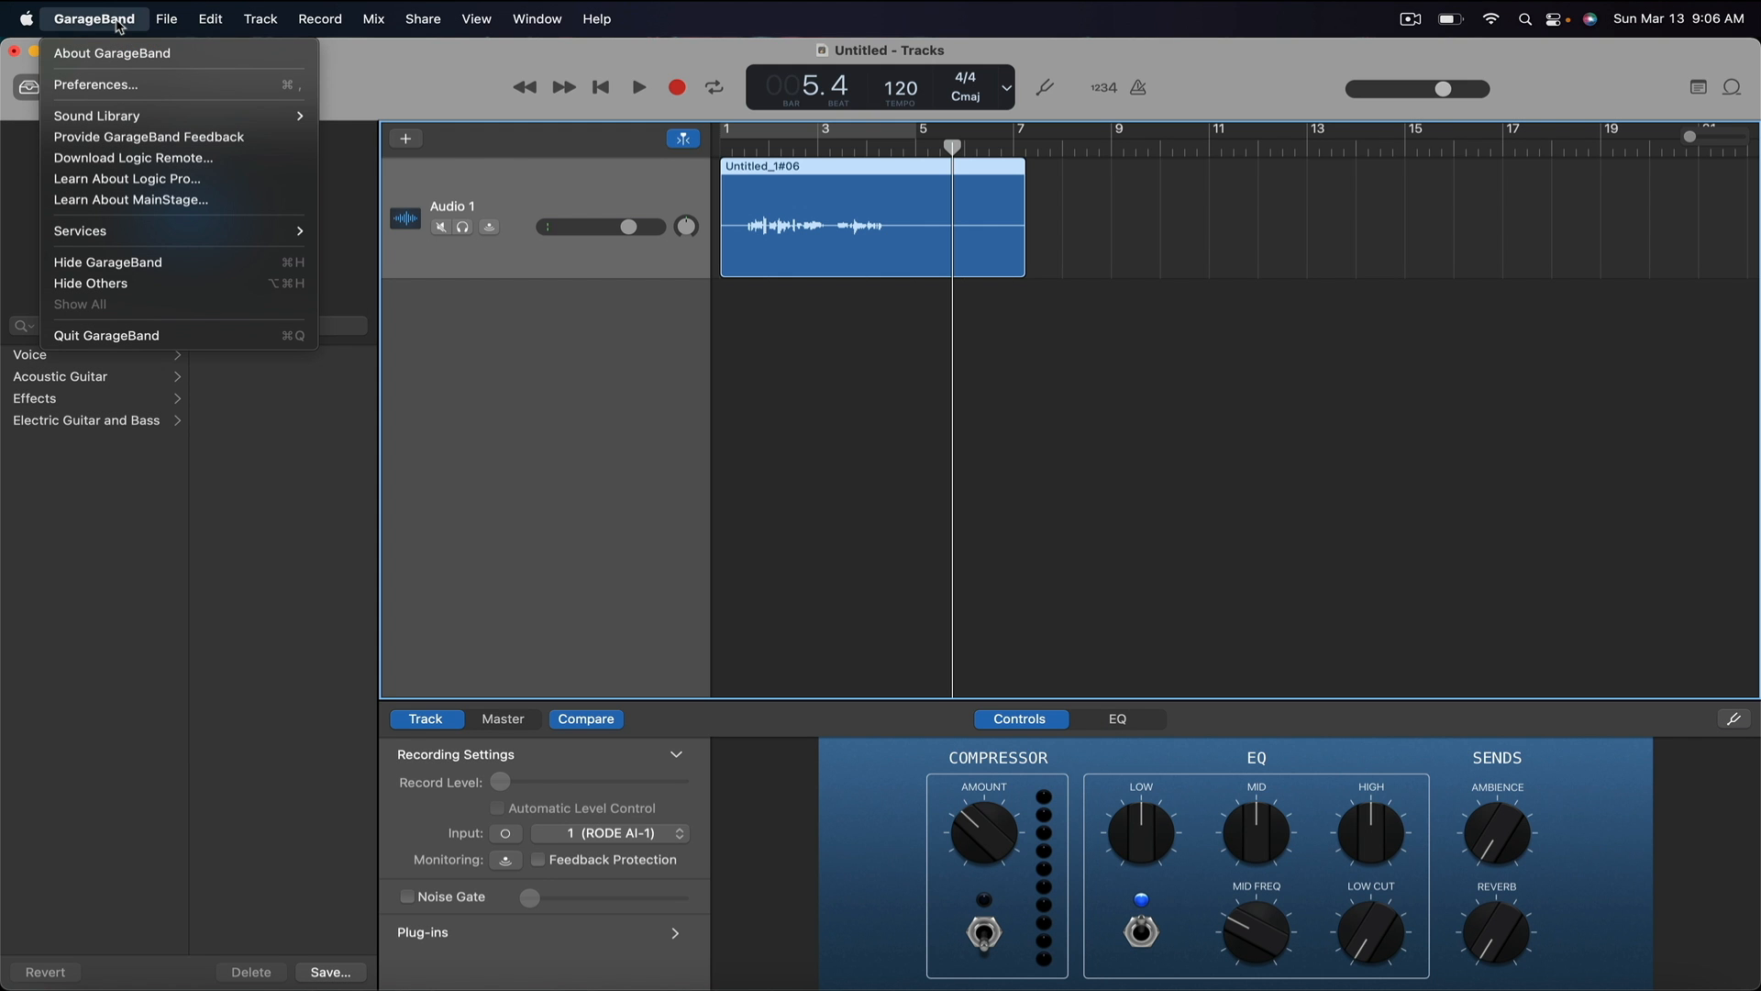
click(95, 84)
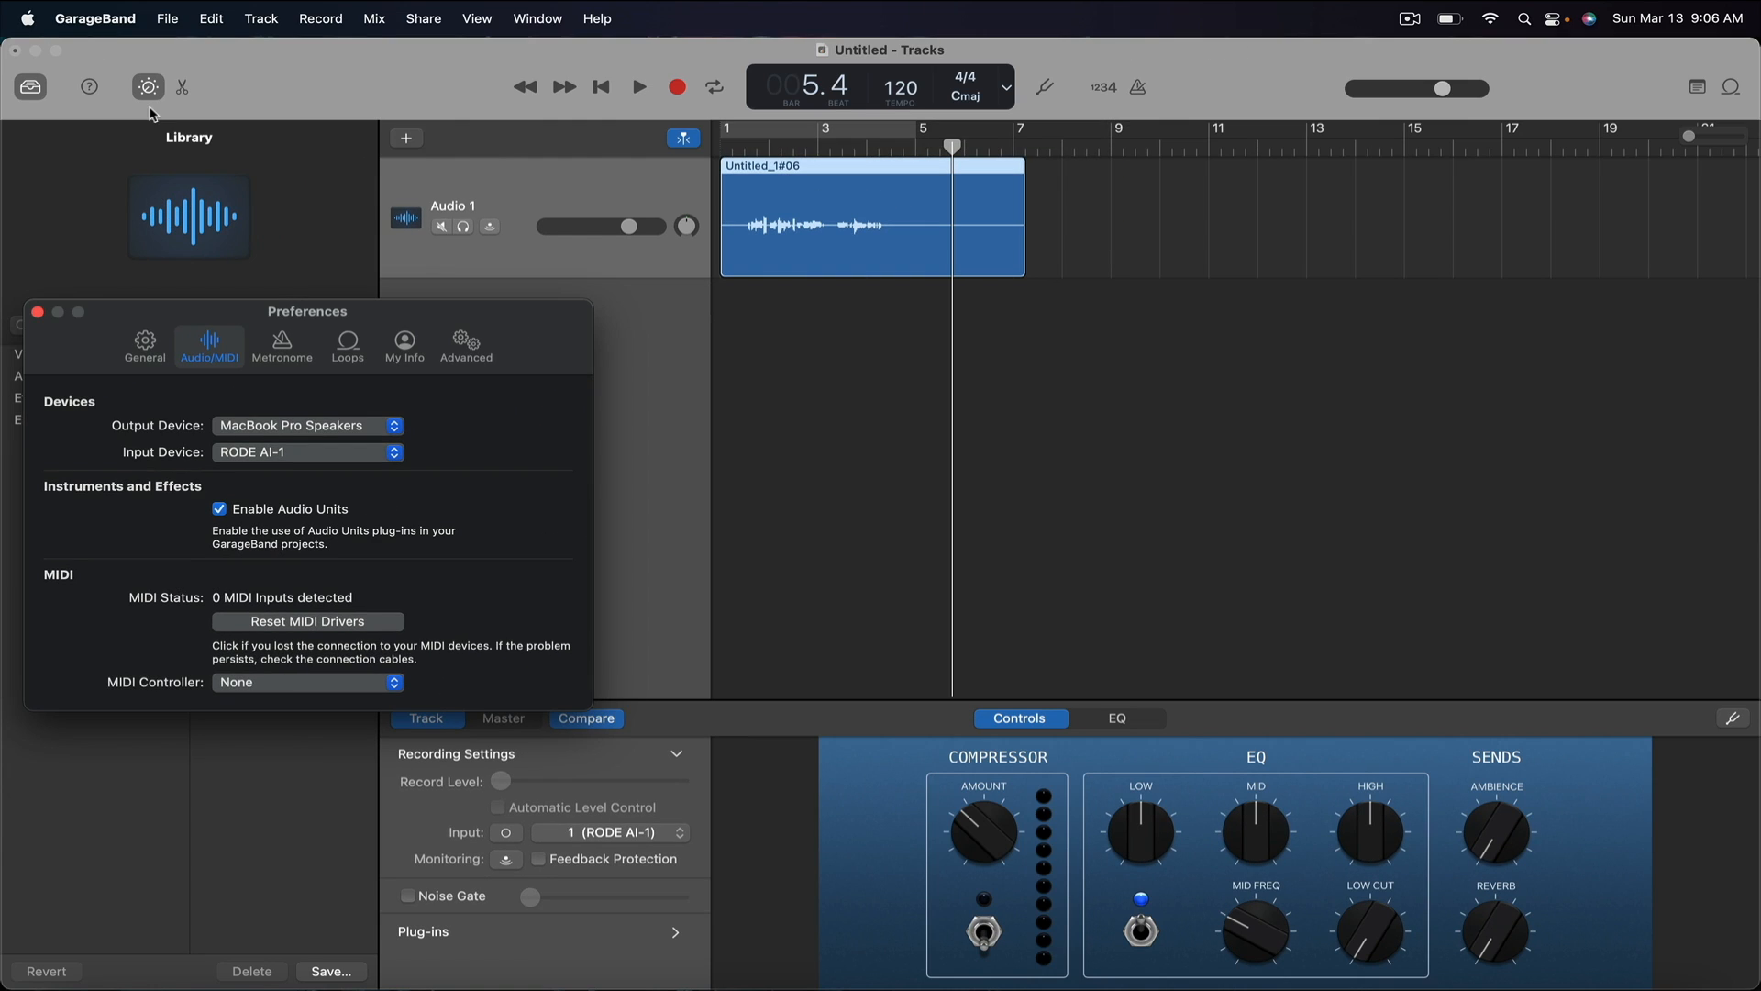
click(39, 310)
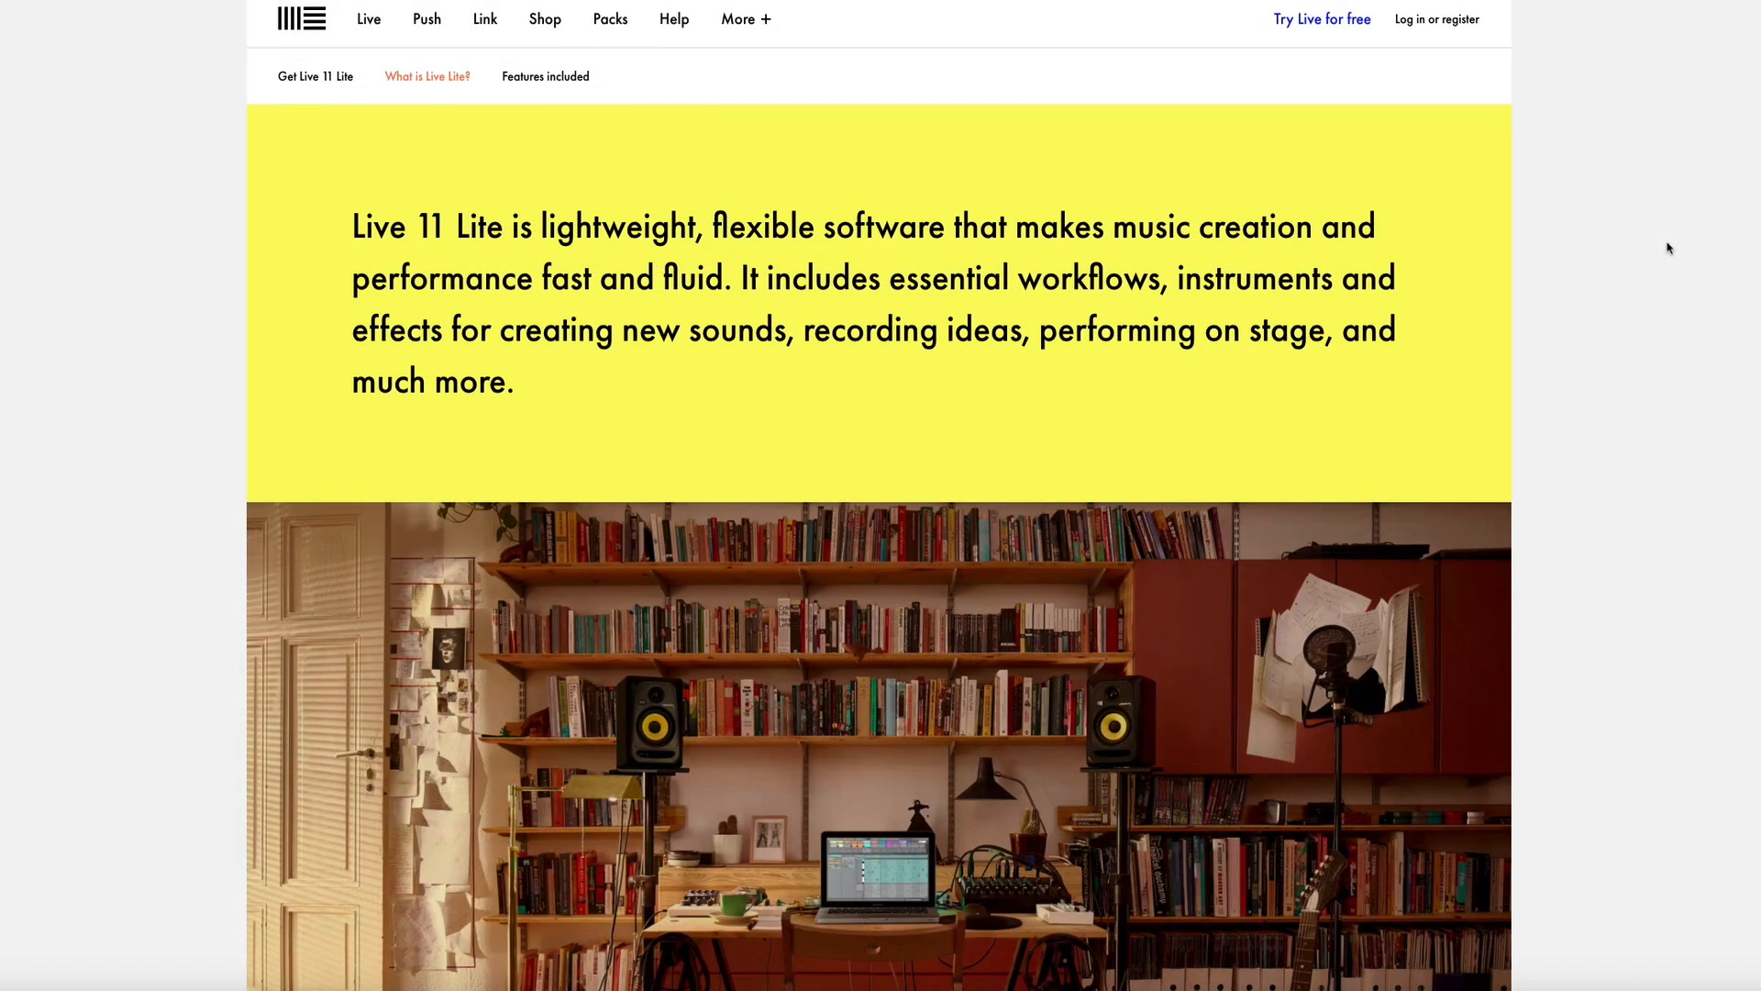
scroll(down, 3)
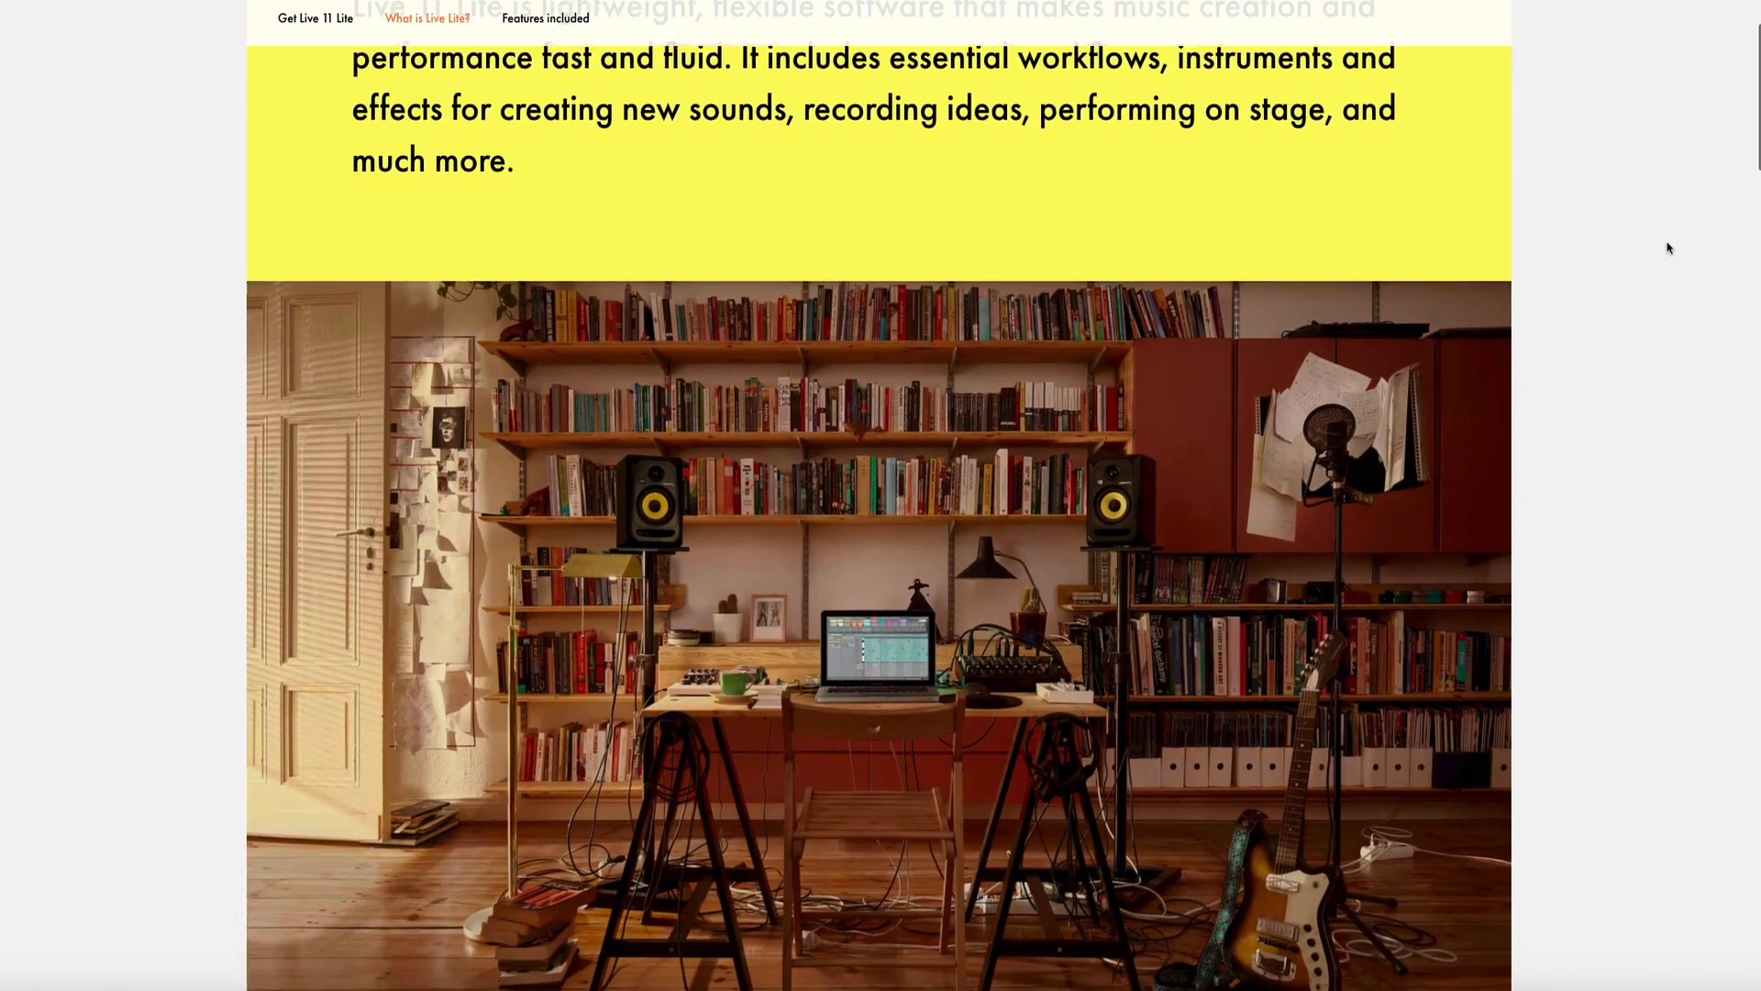
scroll(down, 3)
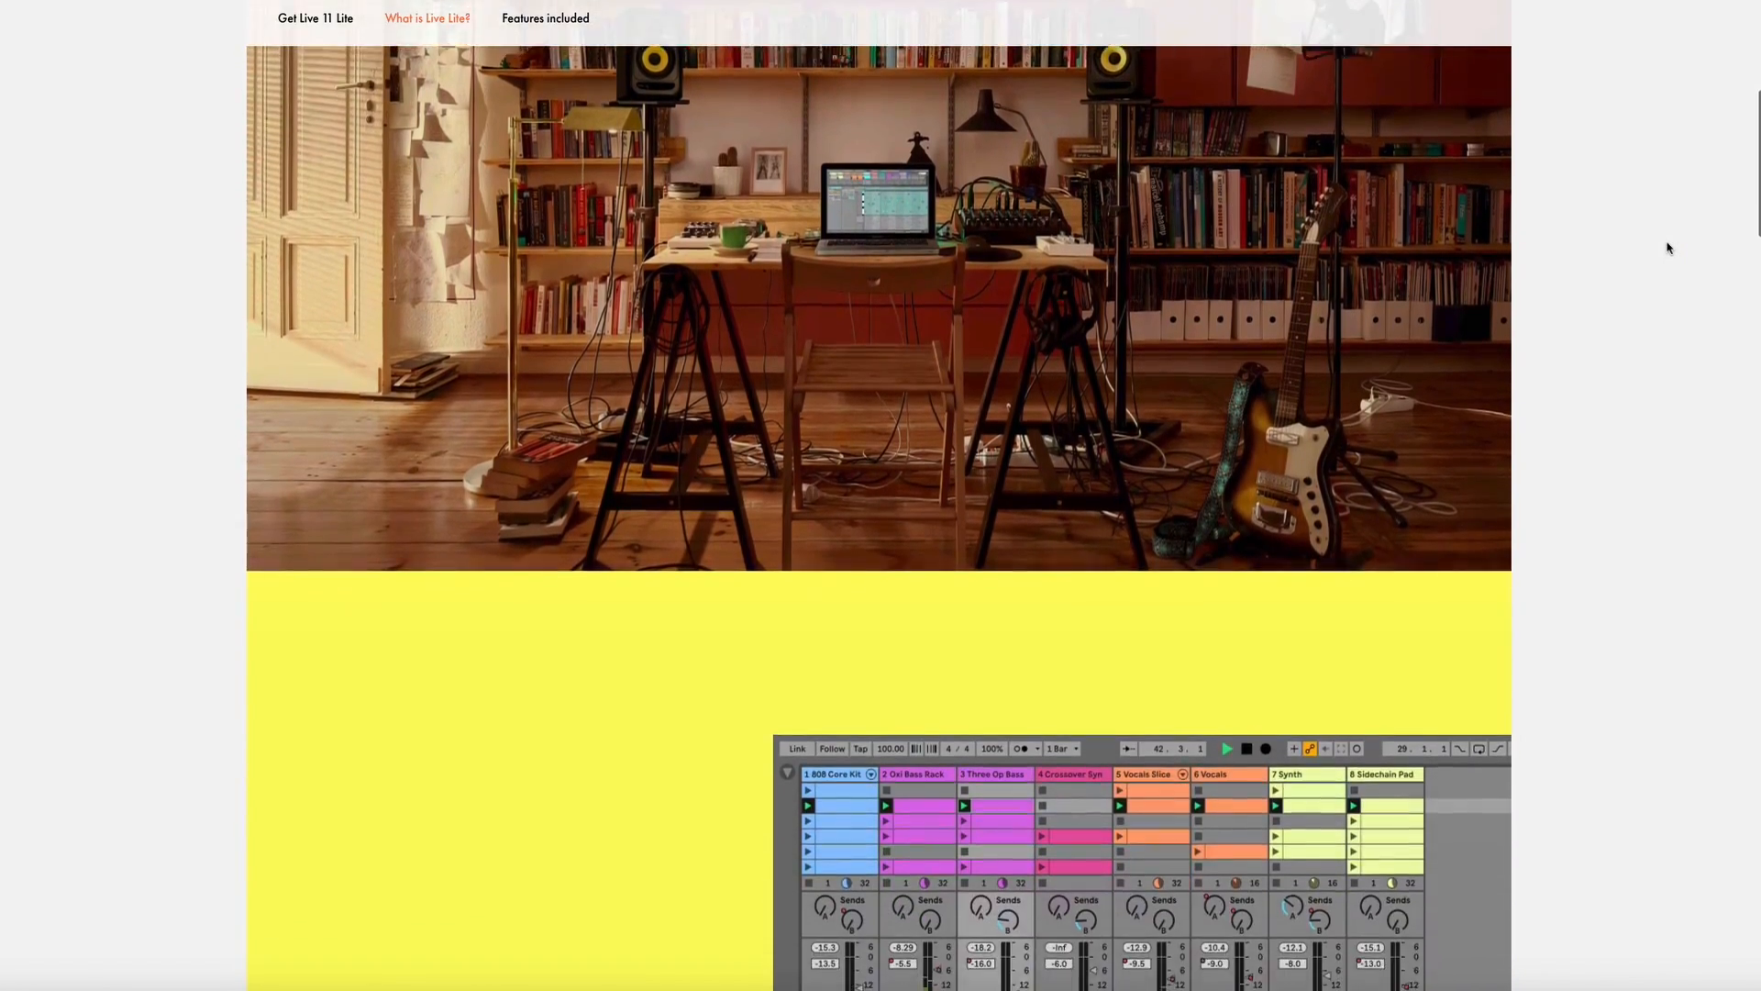
scroll(down, 3)
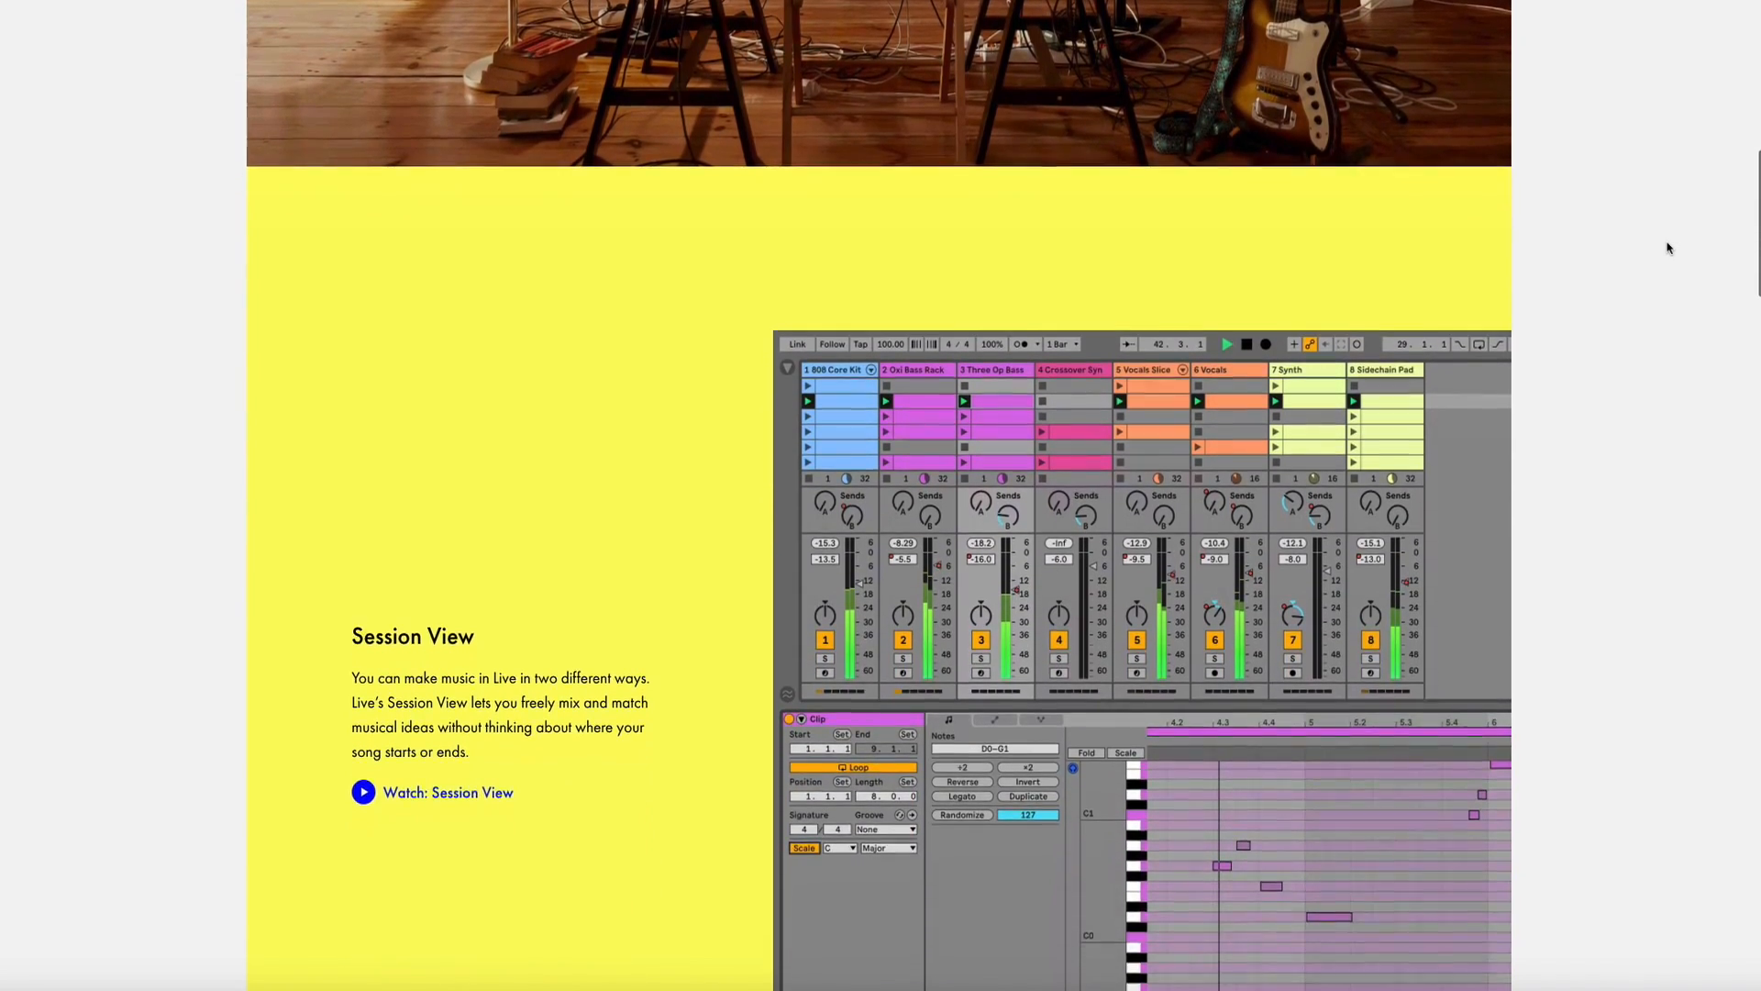
scroll(down, 3)
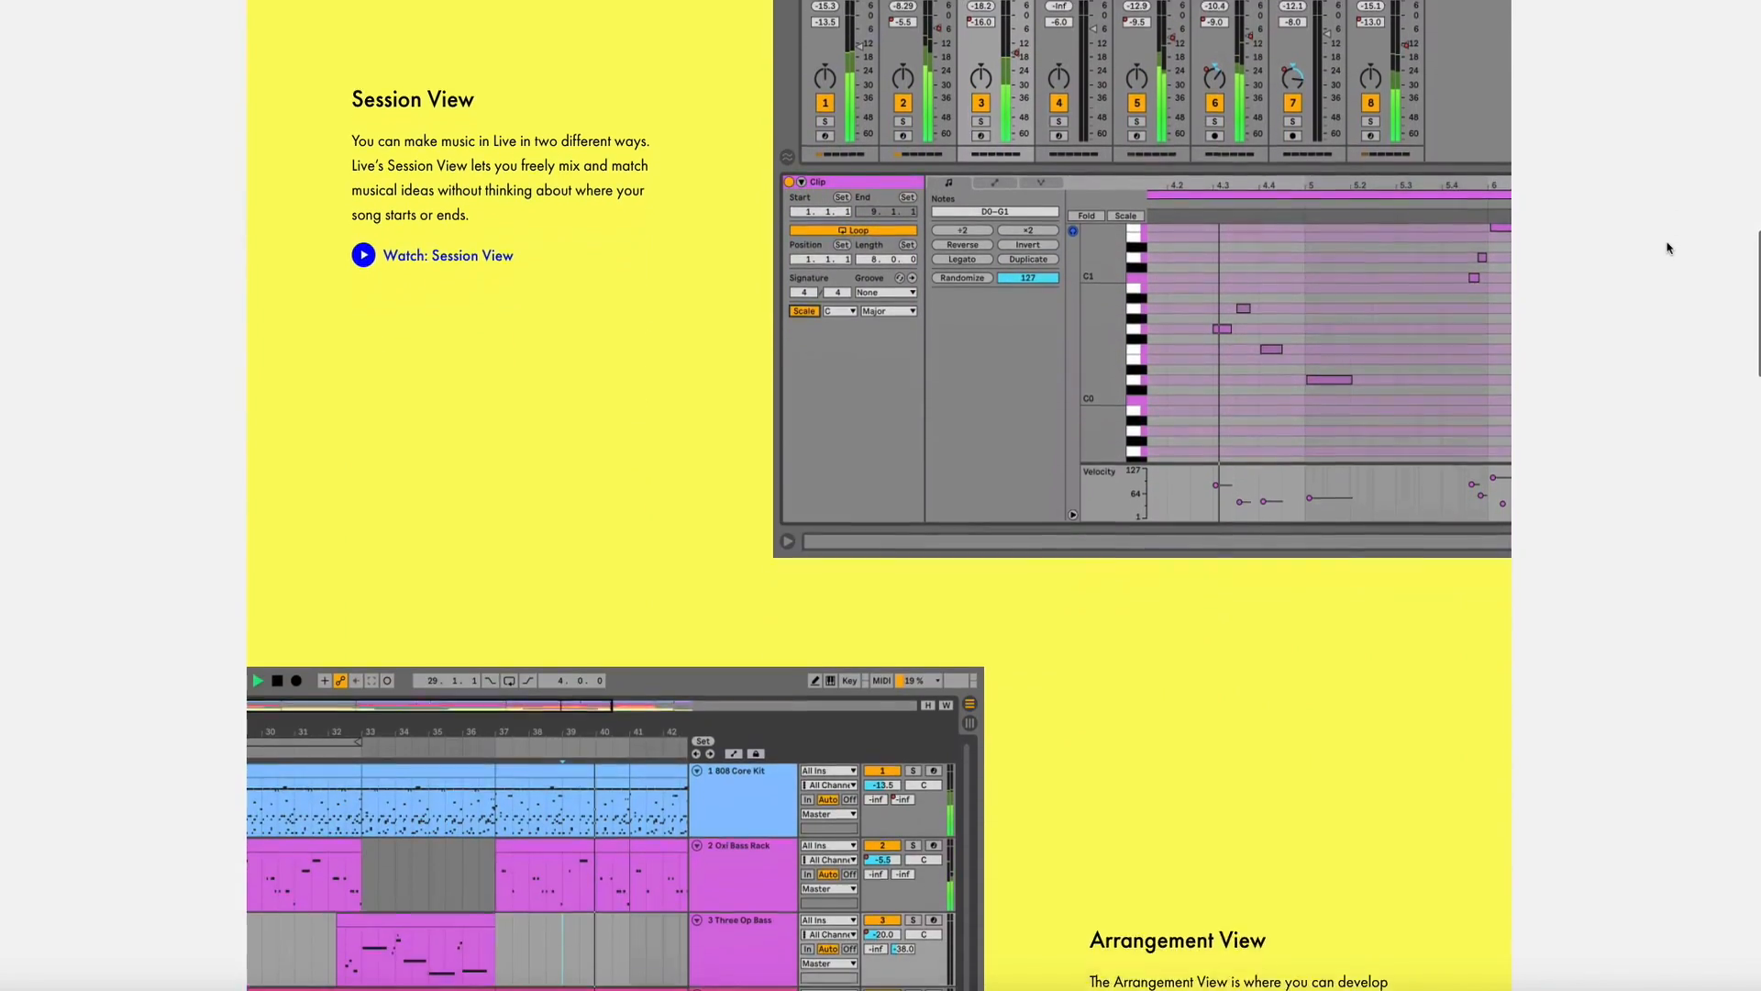
scroll(down, 3)
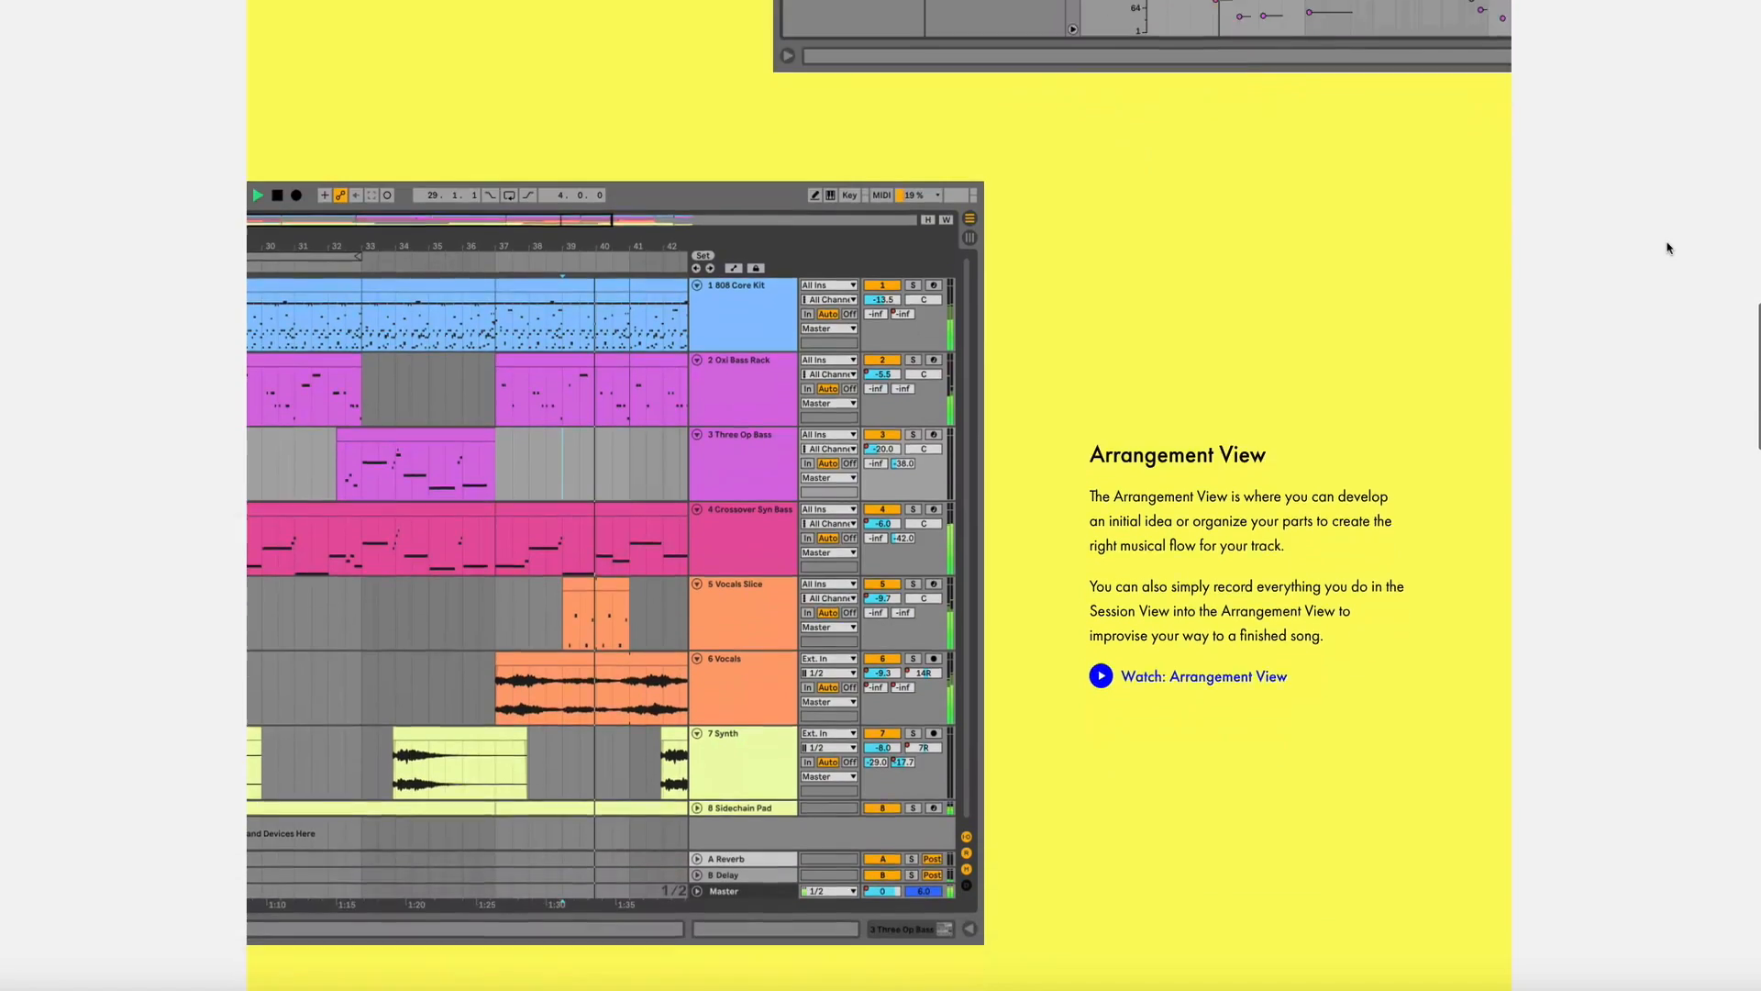
scroll(down, 3)
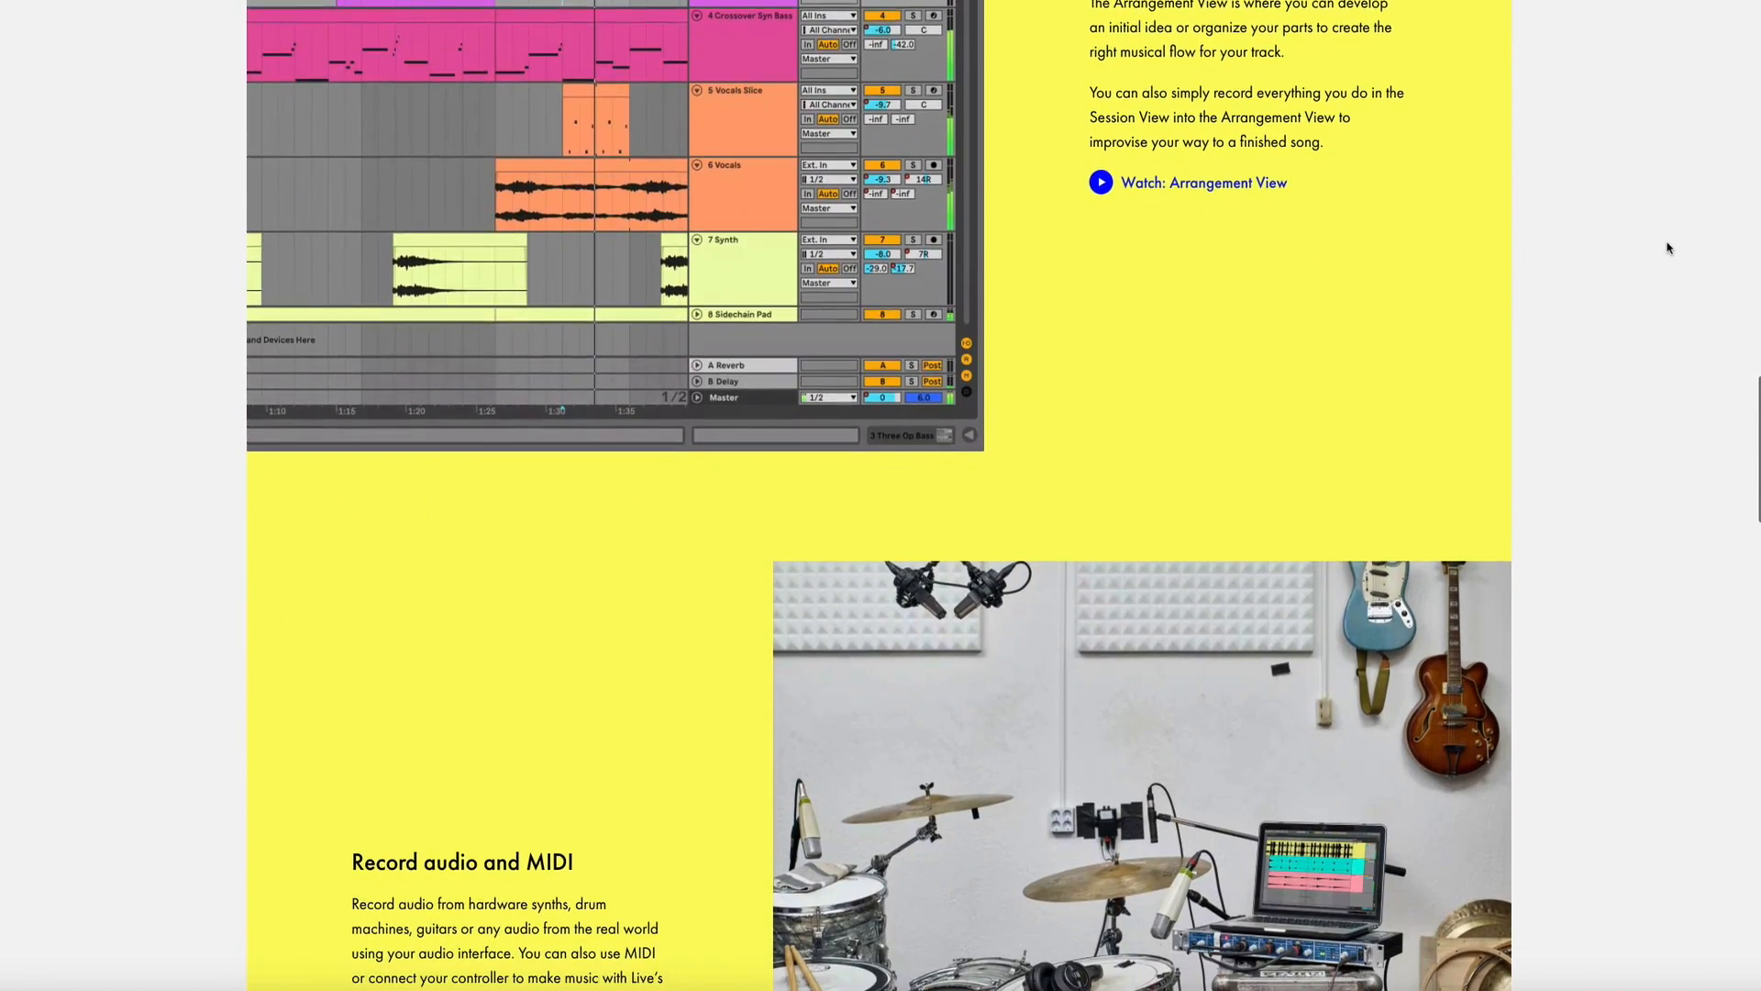
scroll(down, 3)
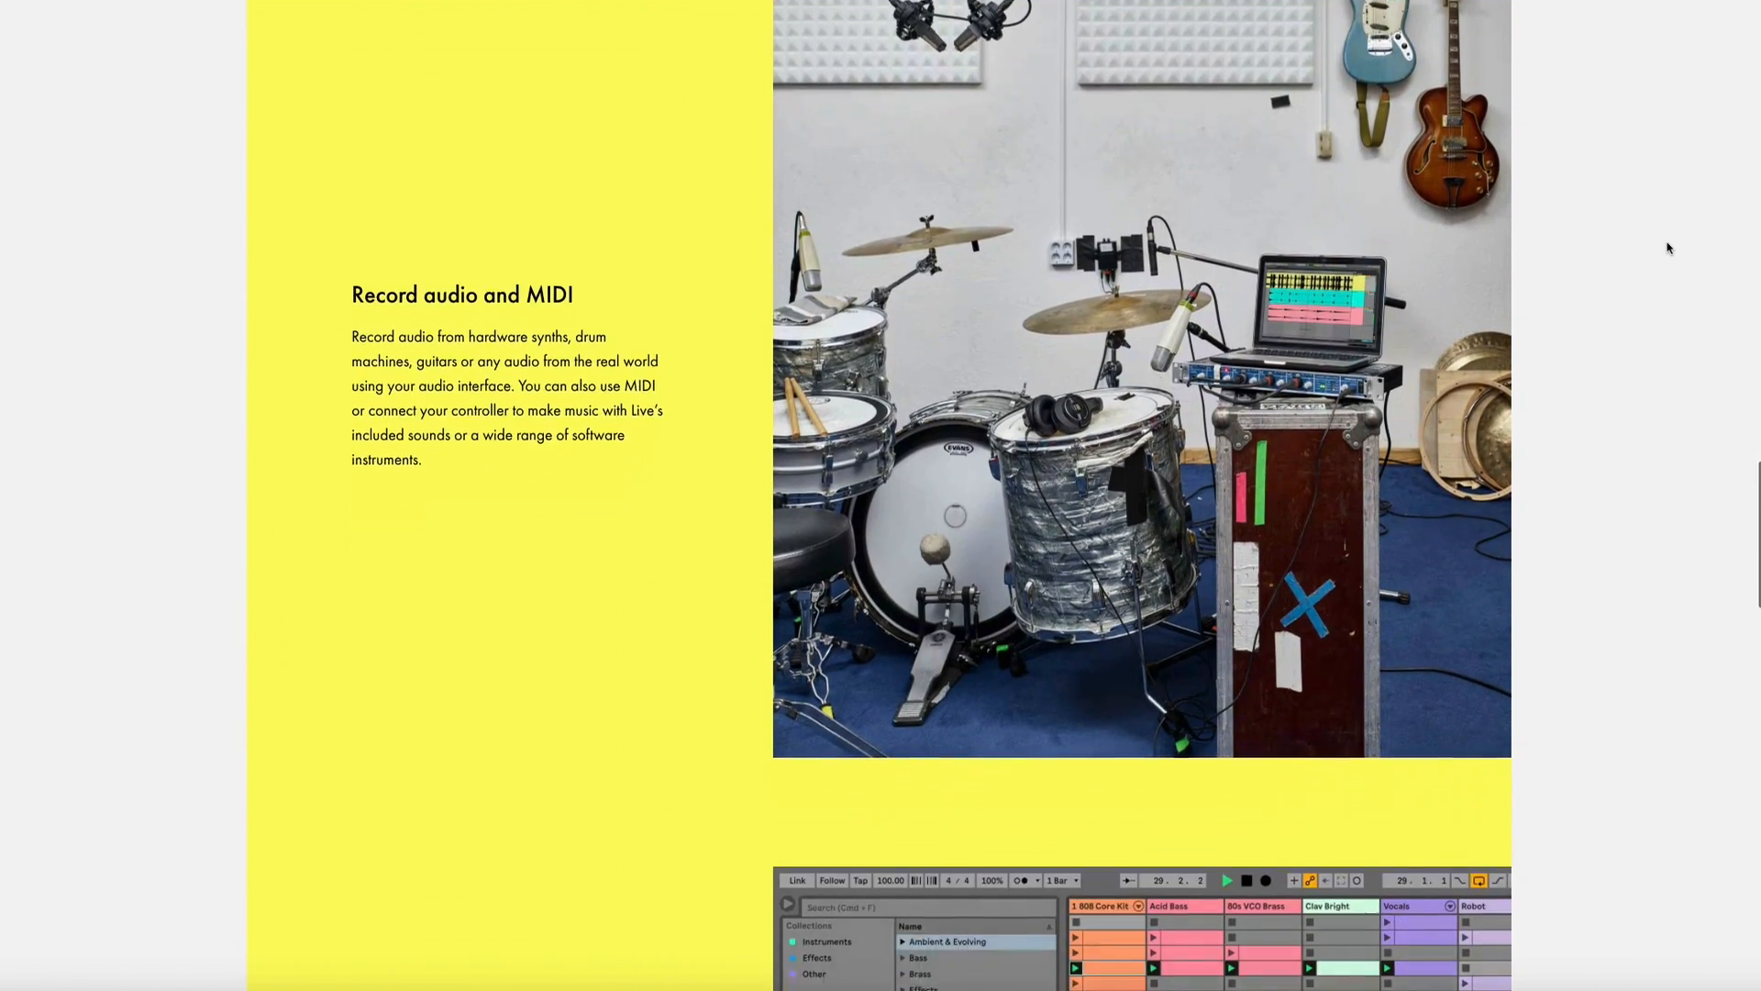
scroll(down, 3)
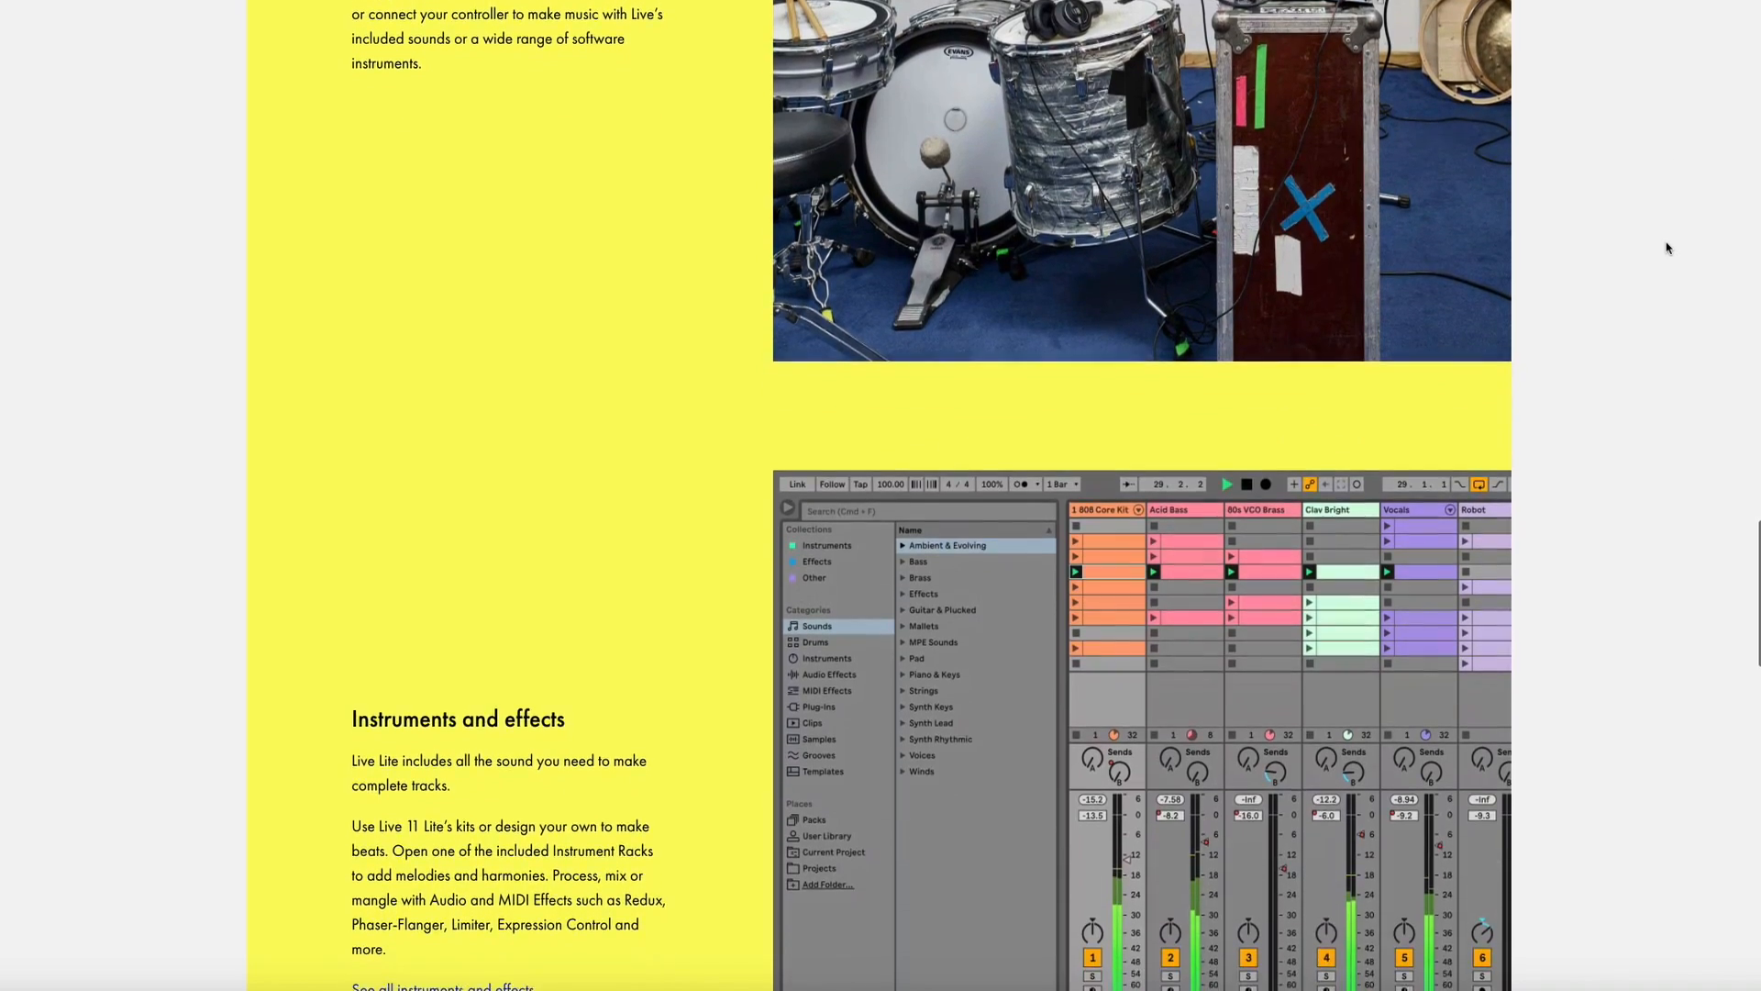
scroll(down, 3)
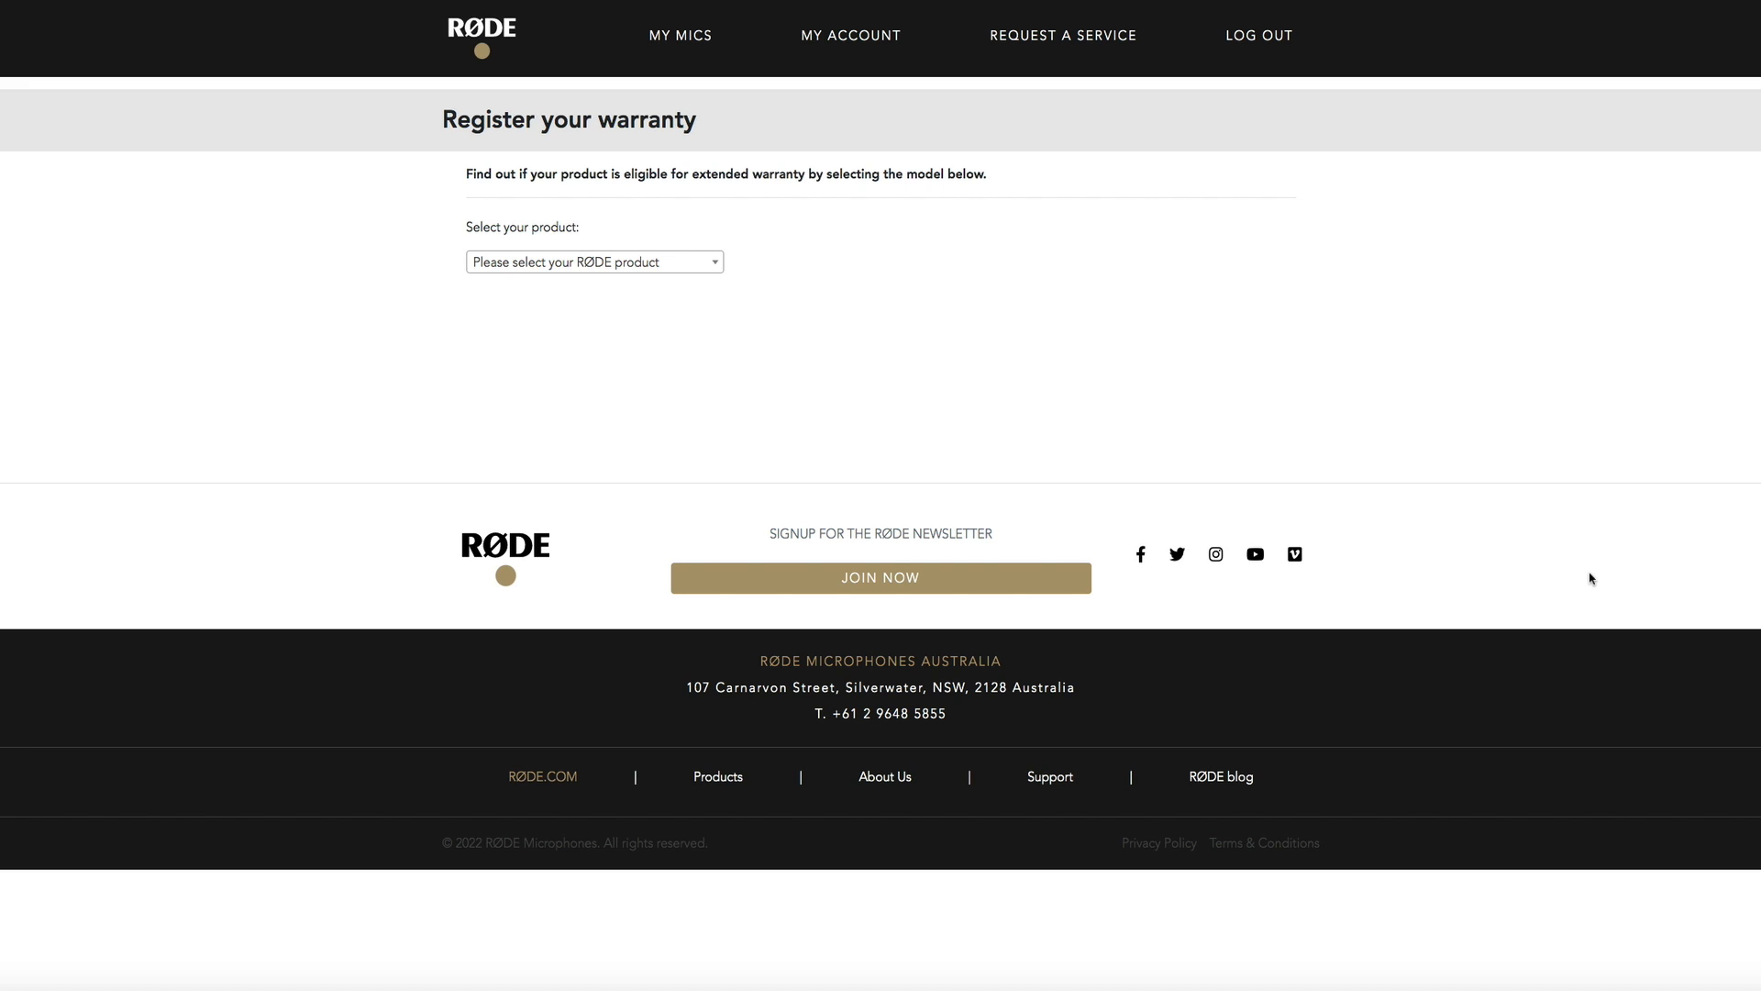
mouse_move(976, 364)
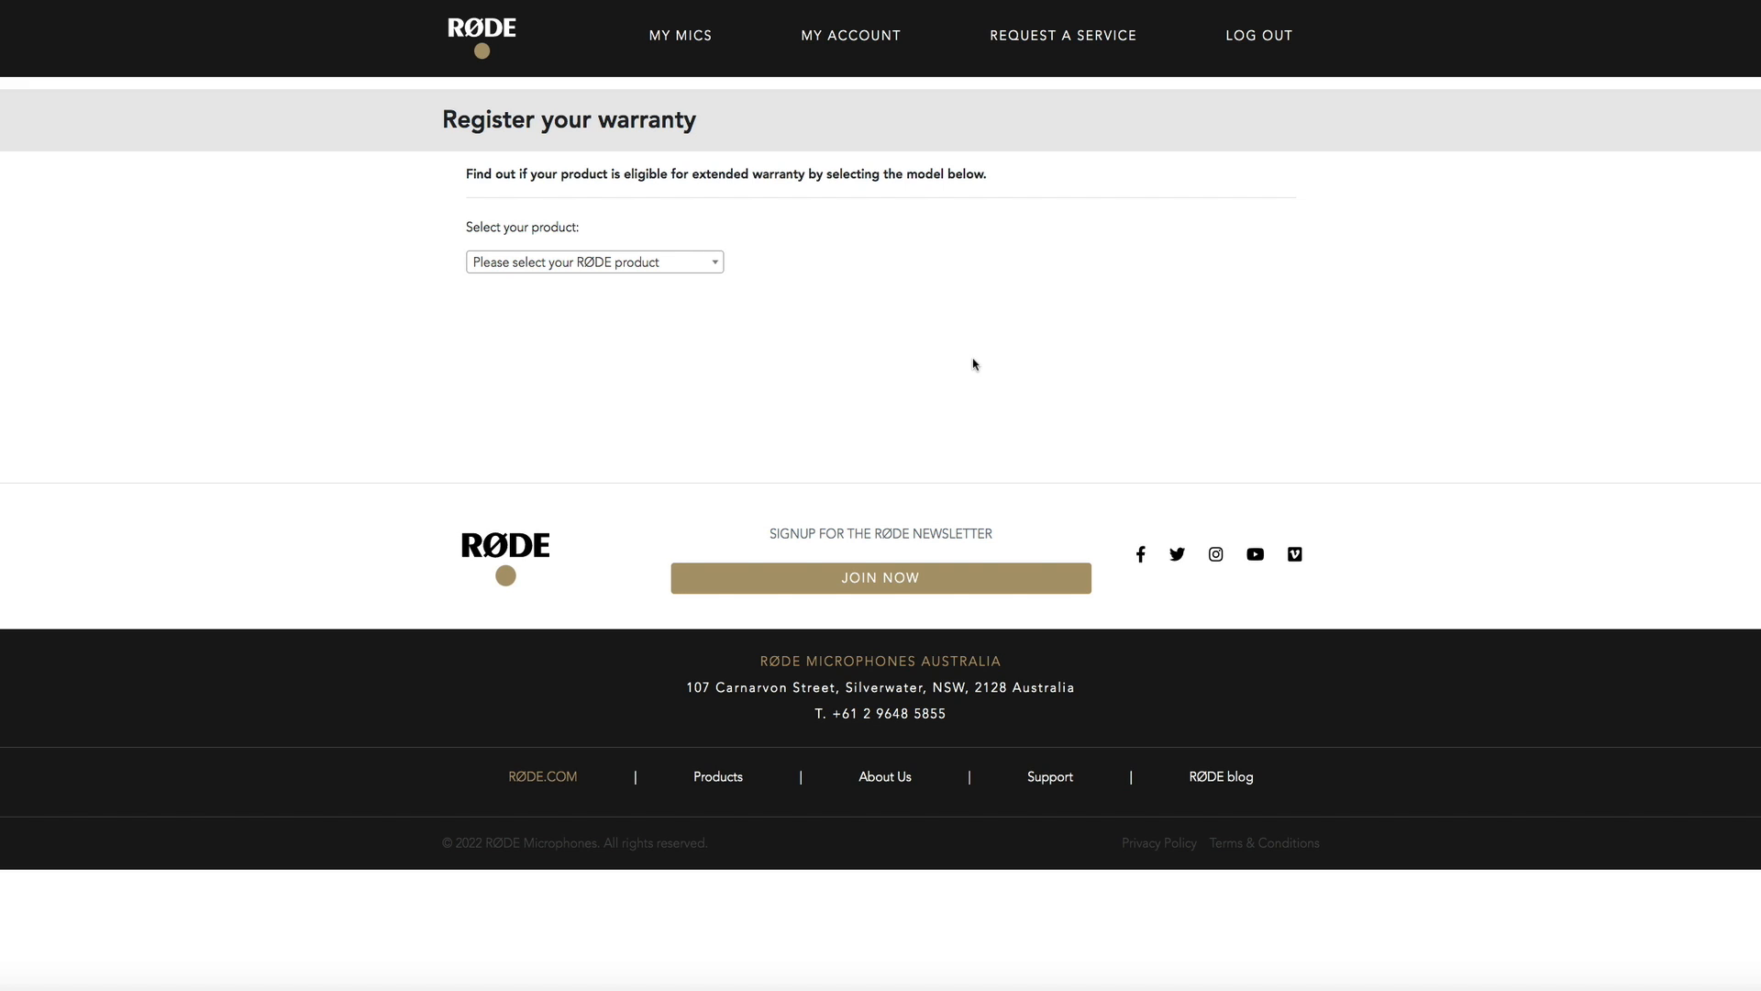
Choose AI-1 Audio Interface as the product and submit its serial number for registration
click(595, 261)
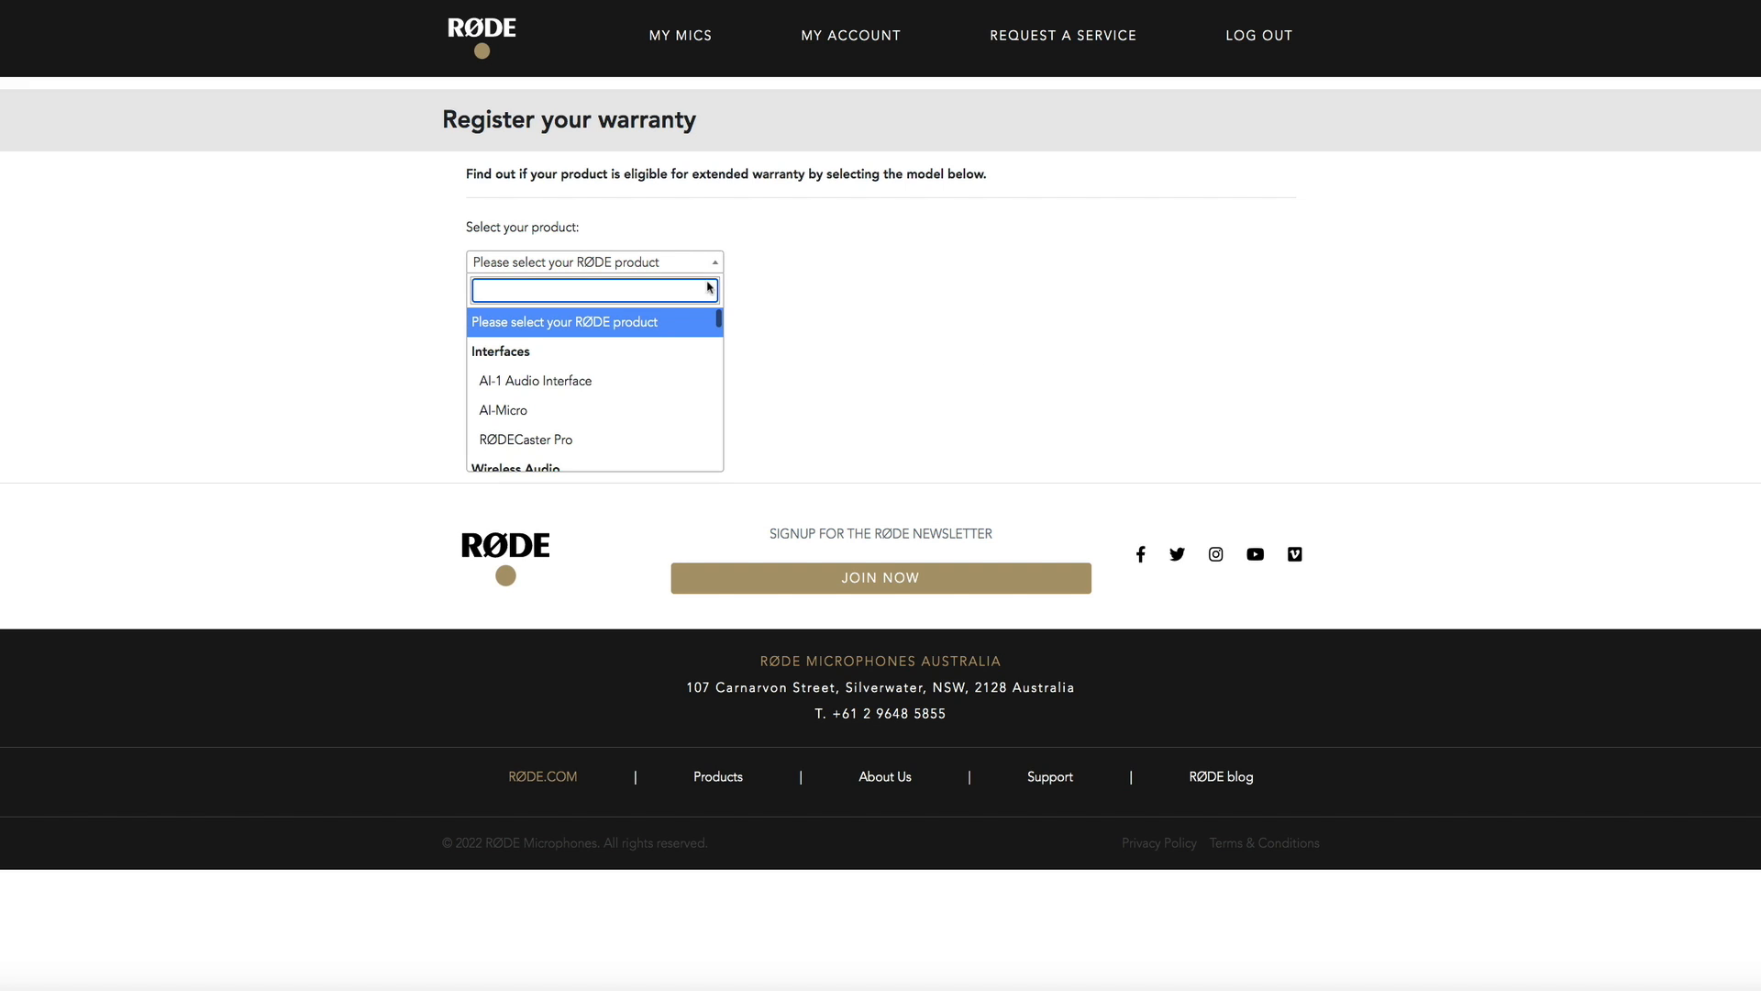
mouse_move(715, 403)
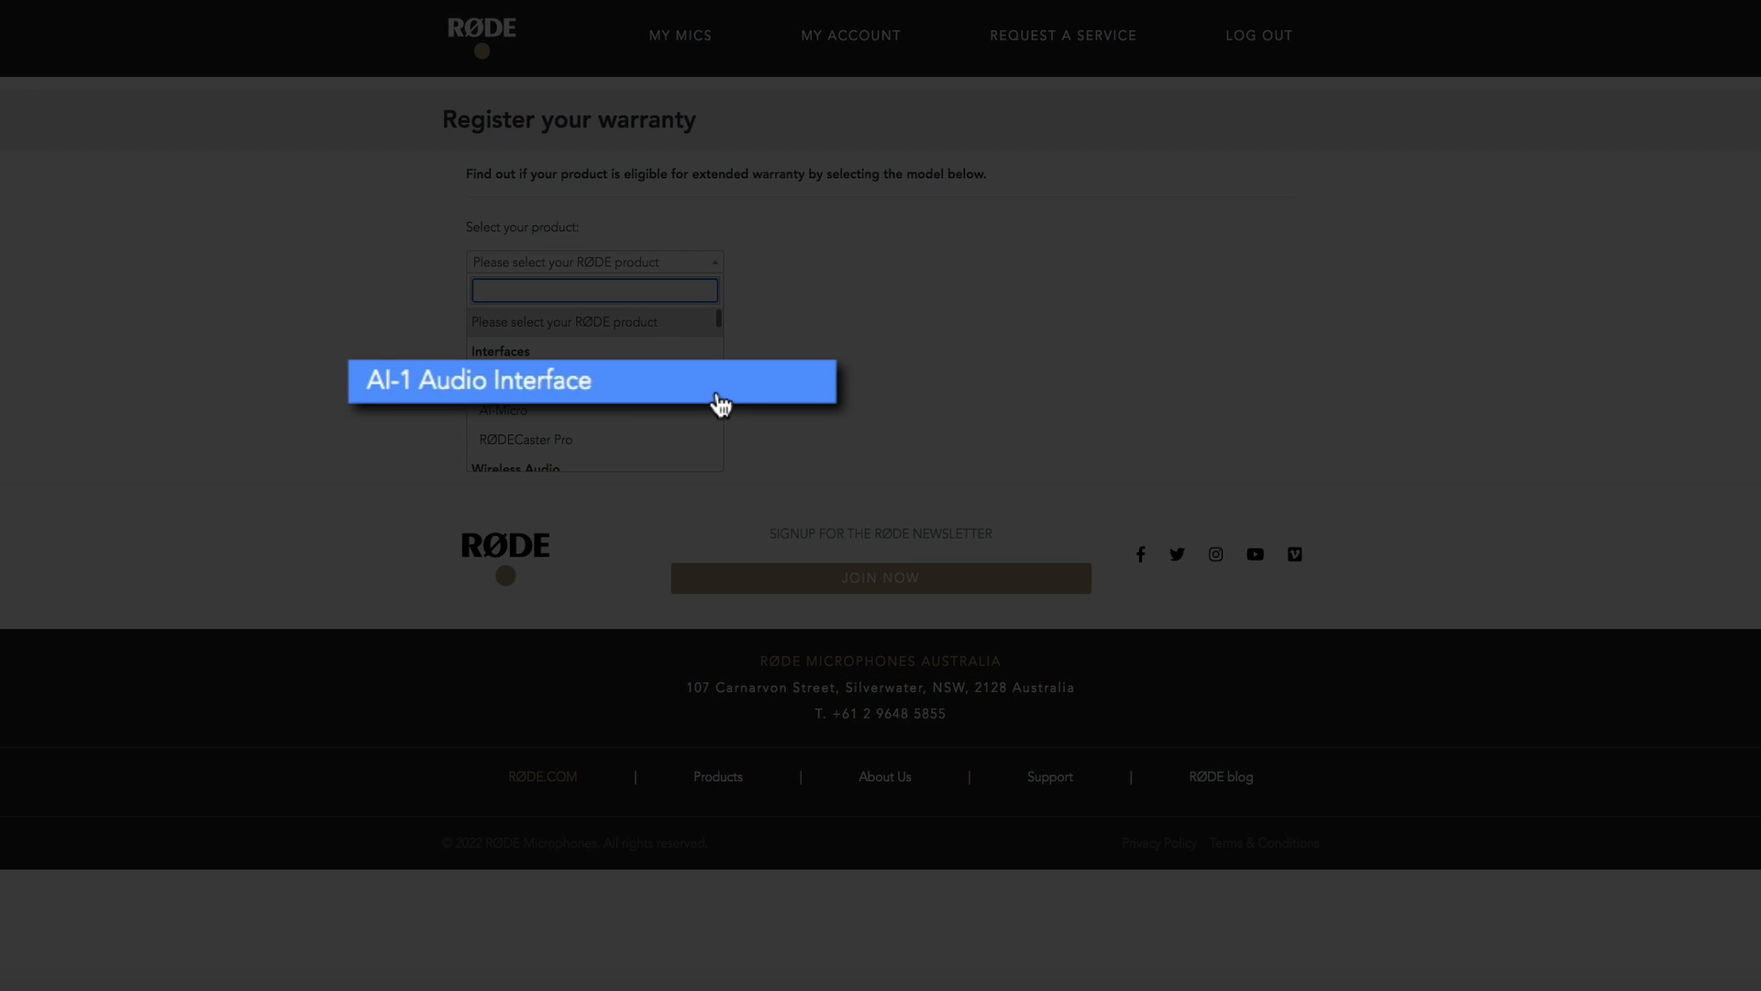
click(475, 381)
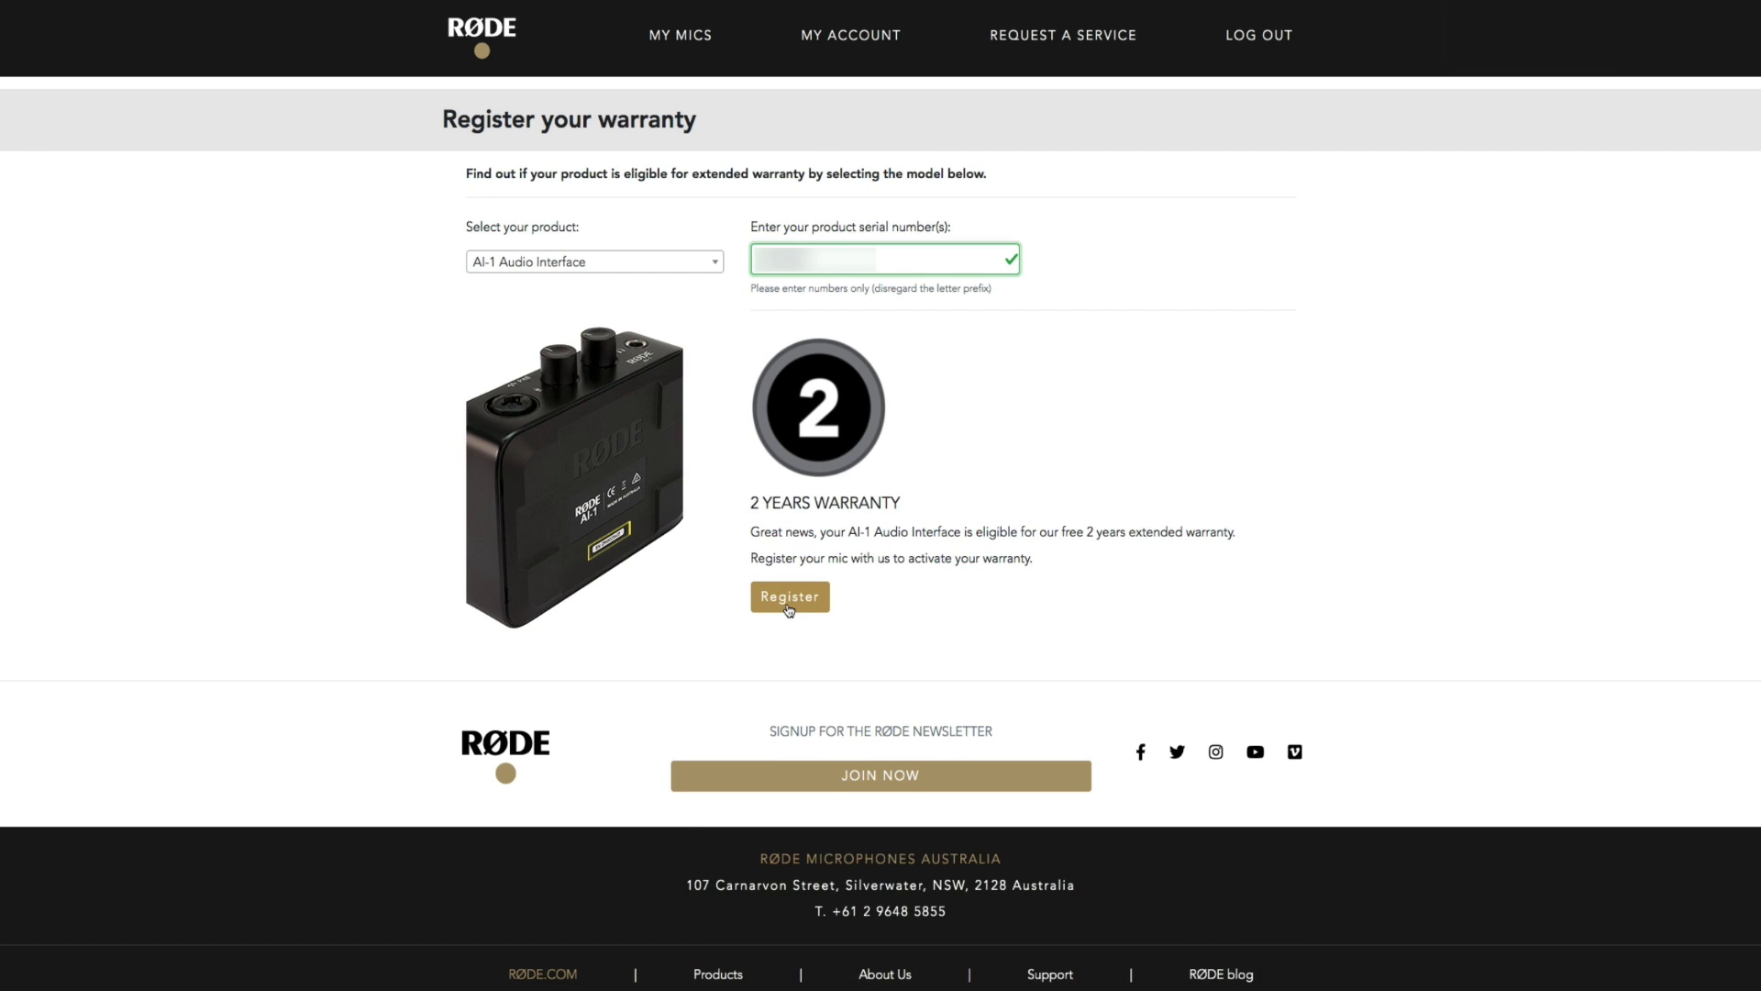
click(789, 596)
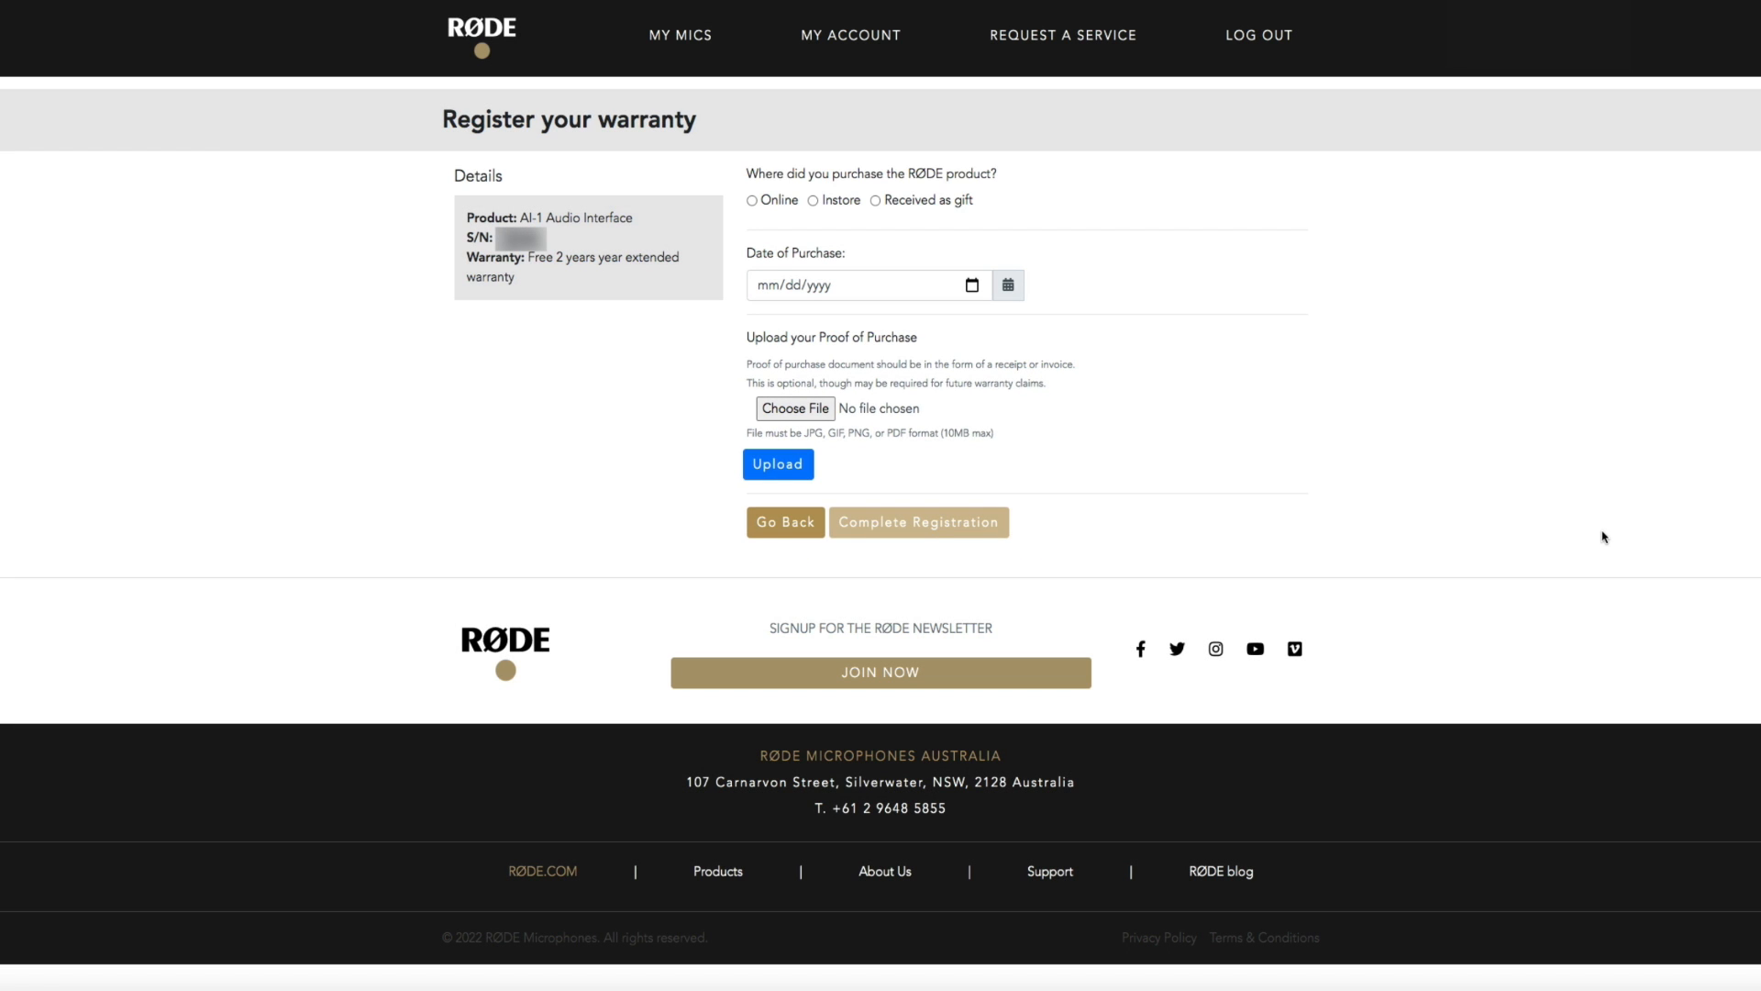
Mark the purchase as online on 03/05/2022 from dealer Sweetwater Sound Inc
click(750, 201)
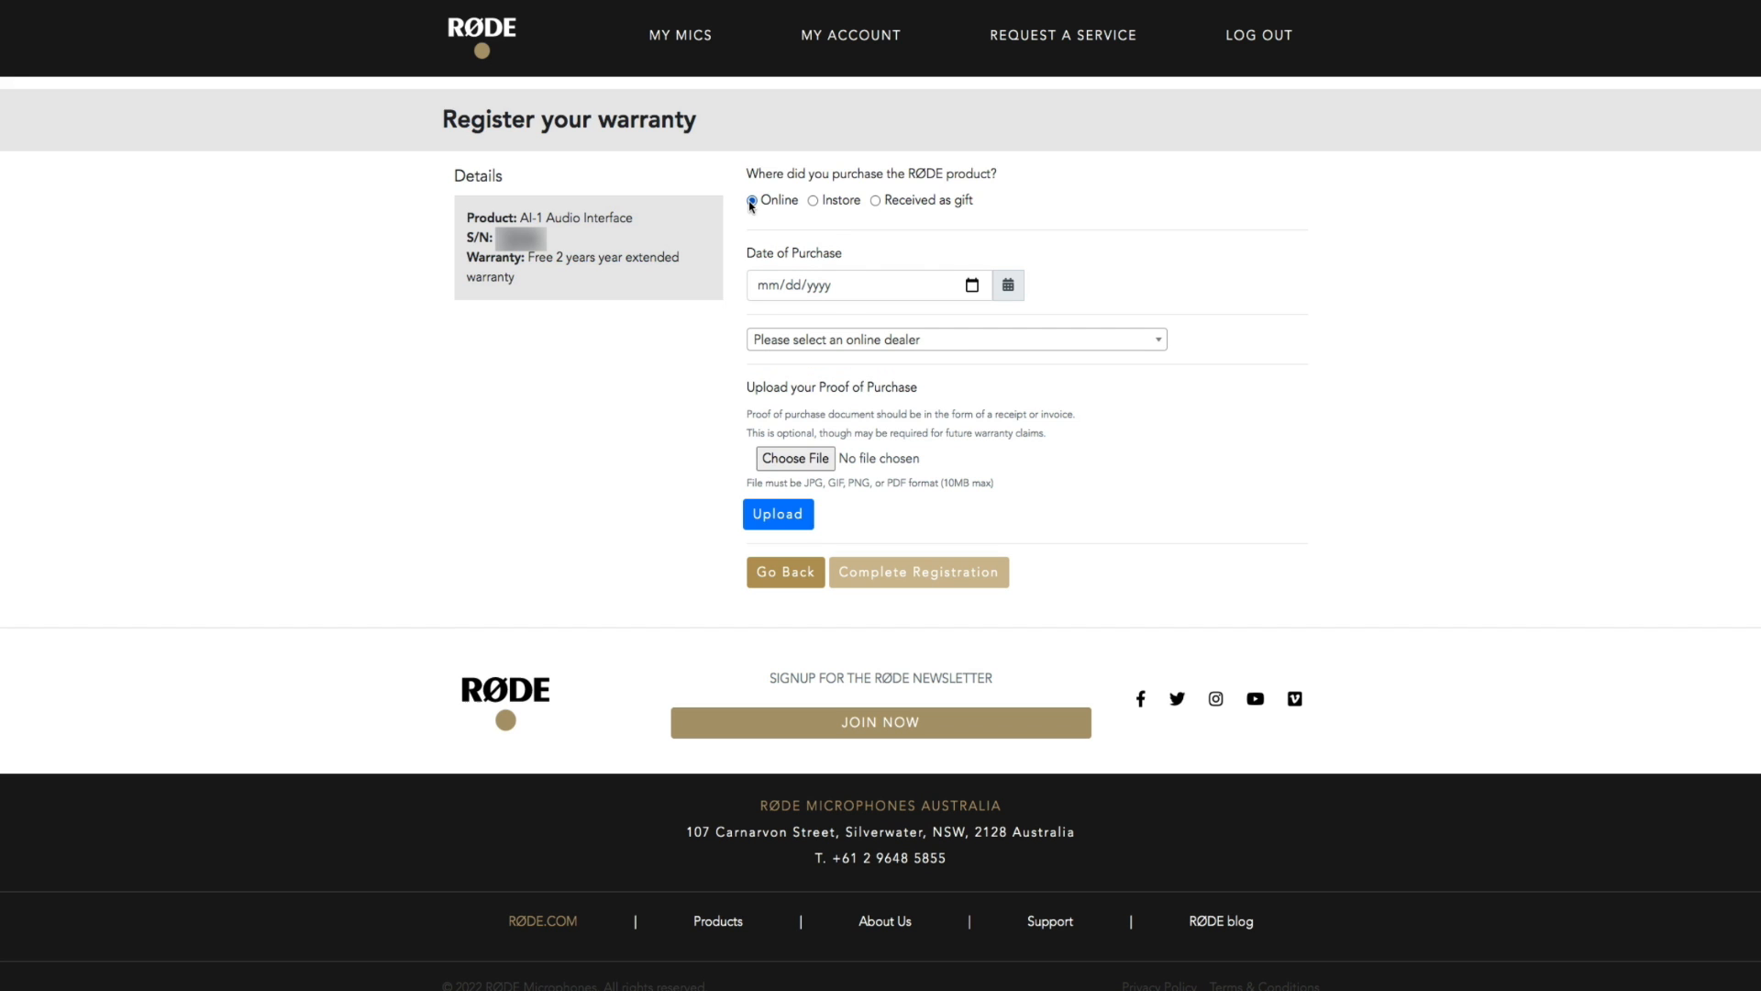
text(03/05/)
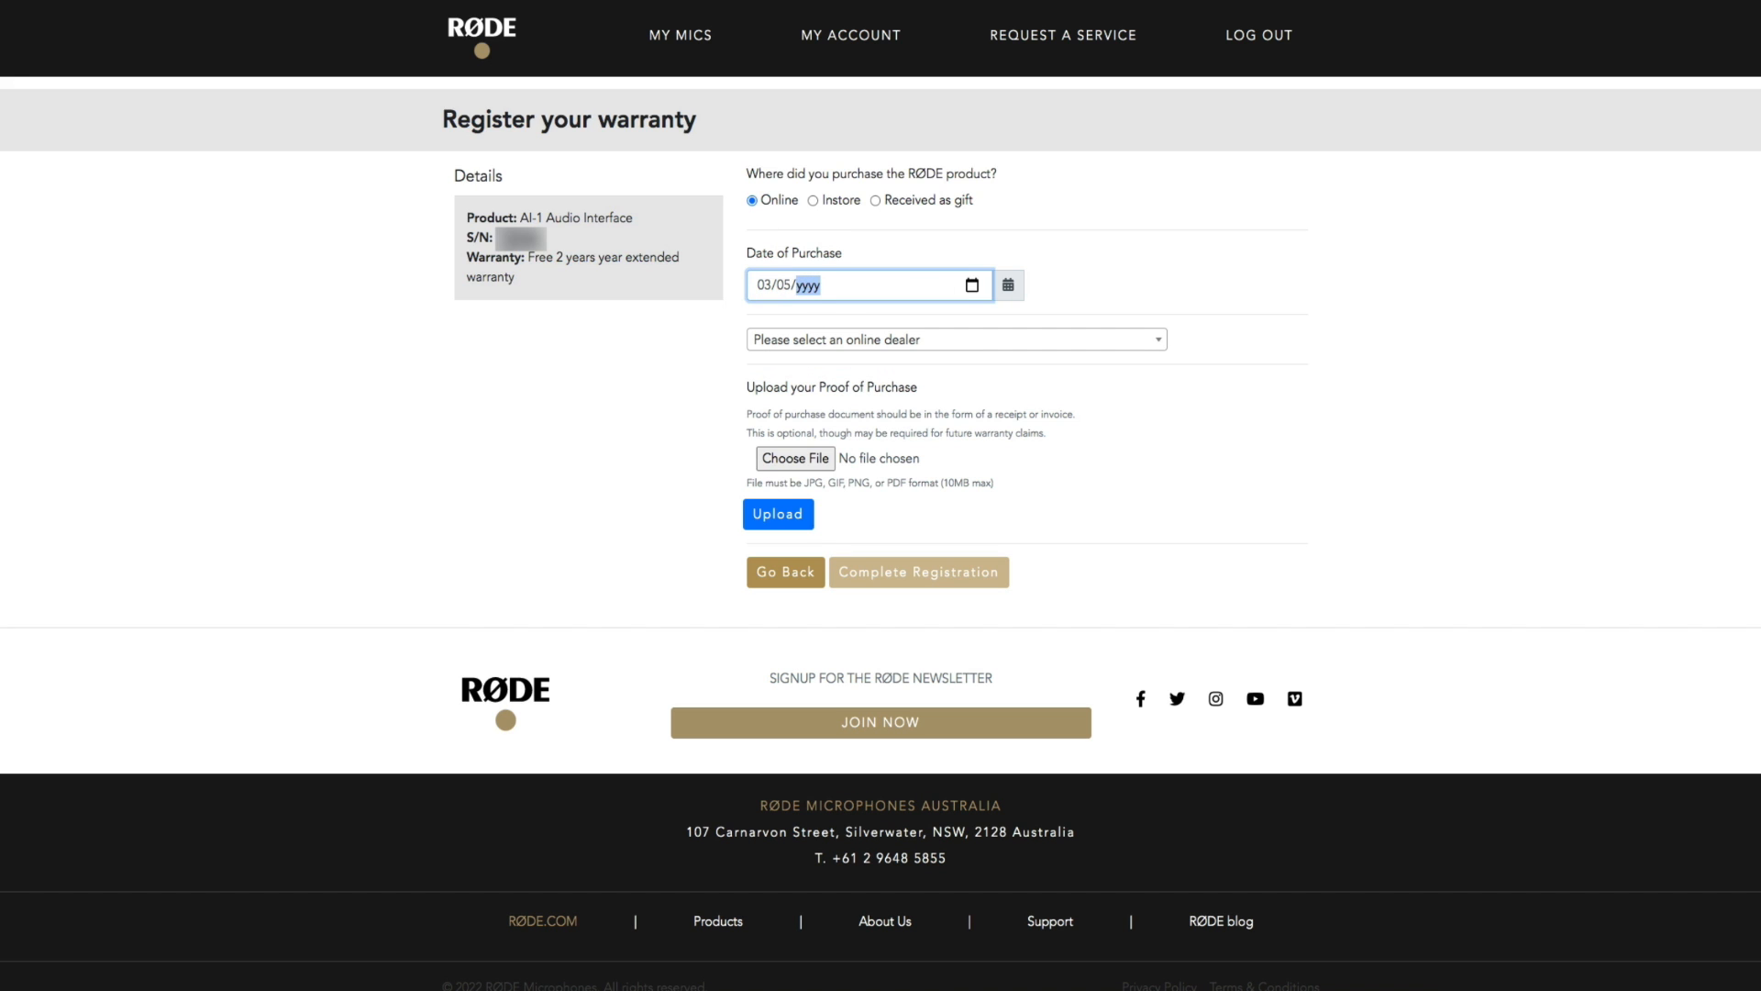
text(2022)
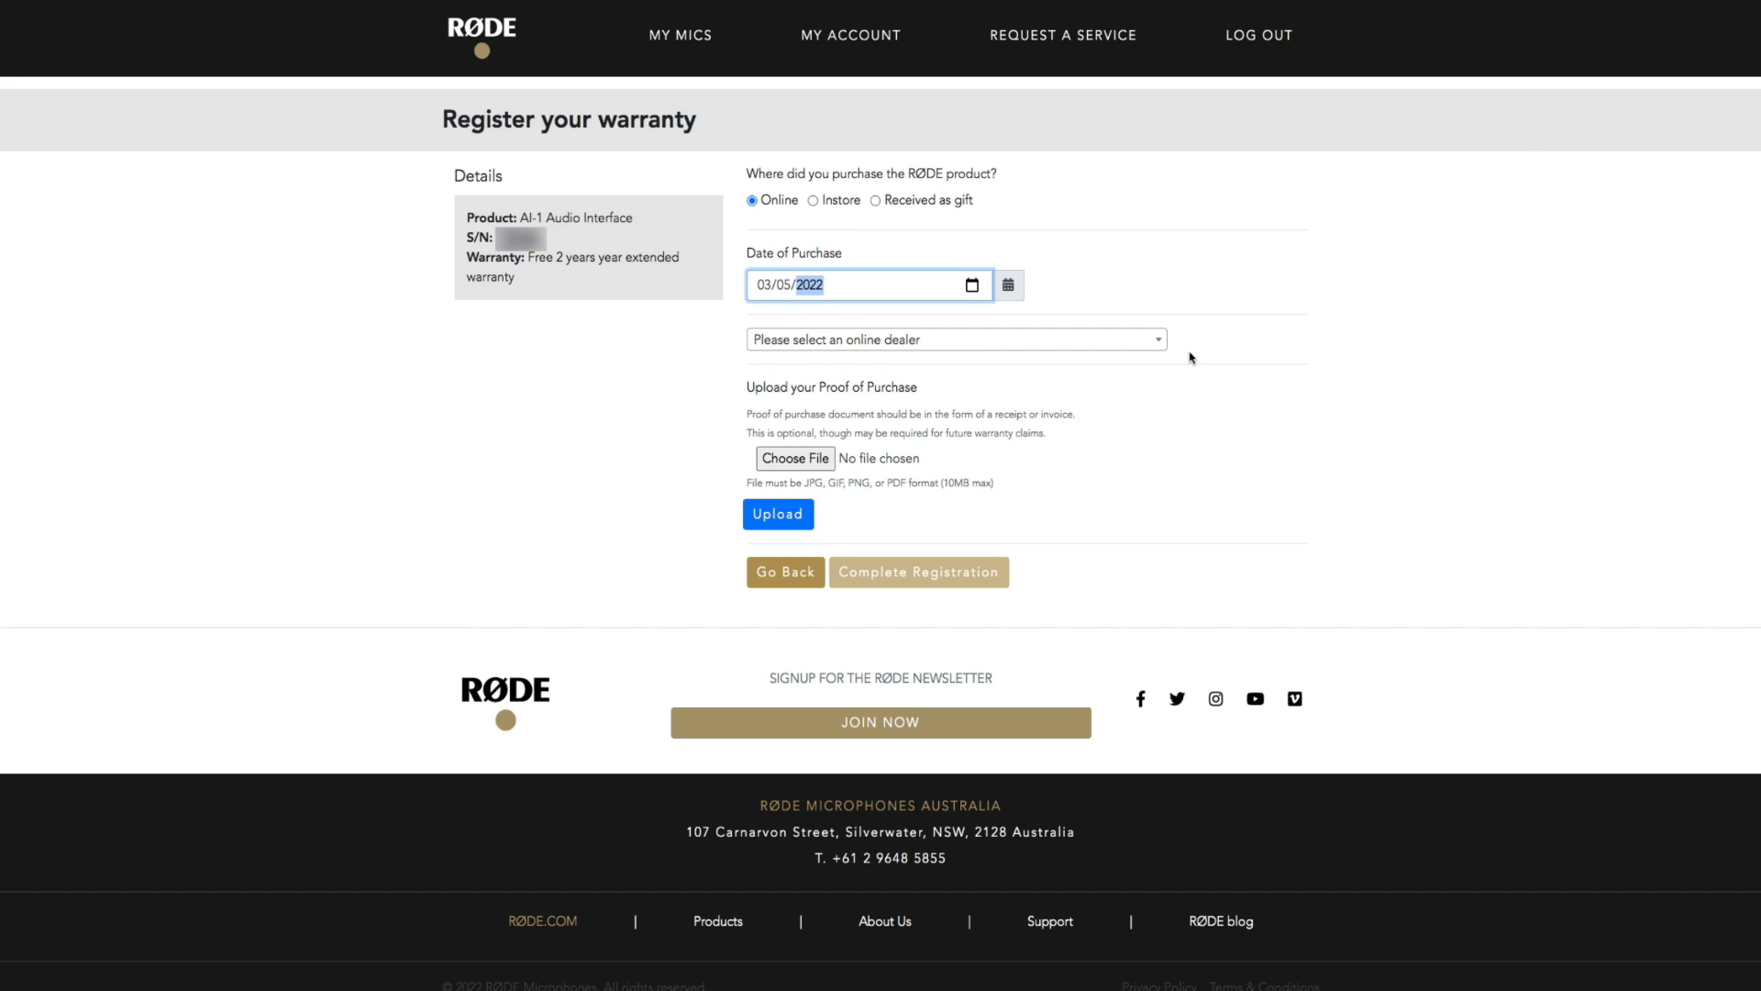
click(958, 339)
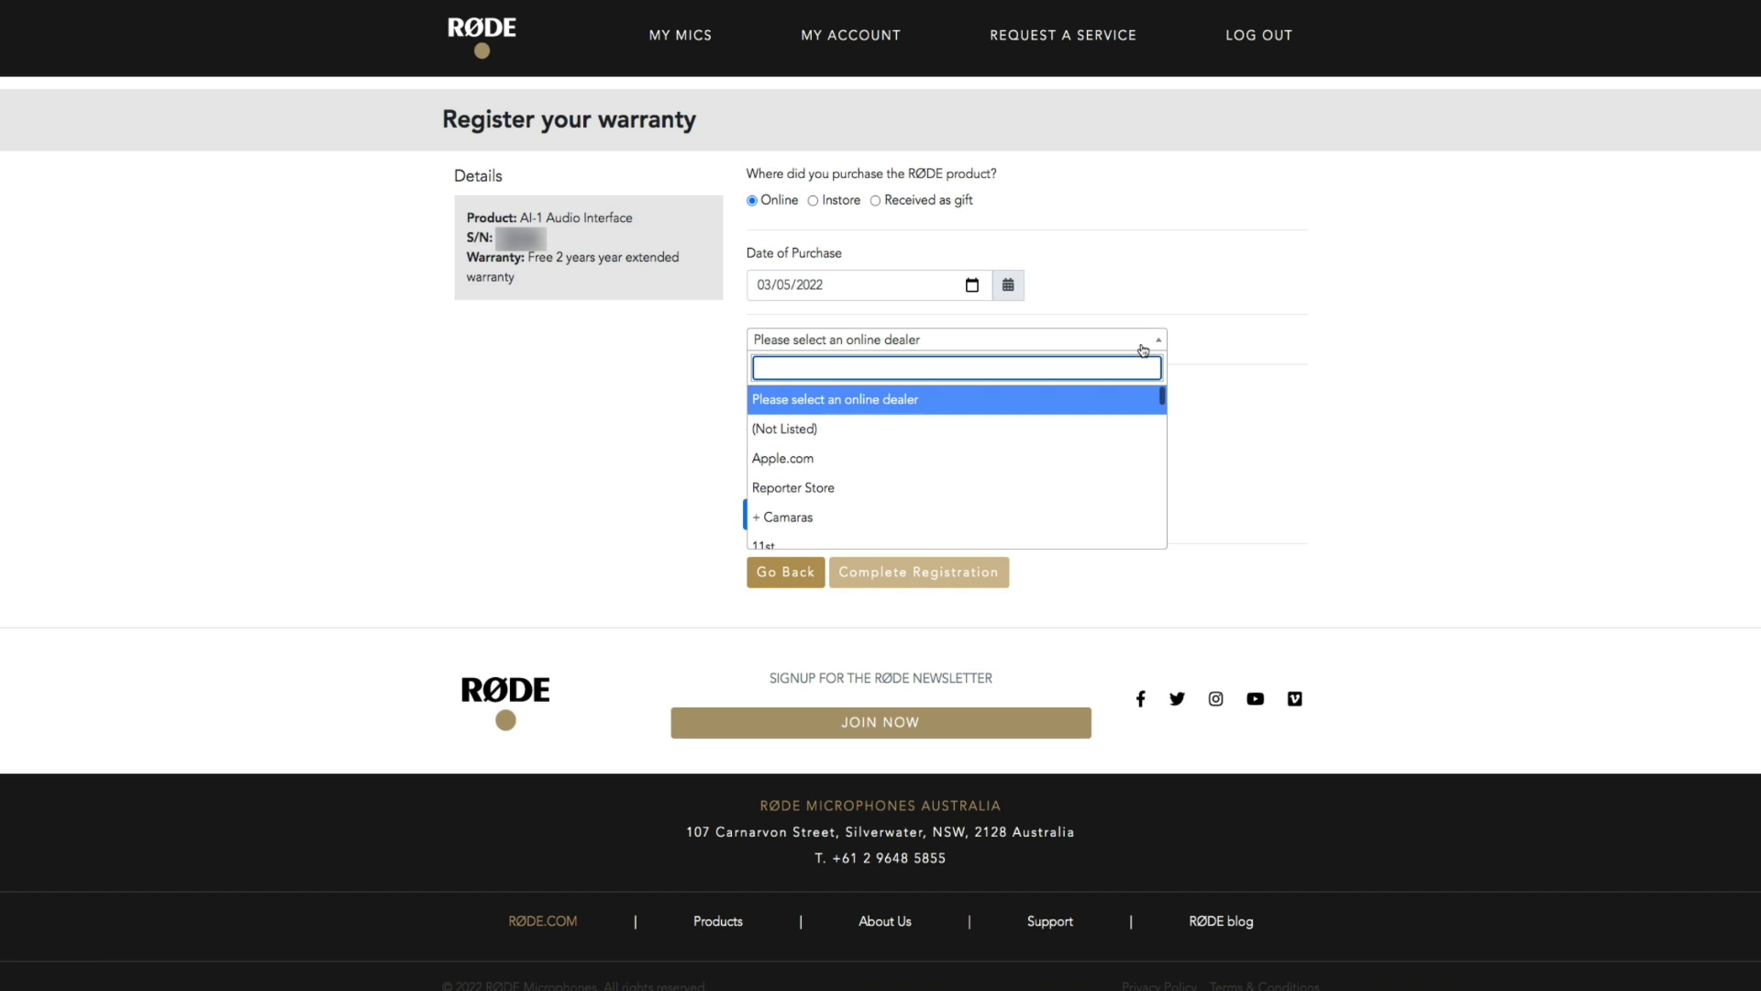
text(sweet)
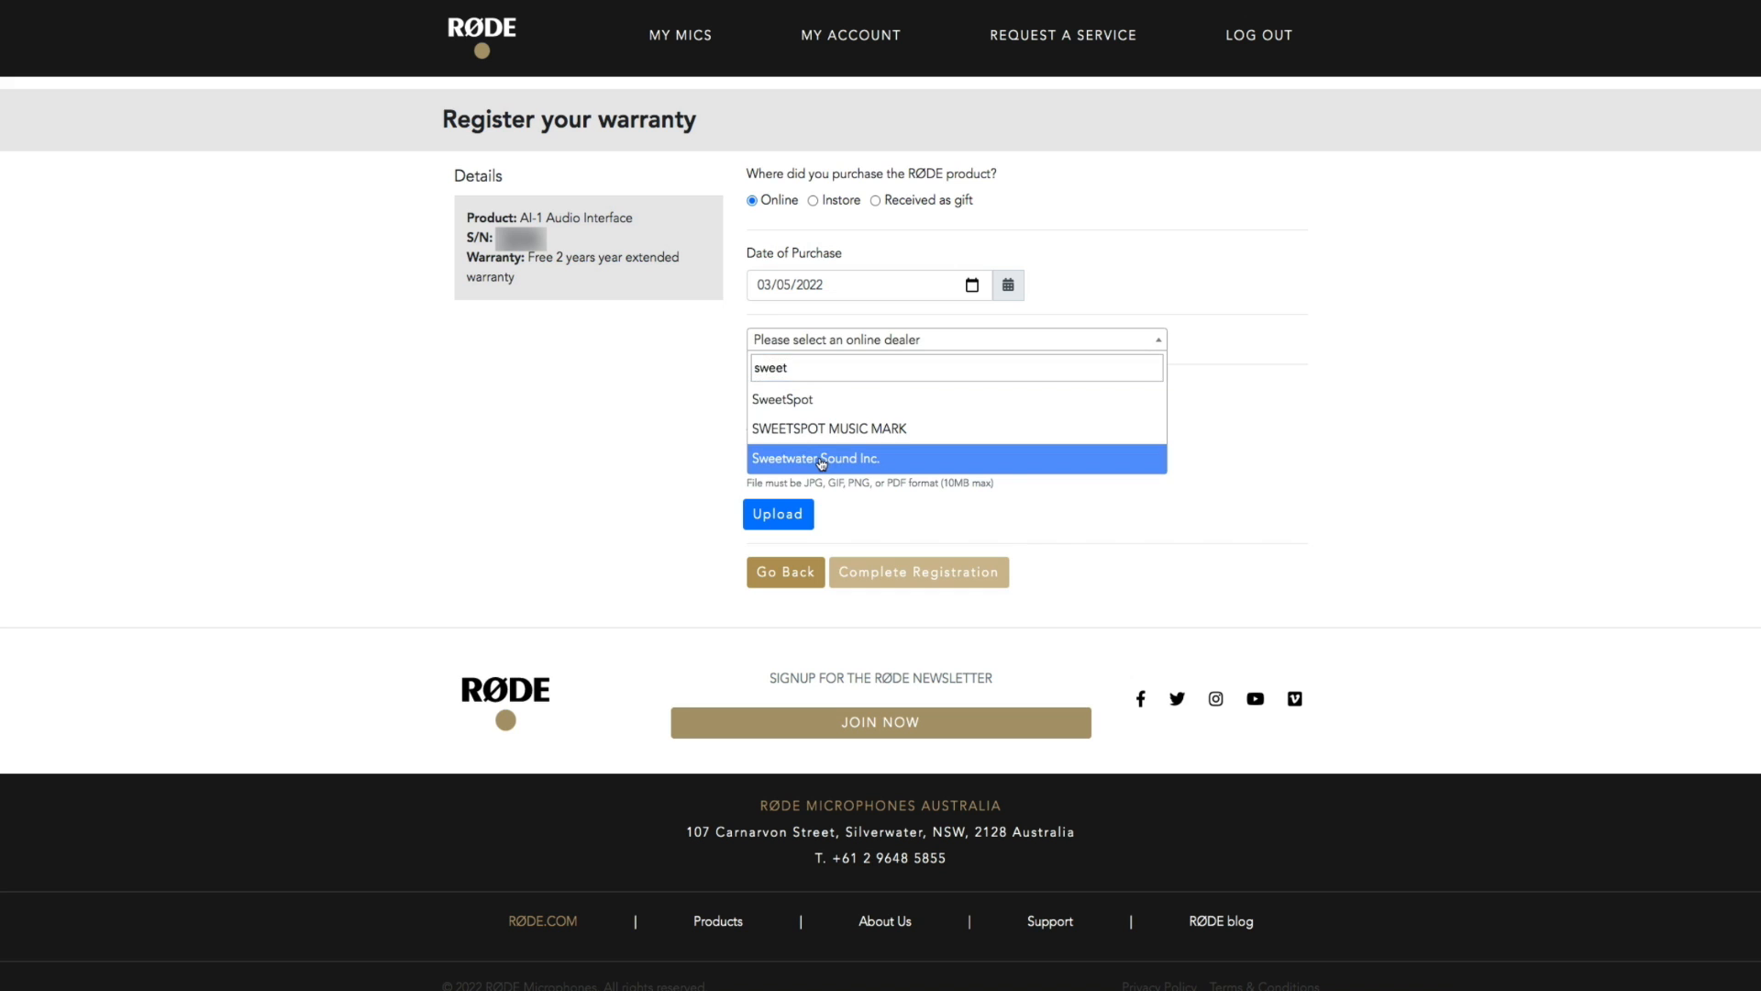
click(814, 458)
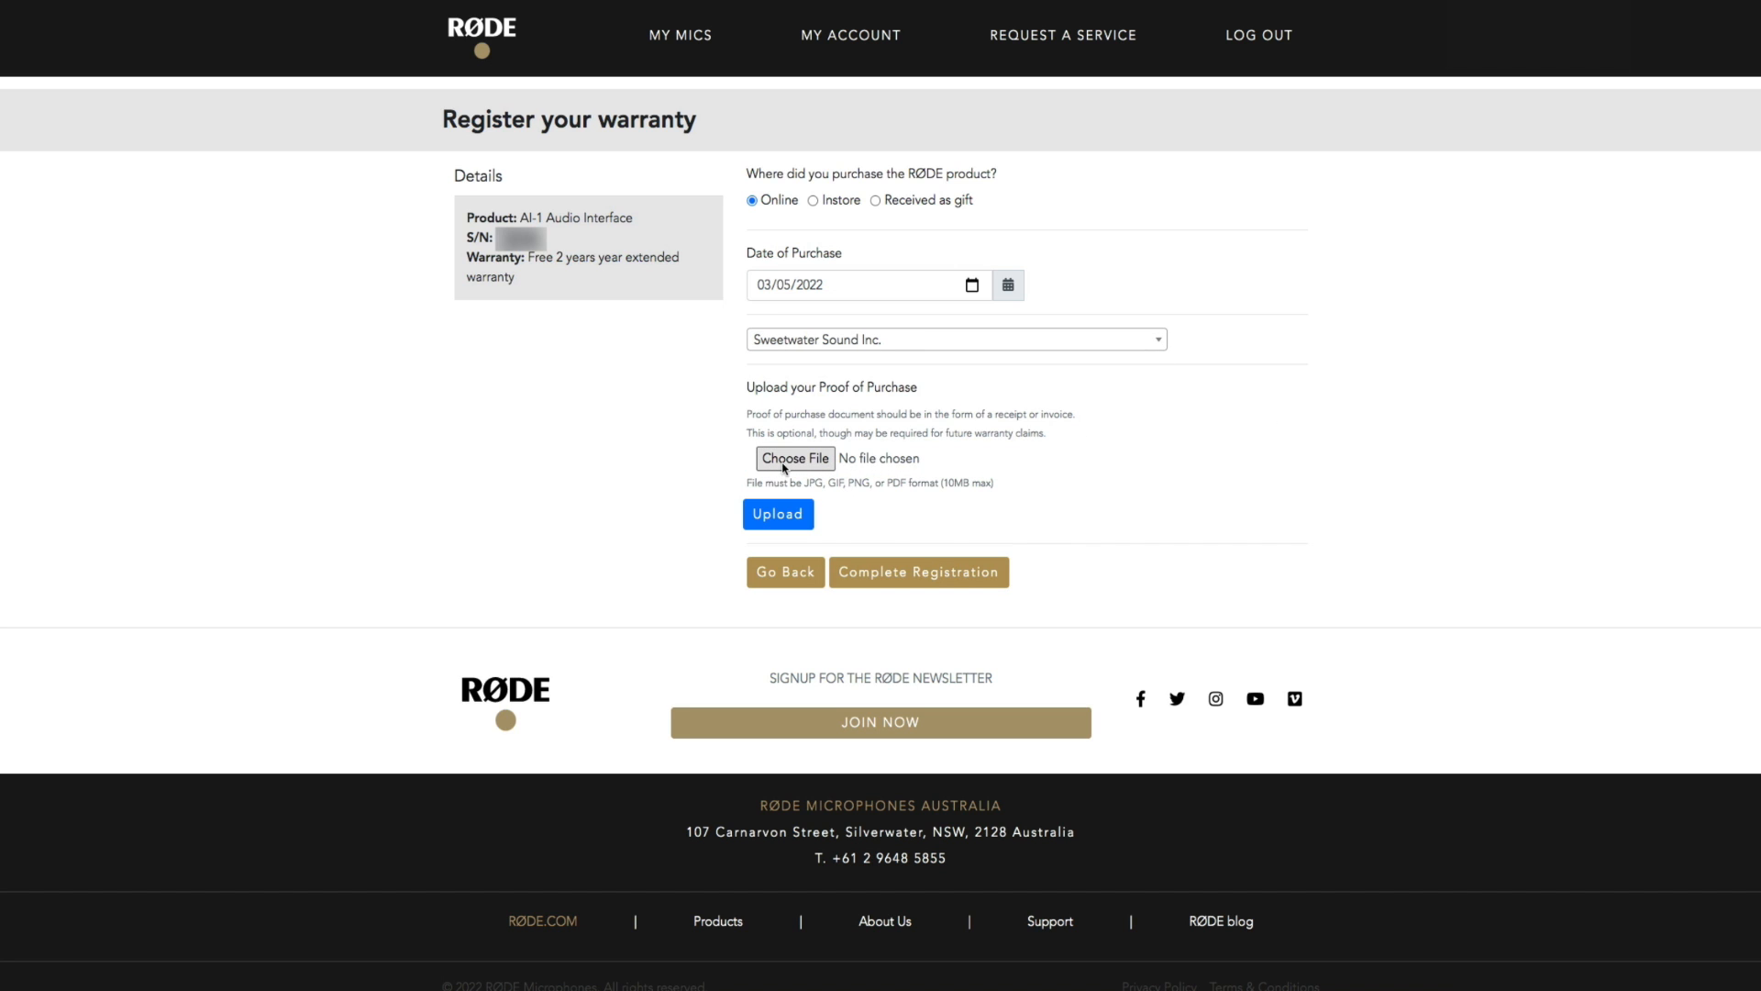
Upload today's Desktop screenshot as proof of purchase and complete the registration
click(795, 459)
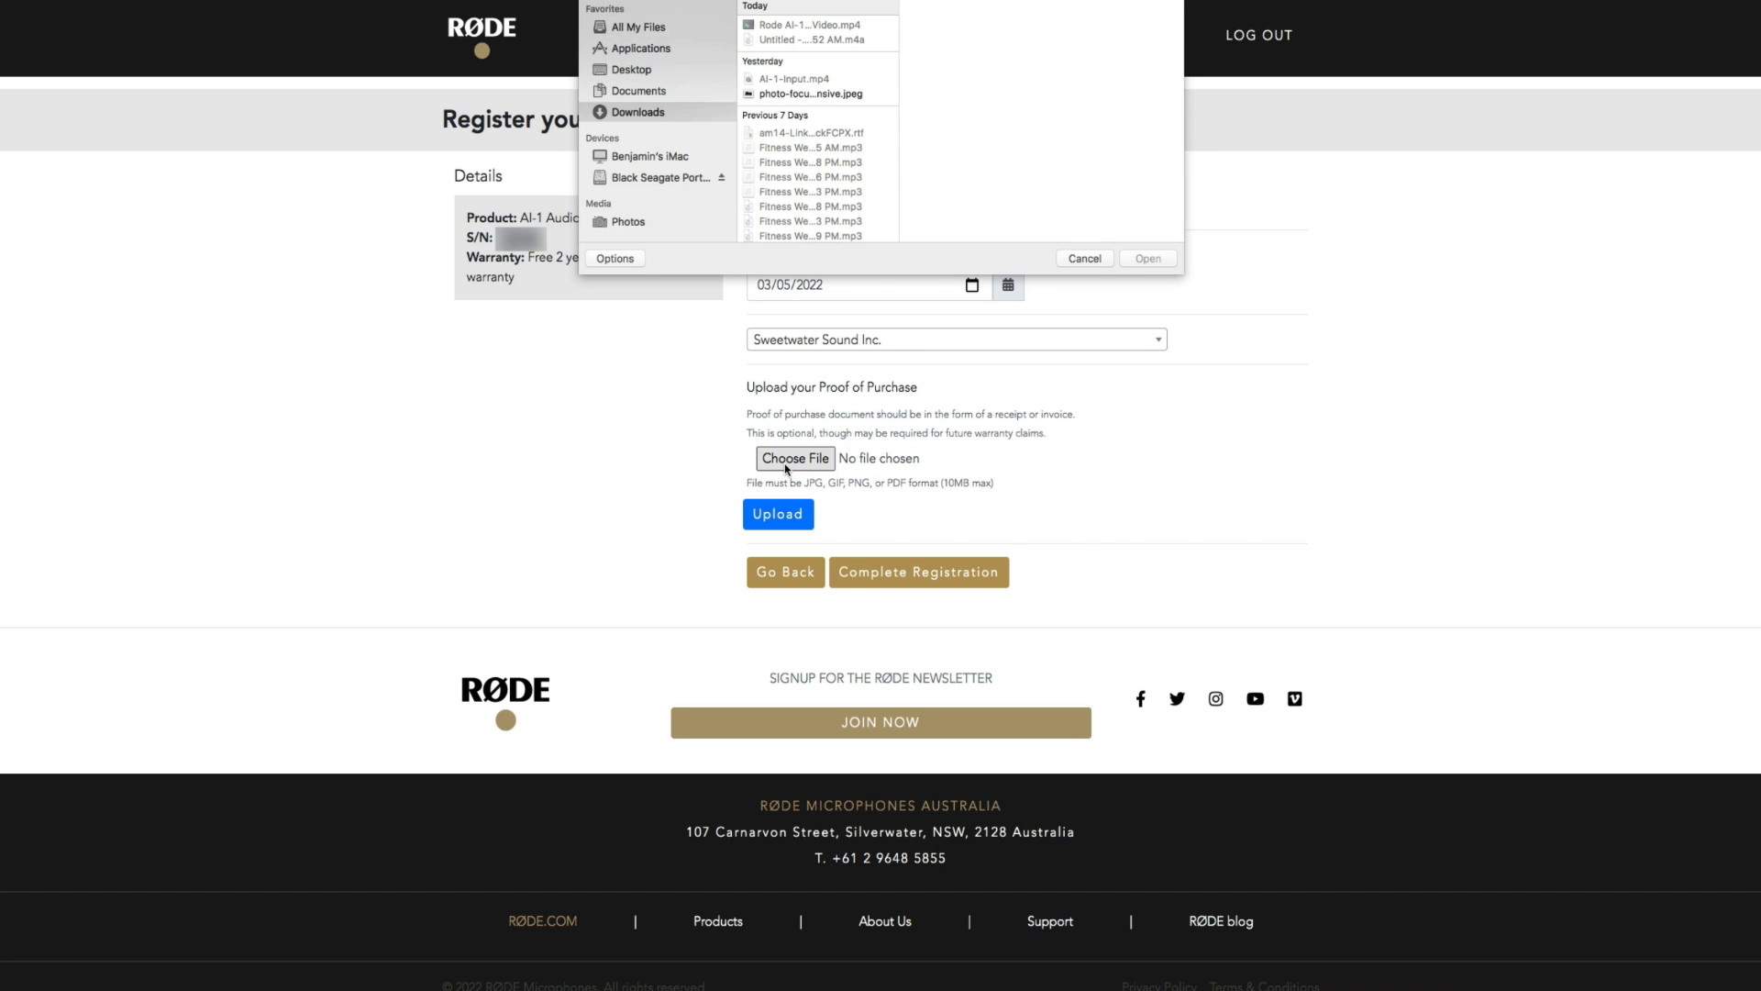
click(631, 70)
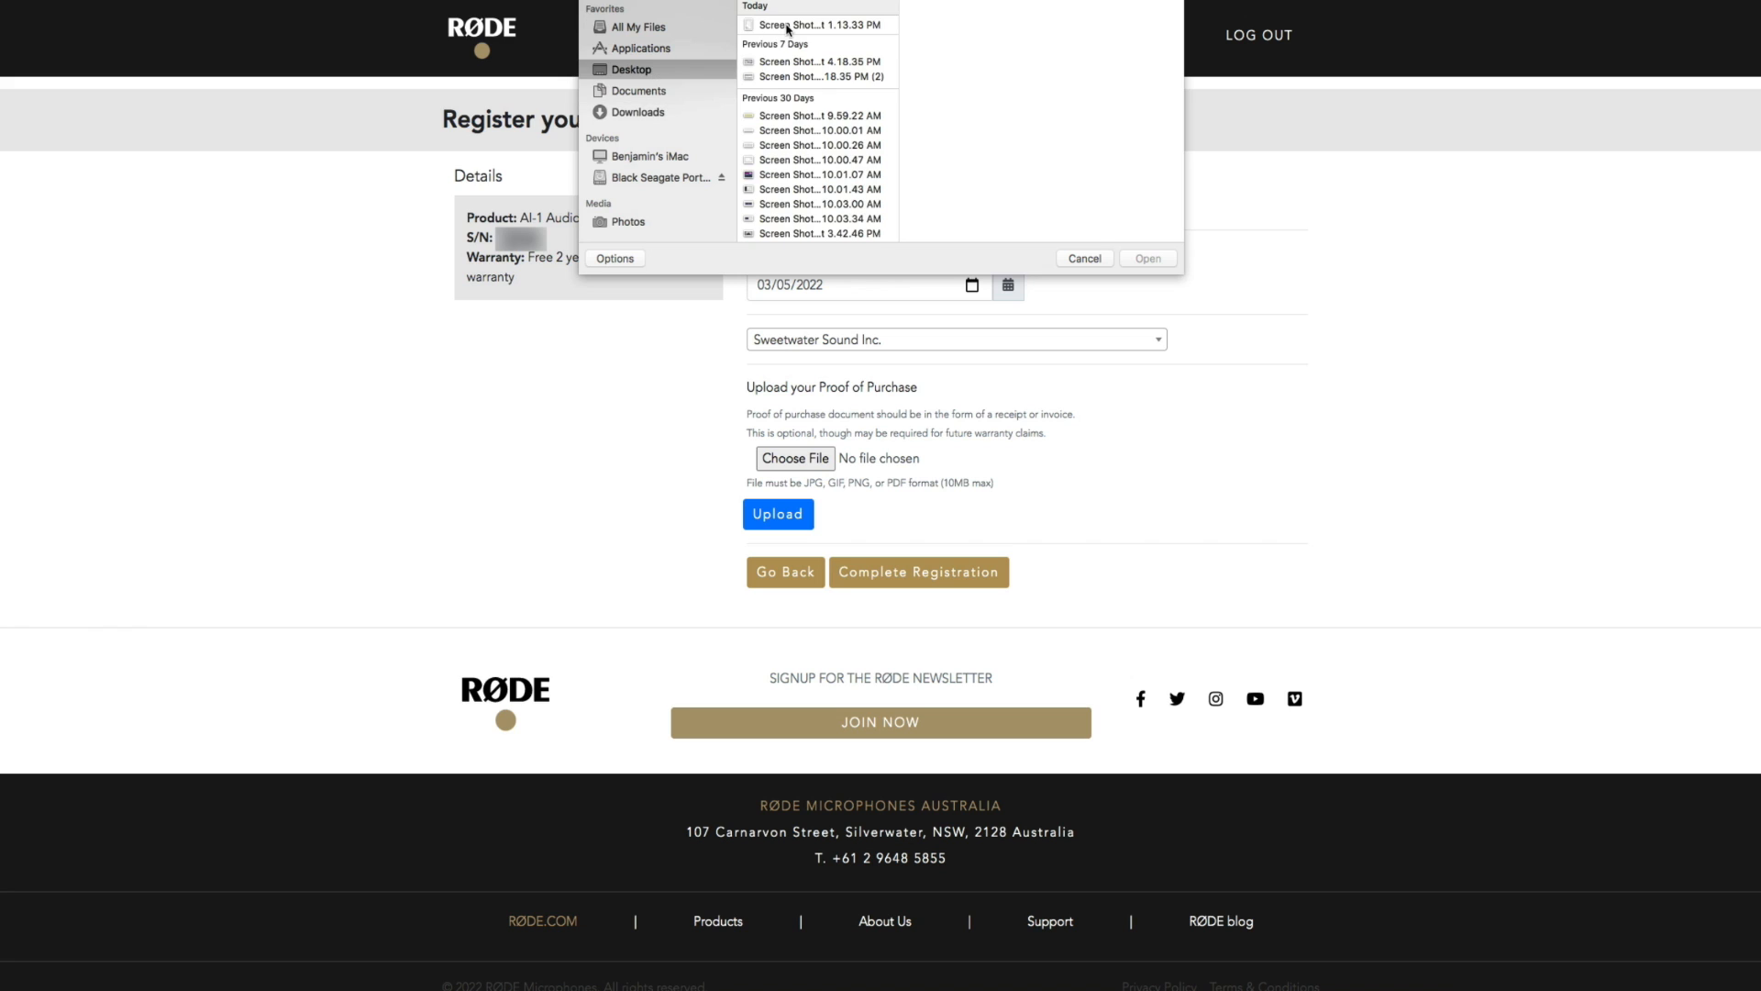
click(1147, 257)
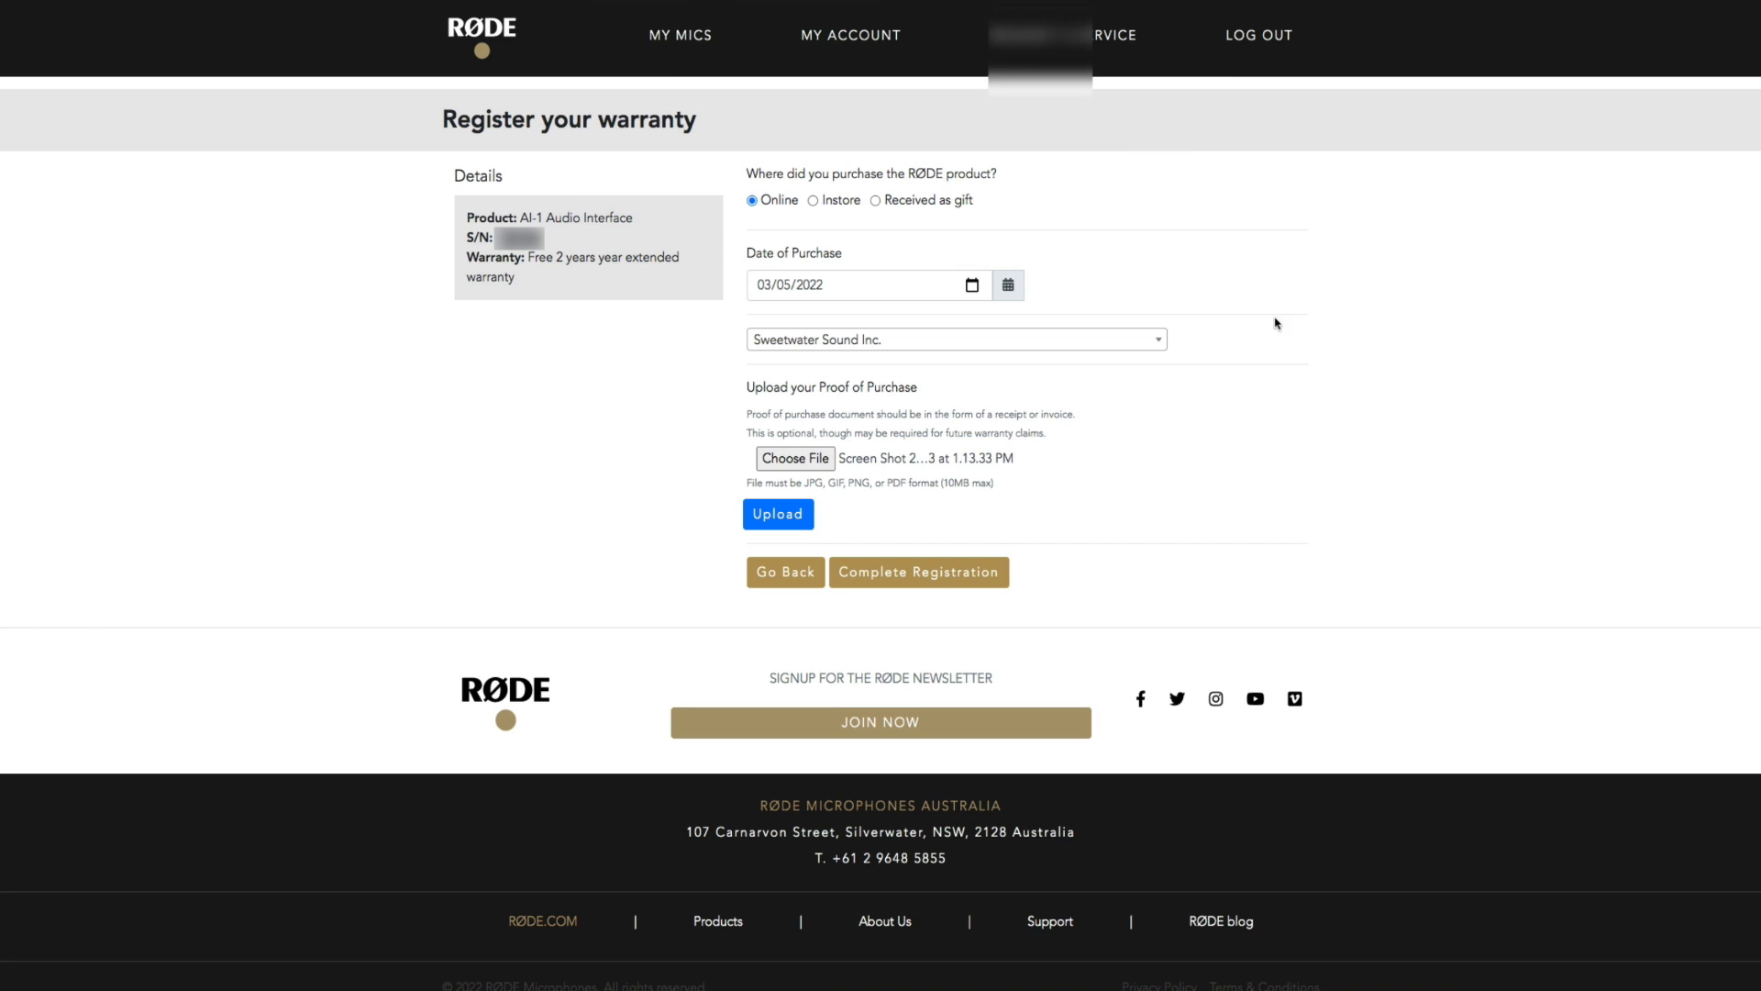
click(778, 513)
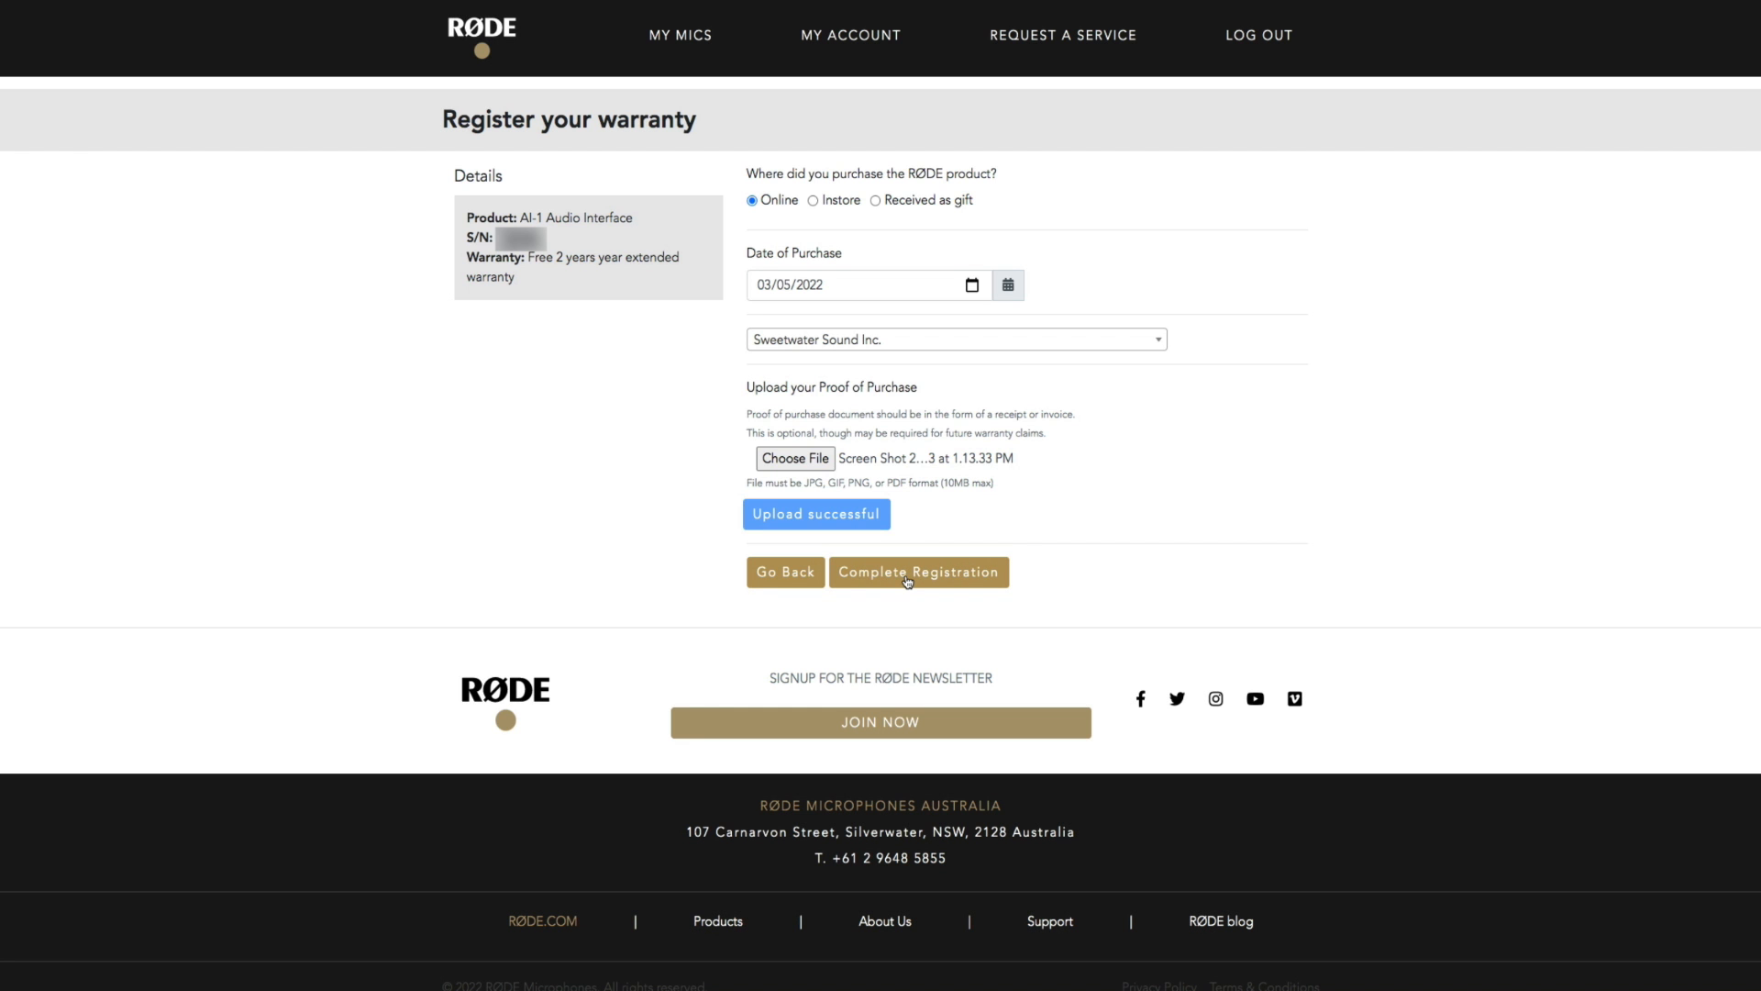
click(917, 572)
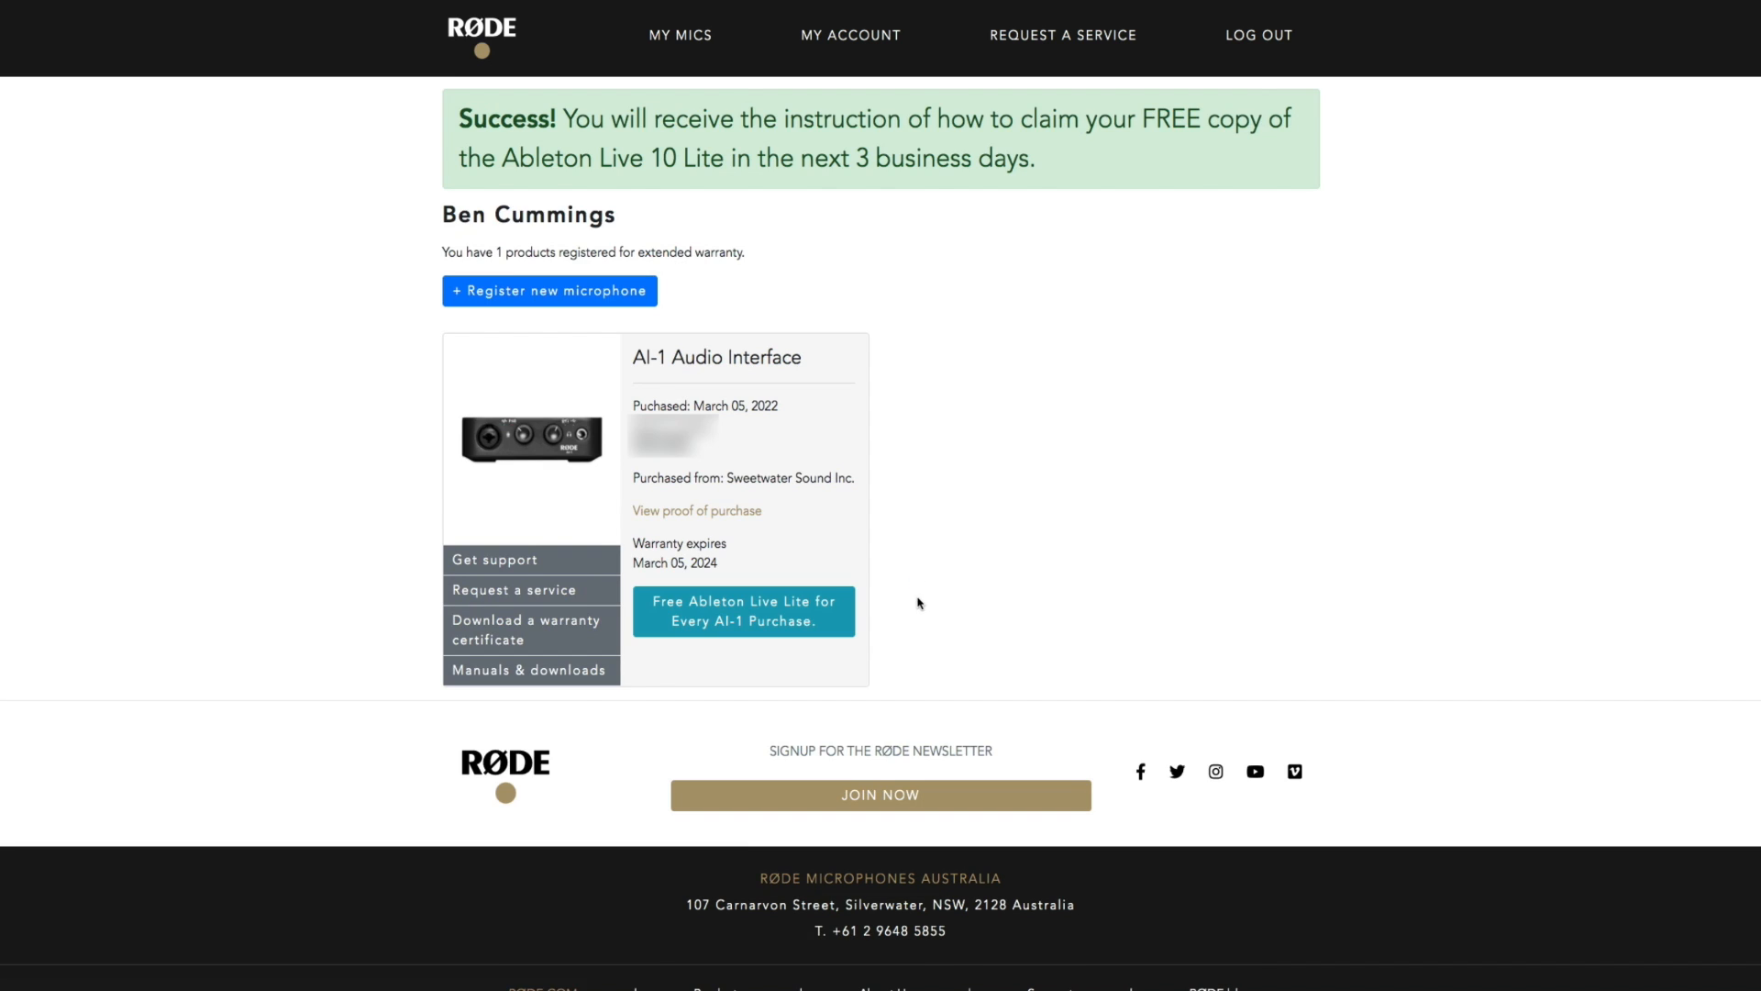